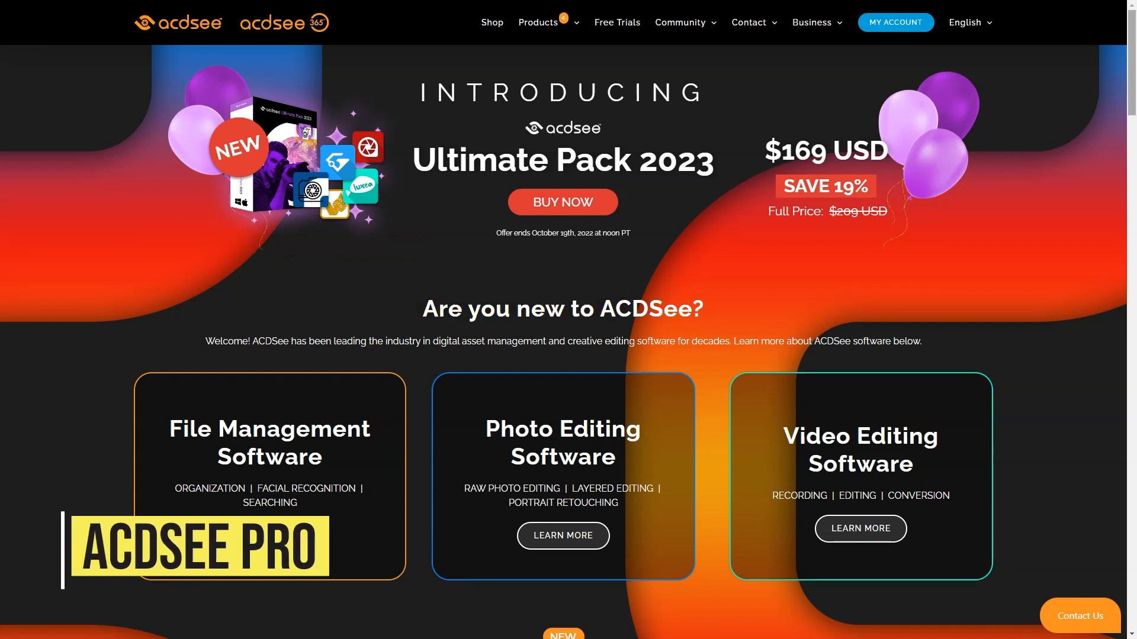
Scroll the ACDSee home page down to the footer and back up to the File Management Software card
scroll("down", 3)
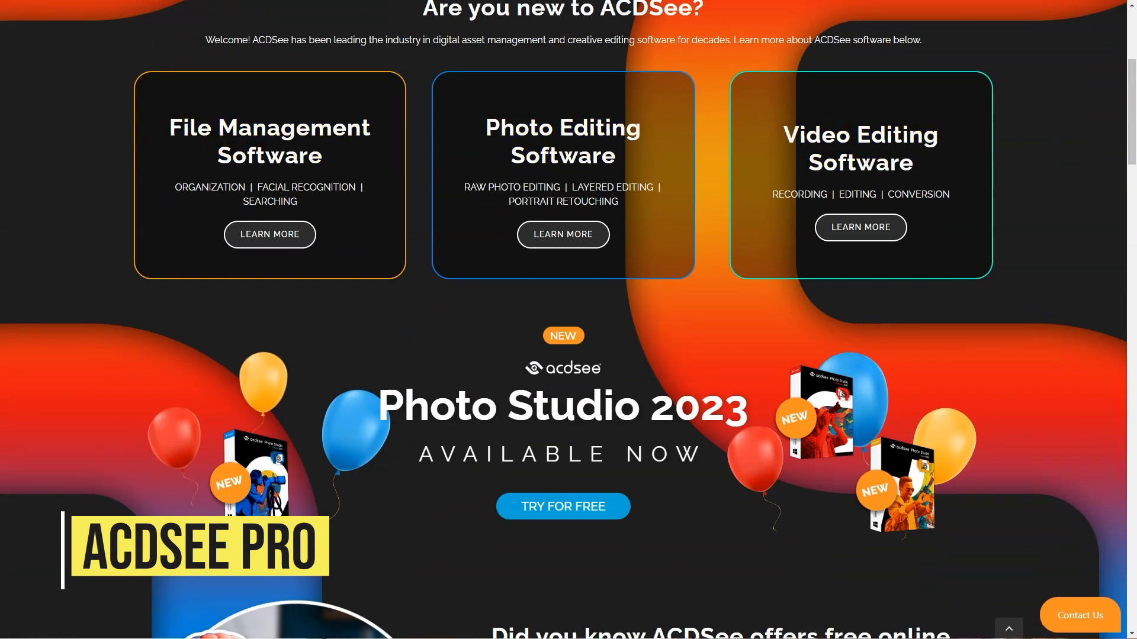
scroll("down", 3)
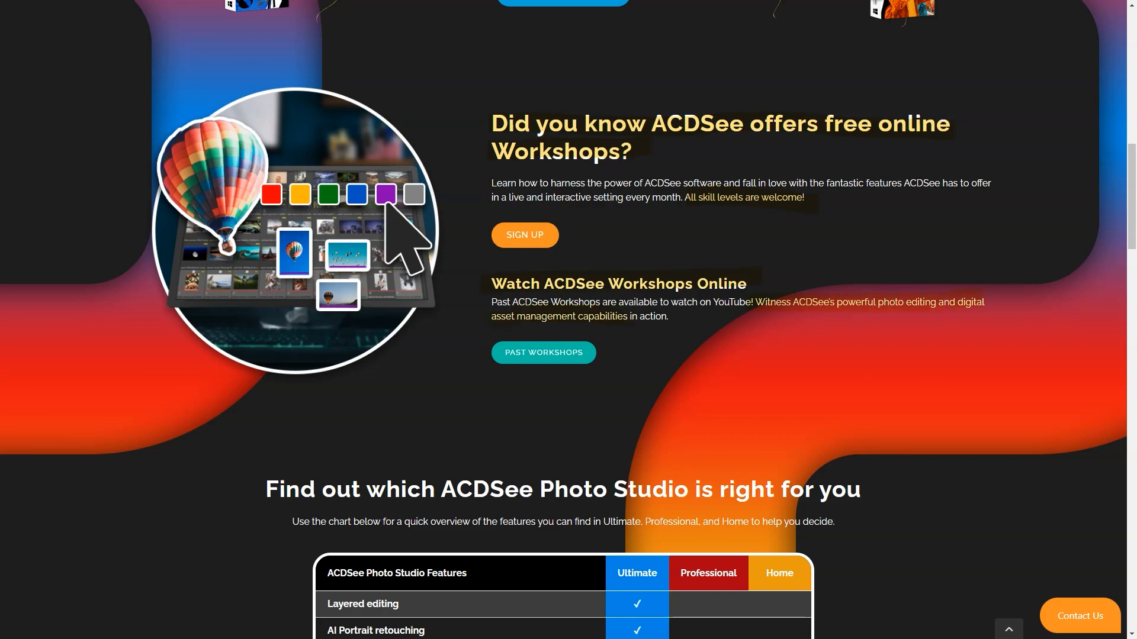
scroll("down", 3)
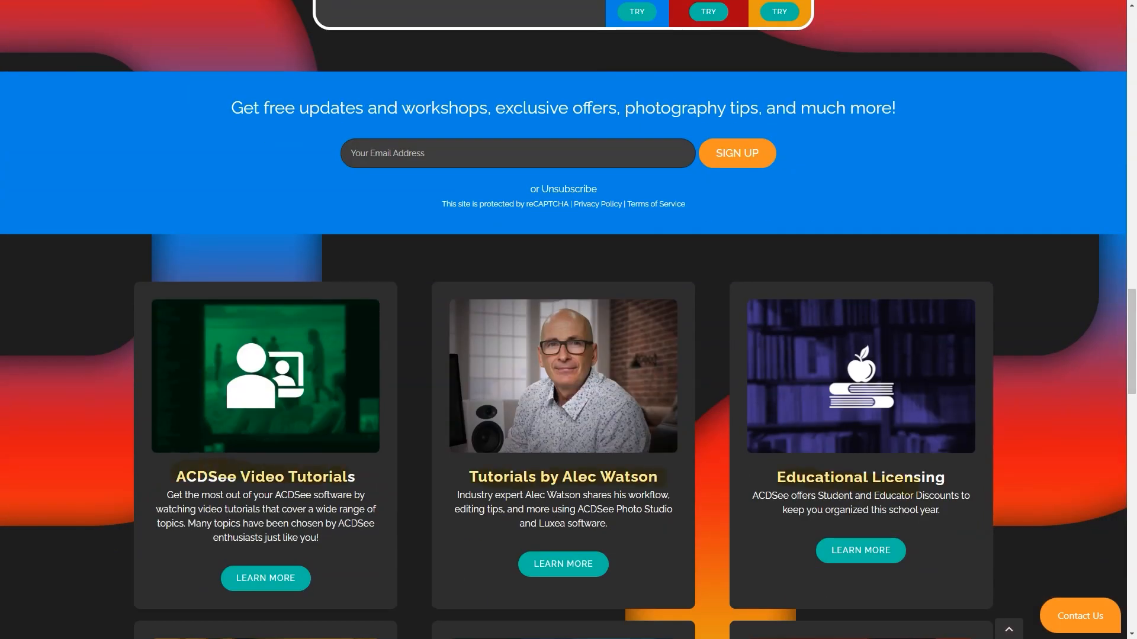
scroll("down", 3)
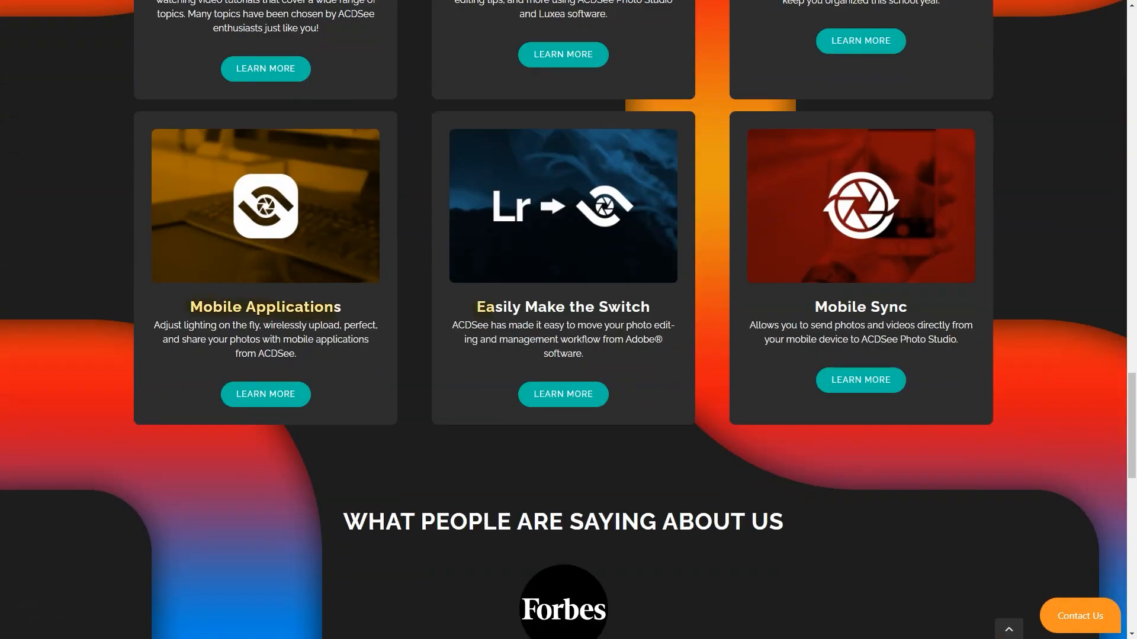
scroll("down", 3)
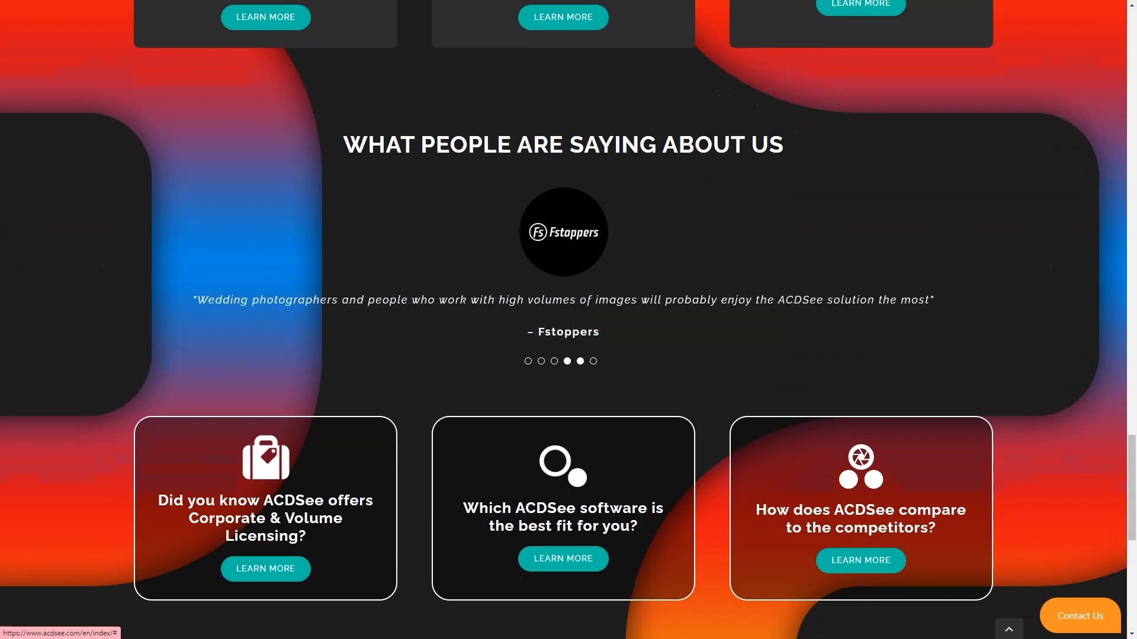
scroll("down", 3)
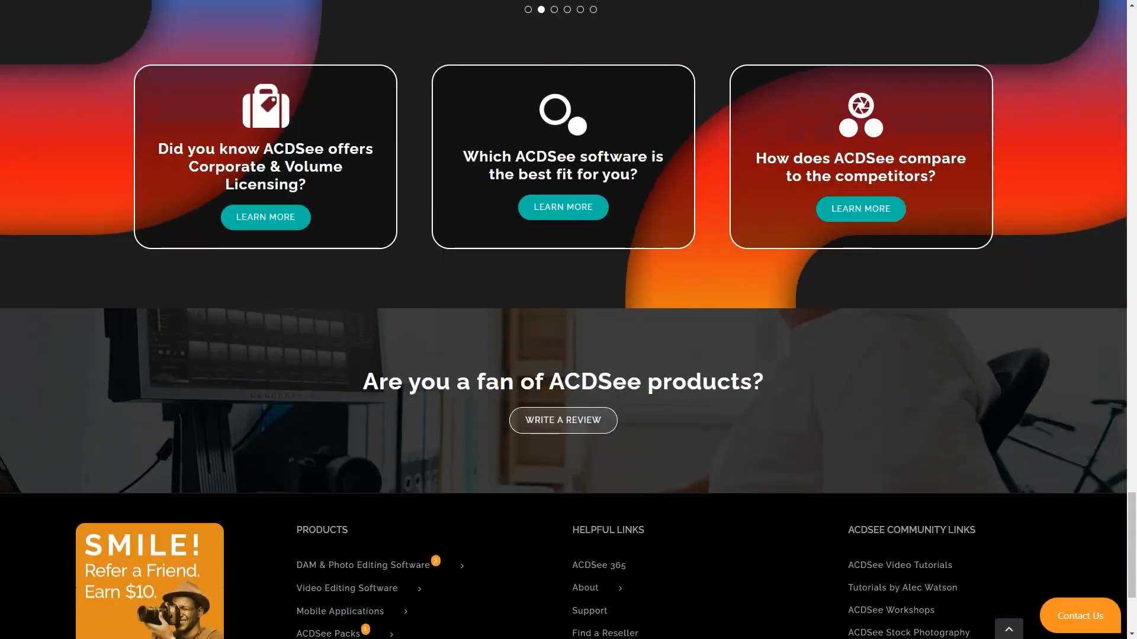
scroll("up", 3)
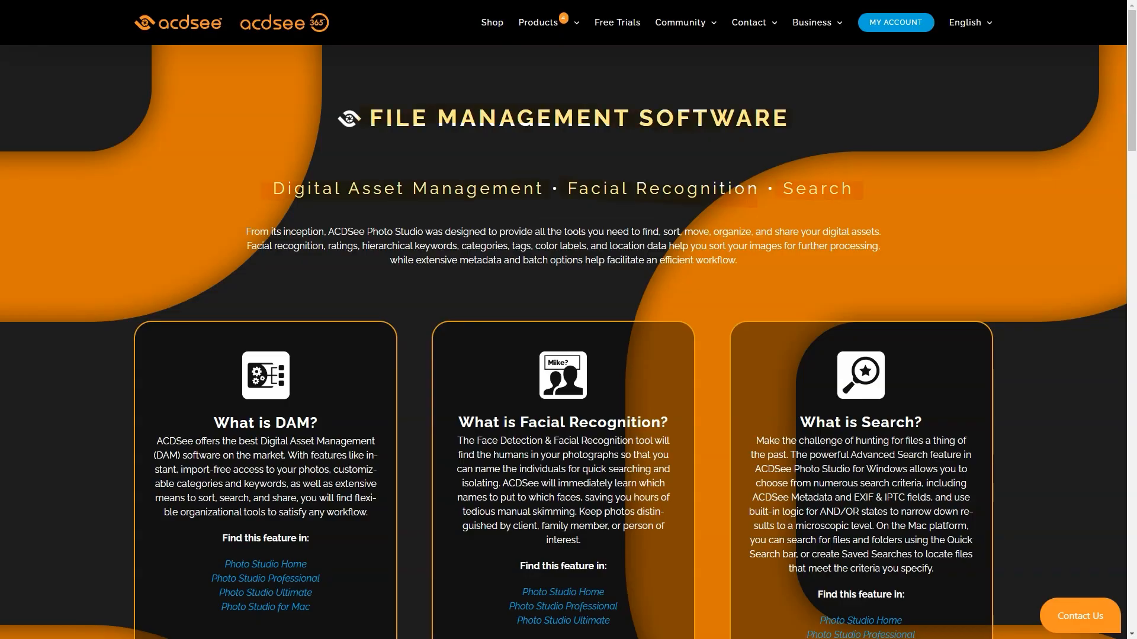
Scroll the File Management Software page down past the Photo Studio product listings
scroll("down", 3)
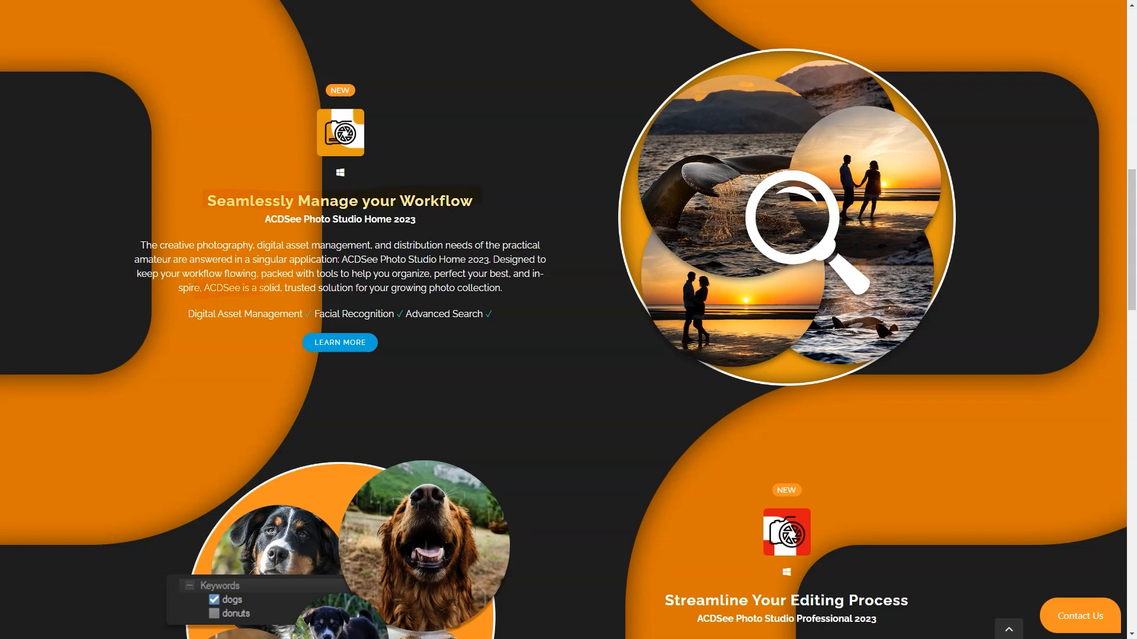
scroll("down", 3)
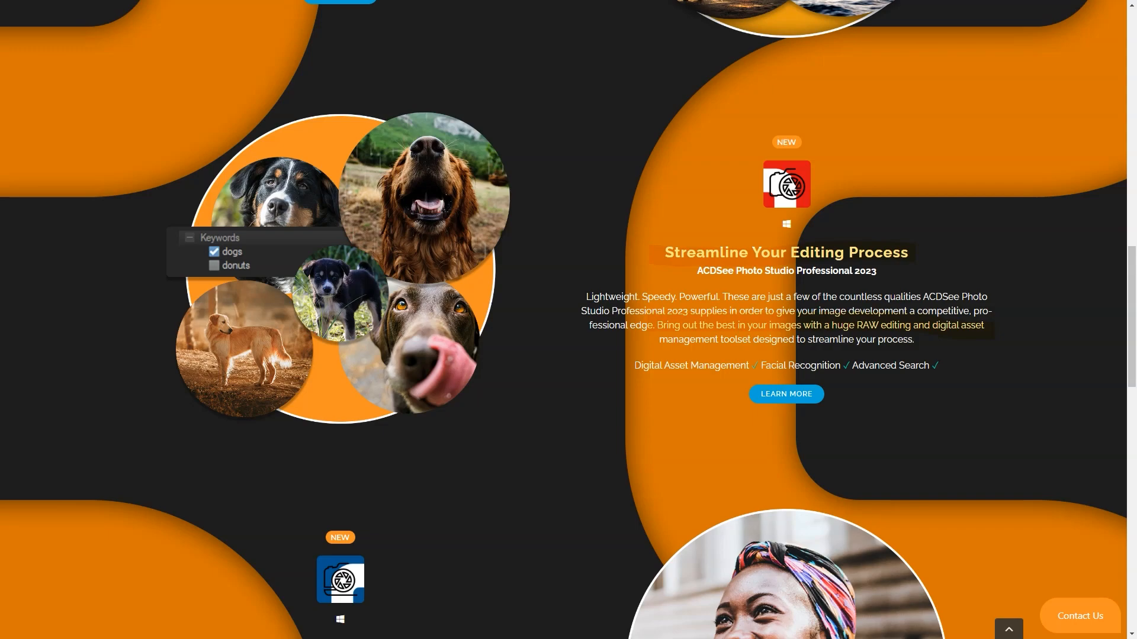
scroll("down", 3)
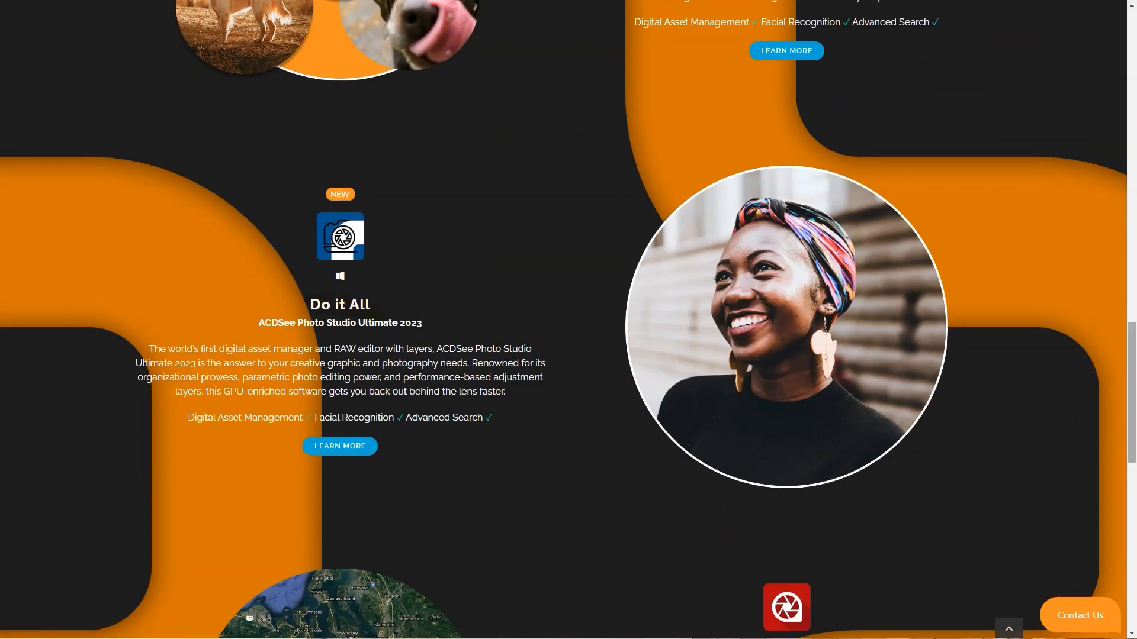
scroll("down", 3)
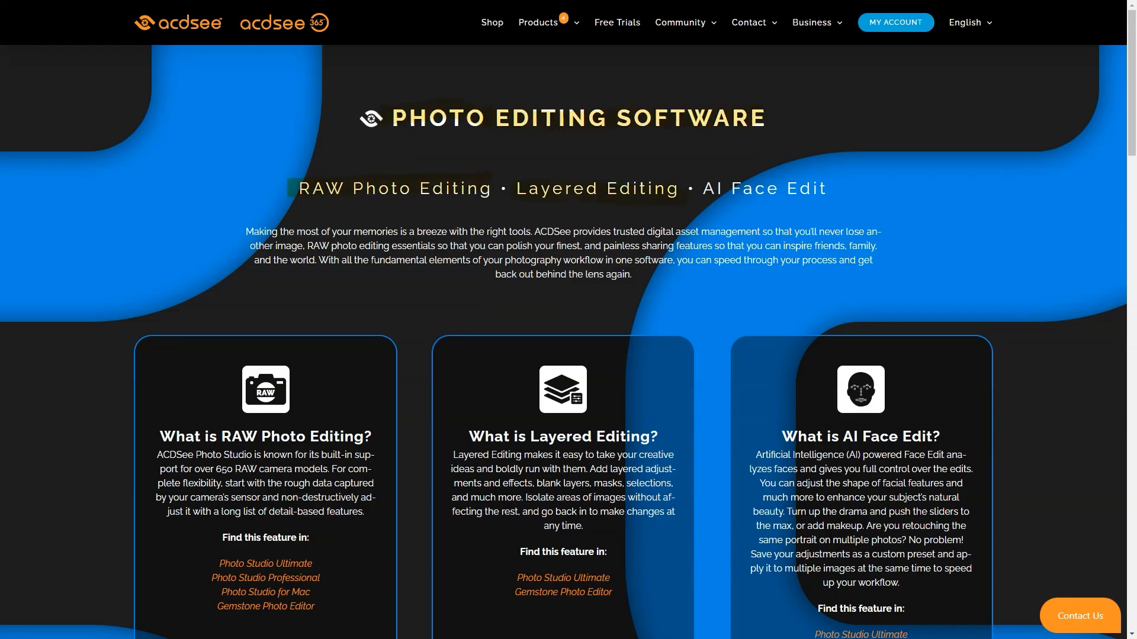
Scroll the Photo Editing Software page through its RAW, layered editing and AI Face Edit sections
scroll("down", 3)
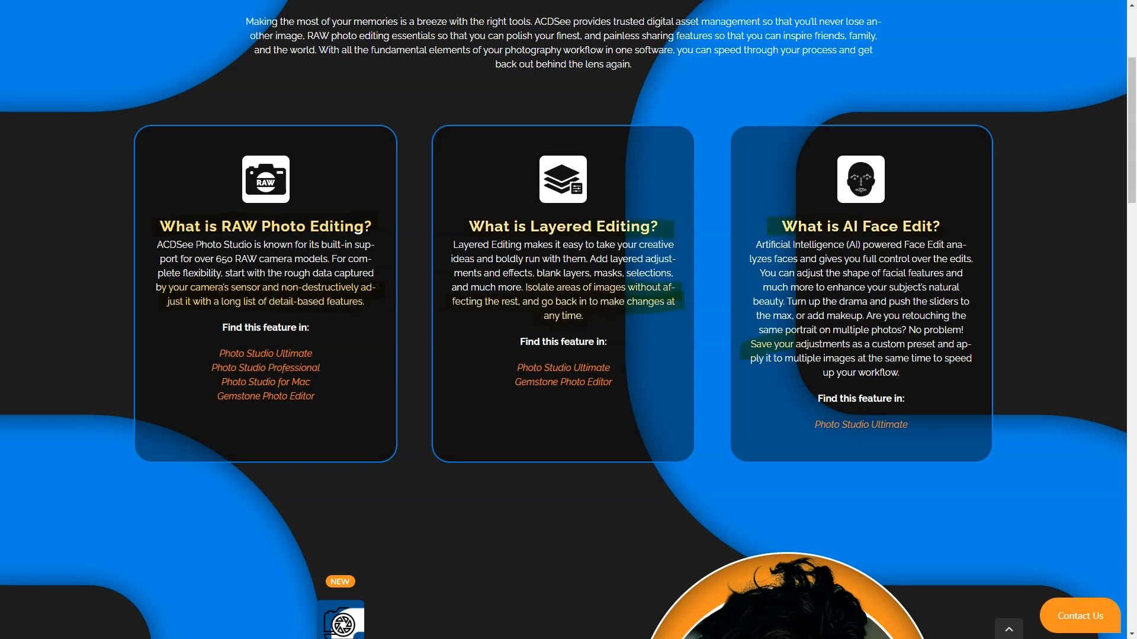
scroll("down", 3)
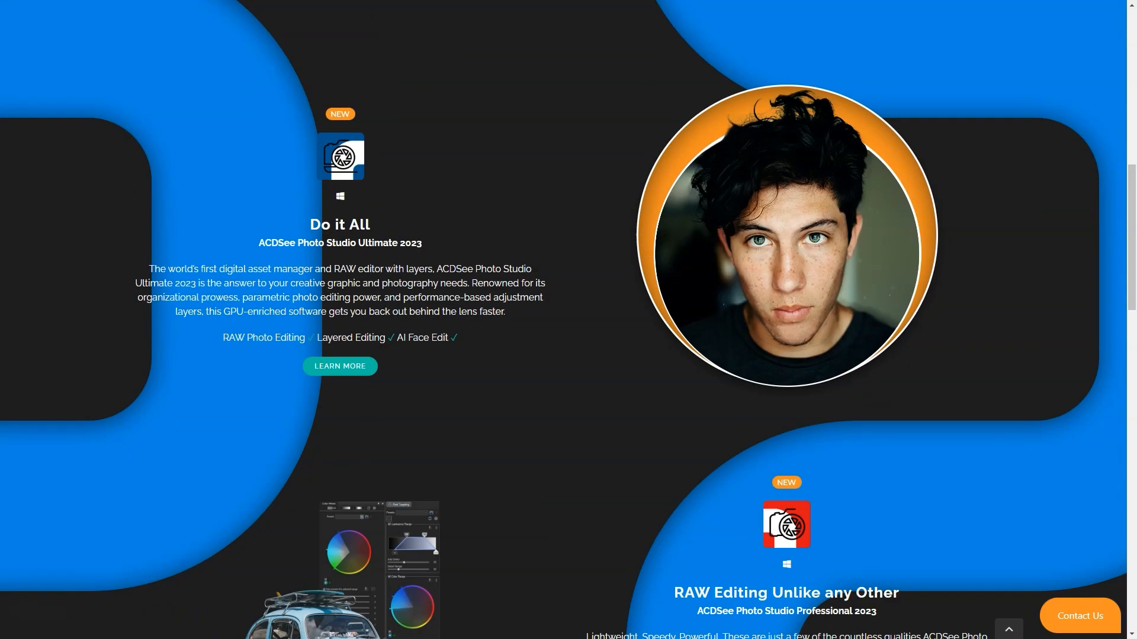
scroll("down", 3)
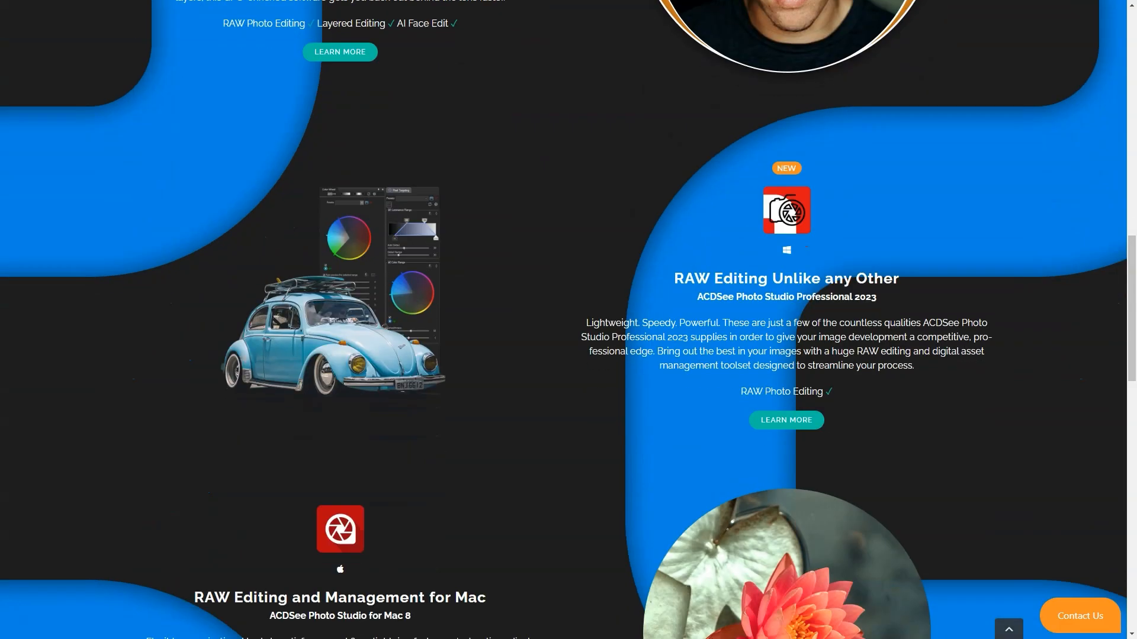
scroll("down", 3)
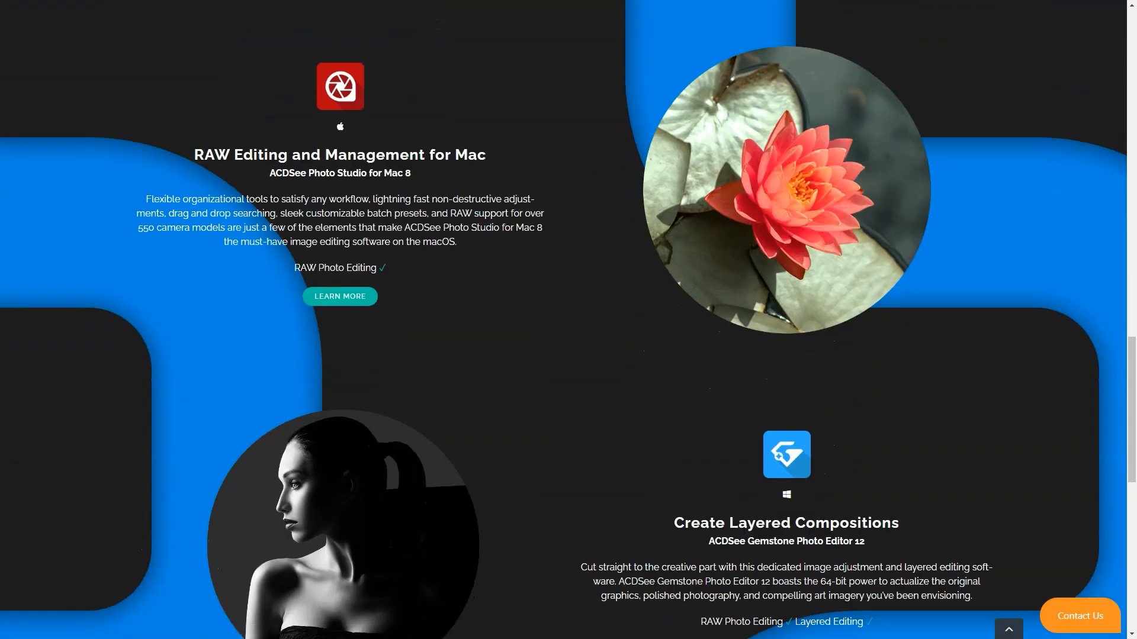
scroll("down", 3)
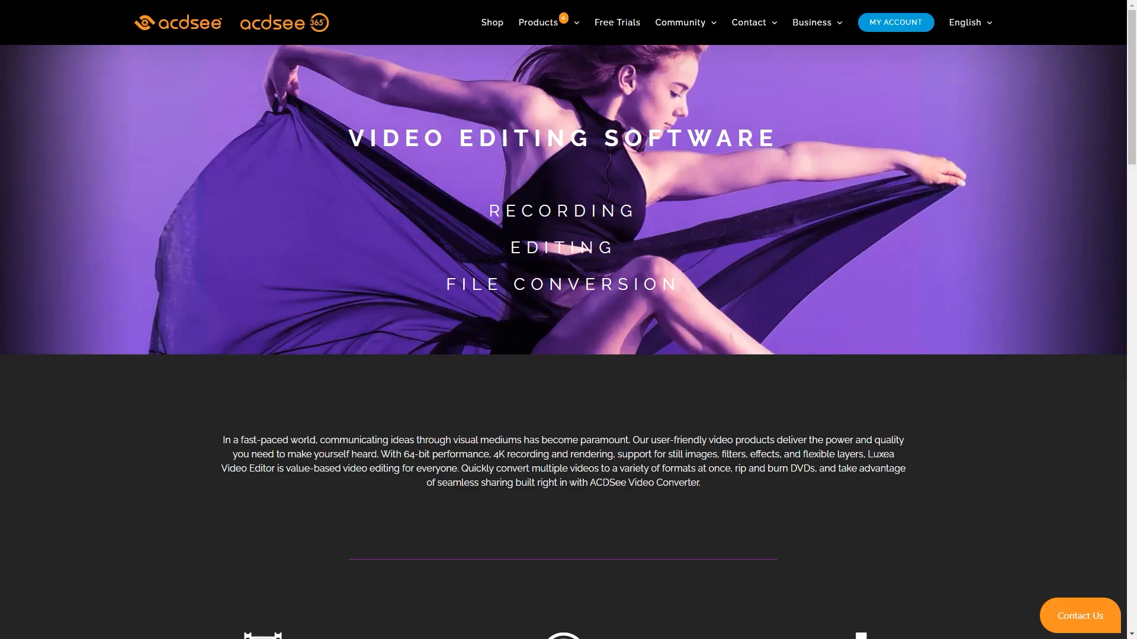
Scroll the Video Editing Software page past Luxea and Video Converter to the bottom
scroll("down", 3)
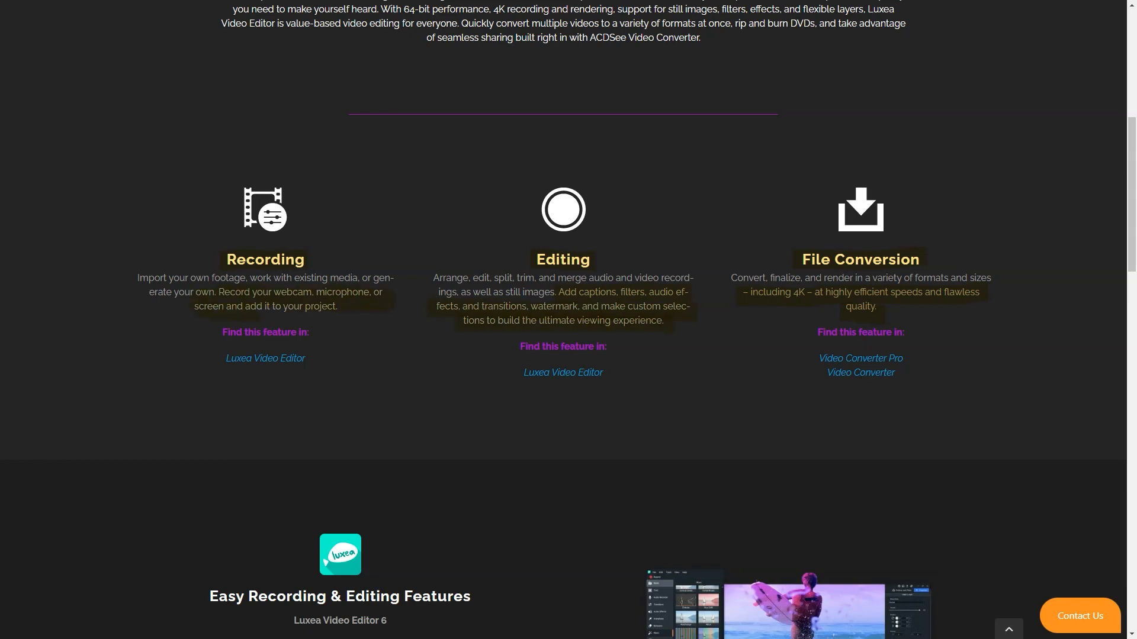
scroll("down", 3)
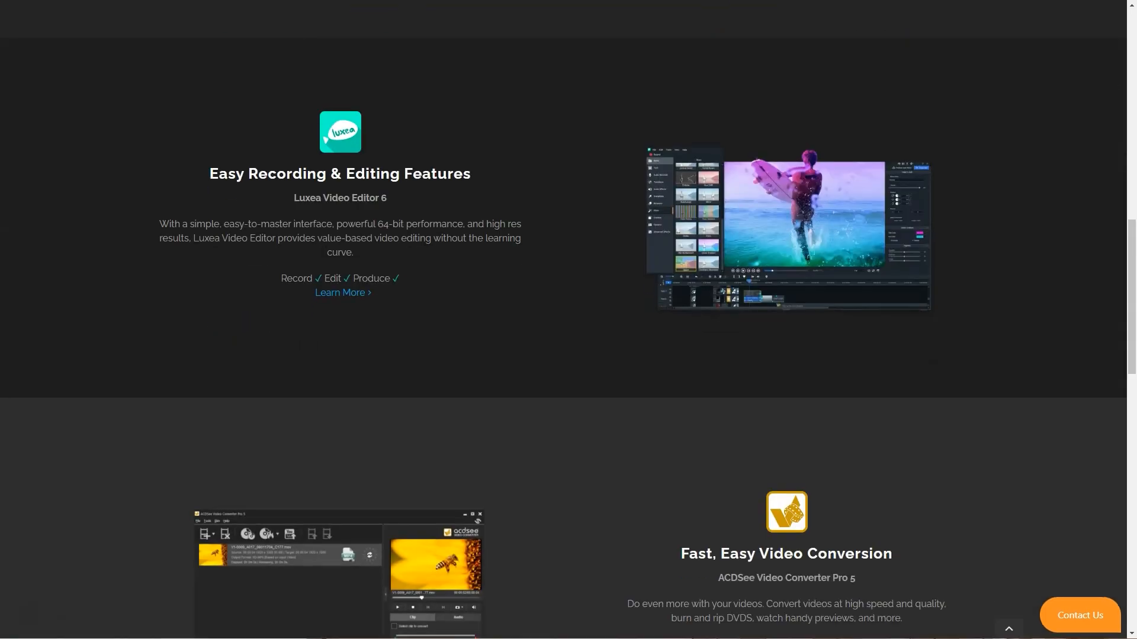
scroll("down", 3)
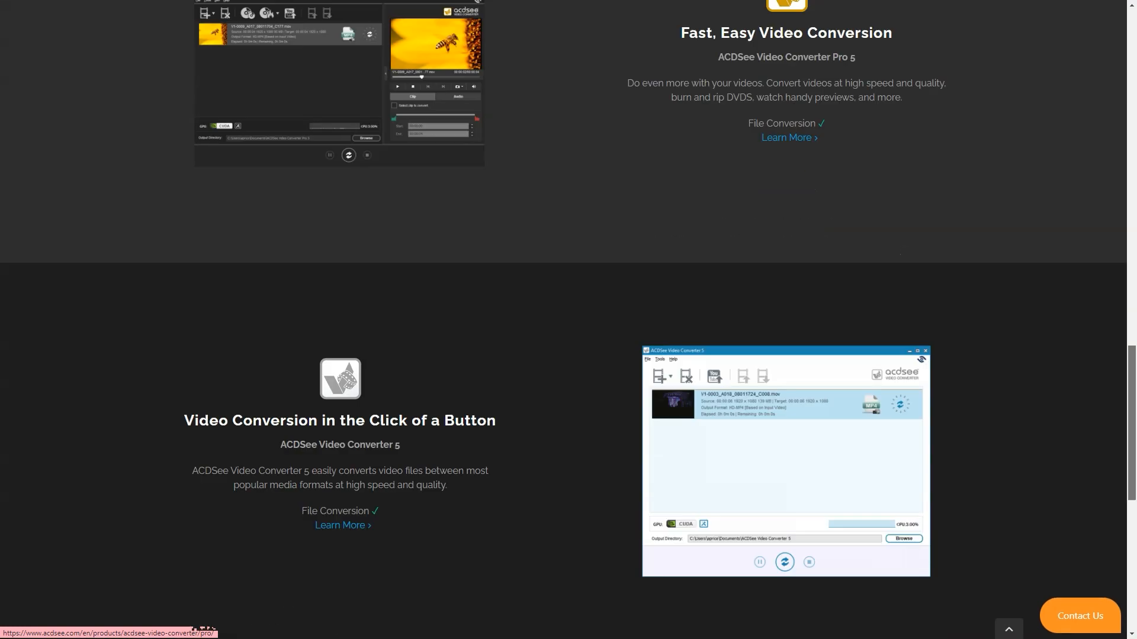
scroll("down", 3)
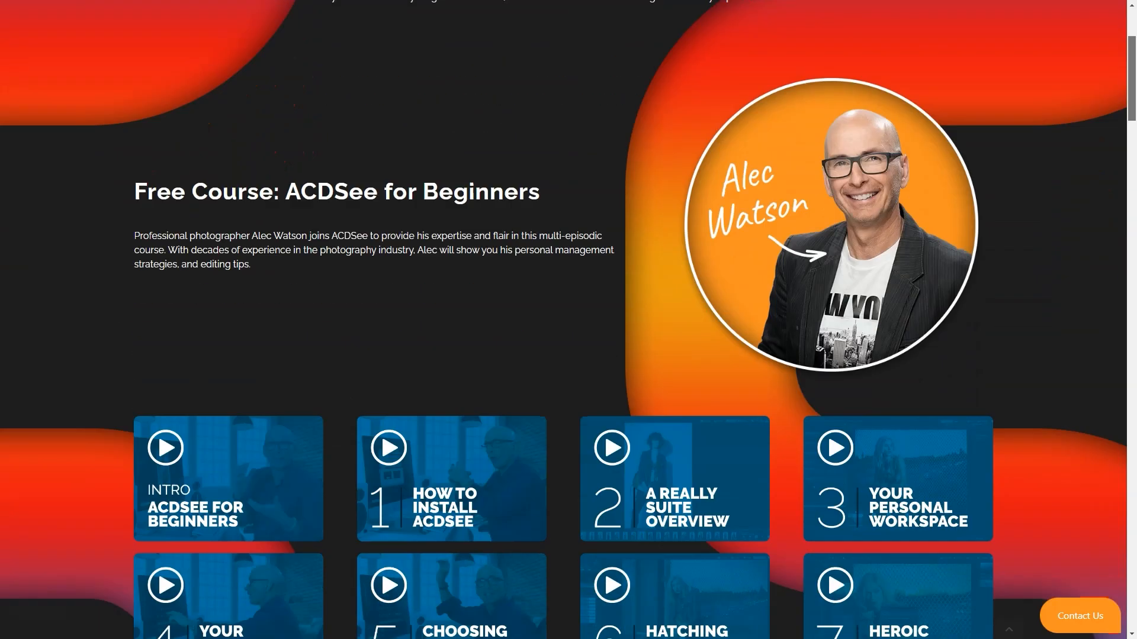
scroll("down", 3)
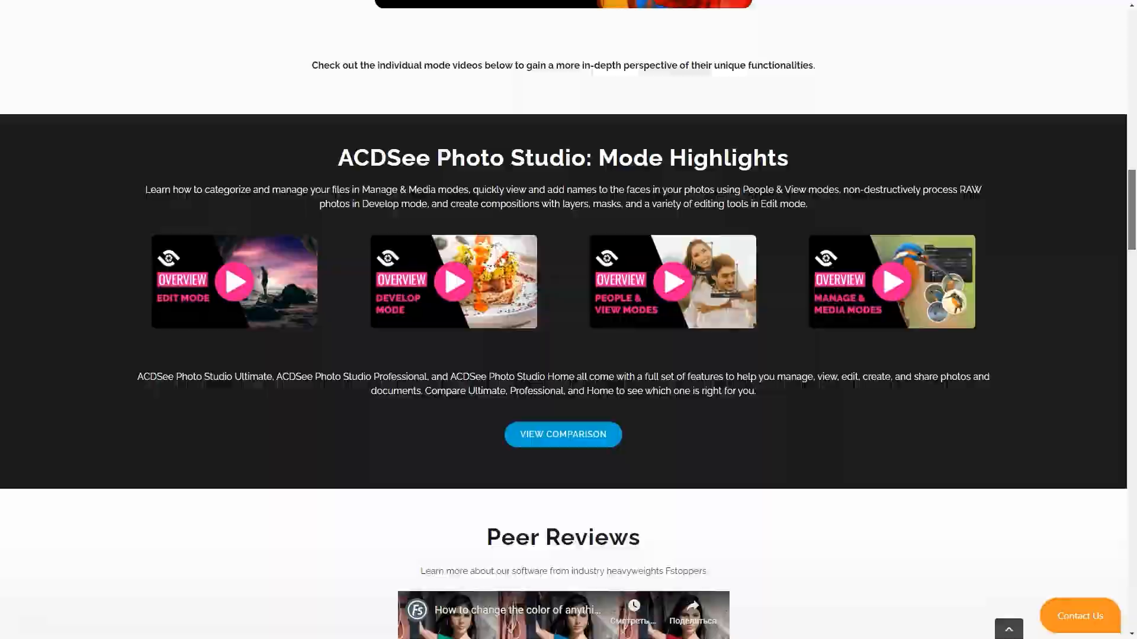
scroll("down", 3)
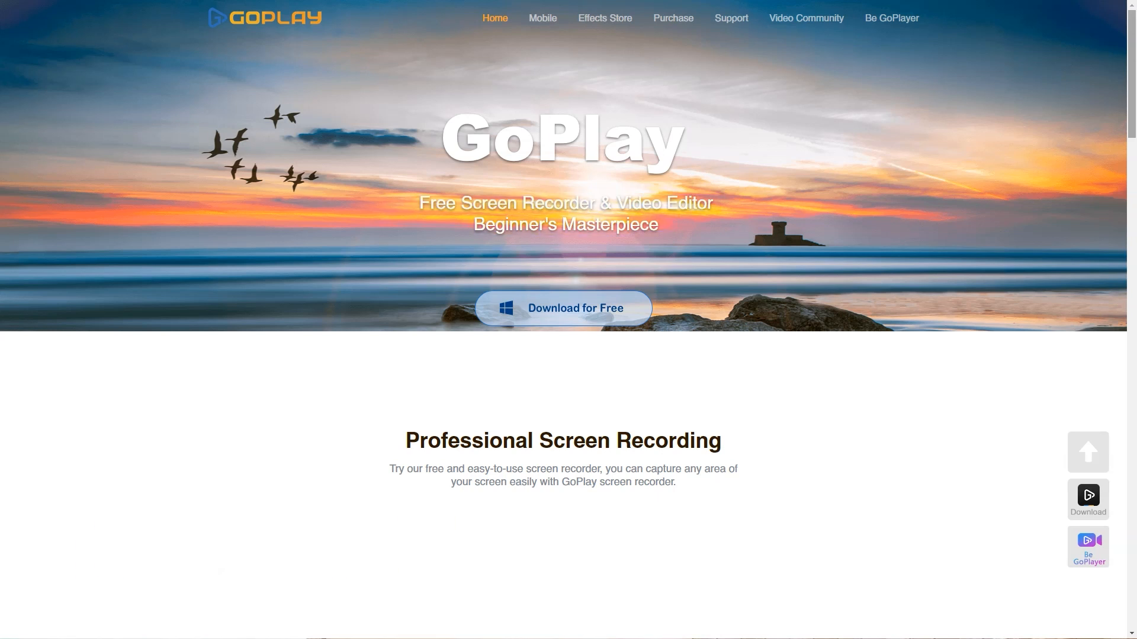
Scroll the GoPlay homepage past screen recording, reviews and video editing to the Excellent Features grid
scroll("down", 3)
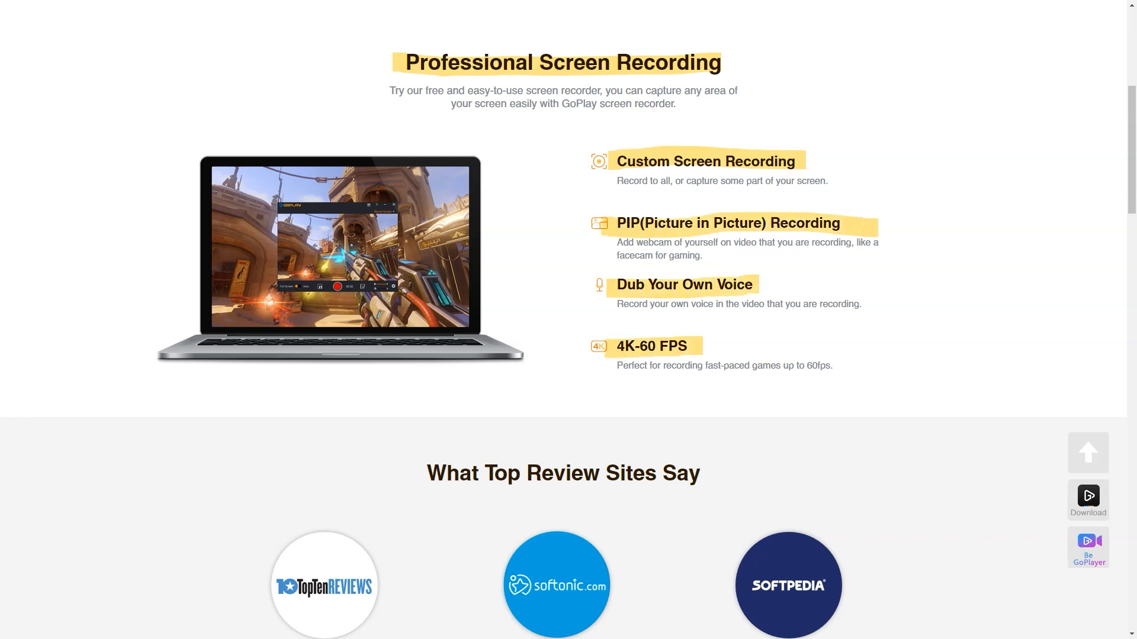
scroll("down", 3)
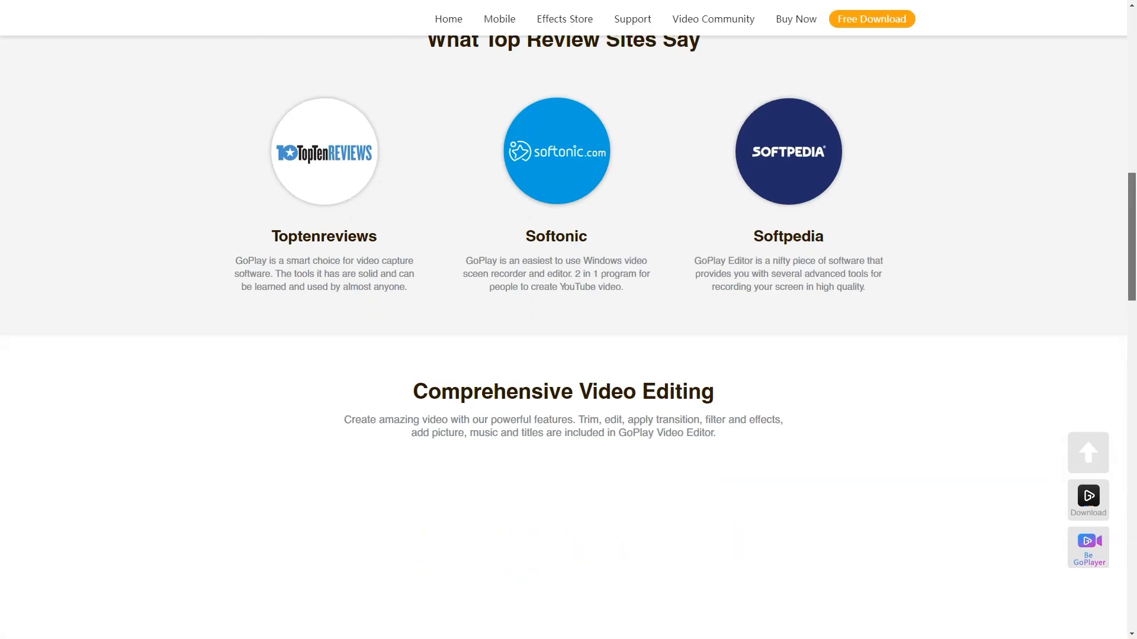
scroll("down", 3)
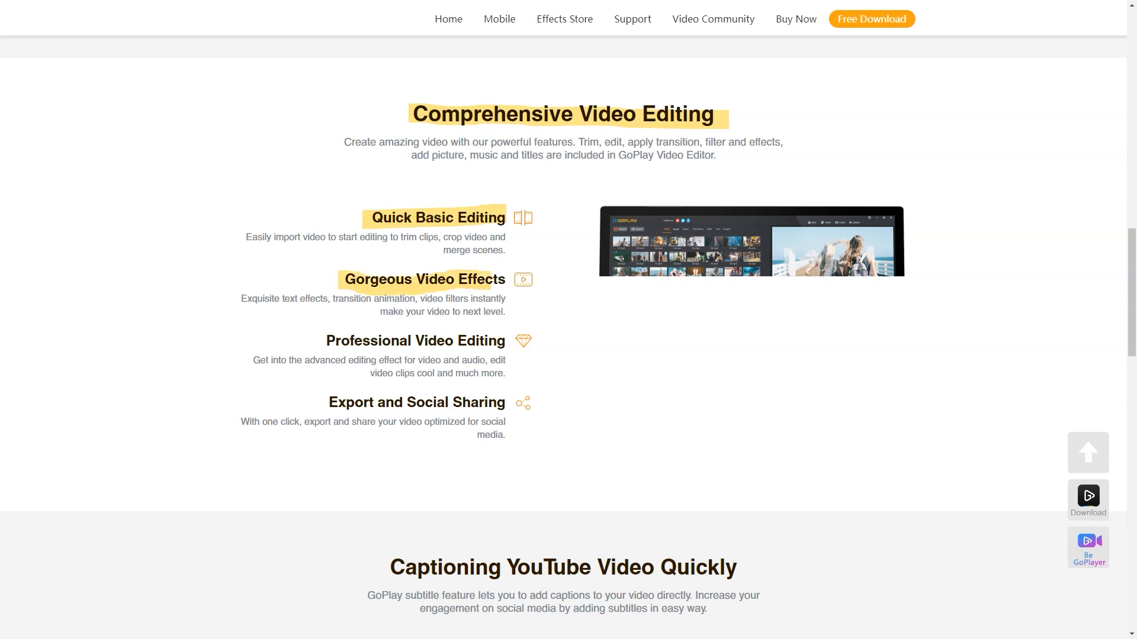
mouse_move(388, 341)
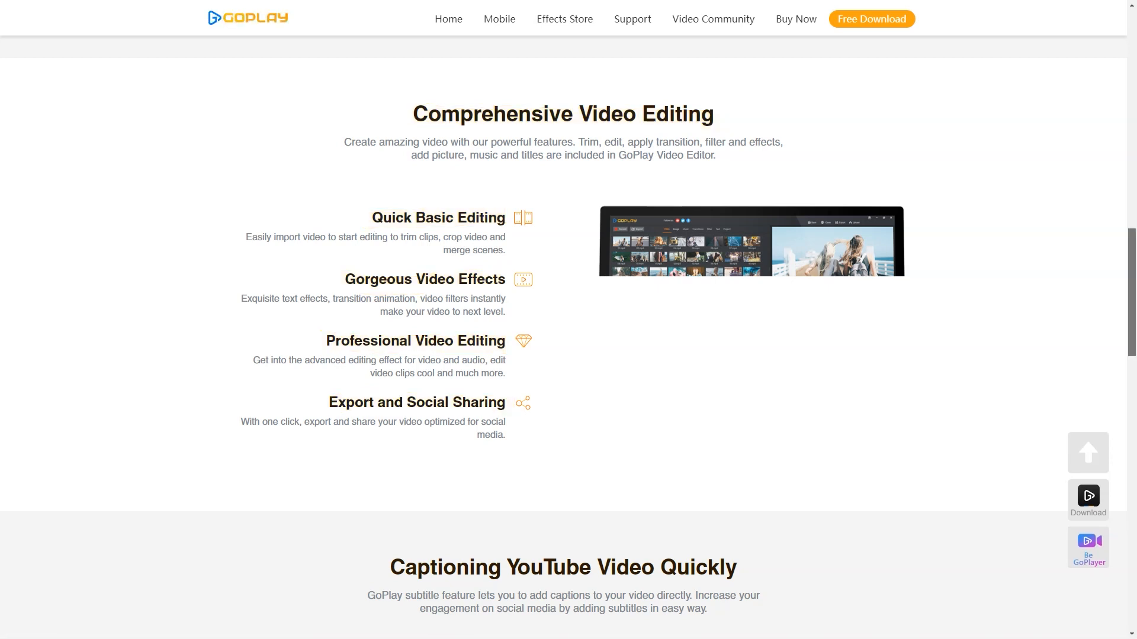
scroll("down", 3)
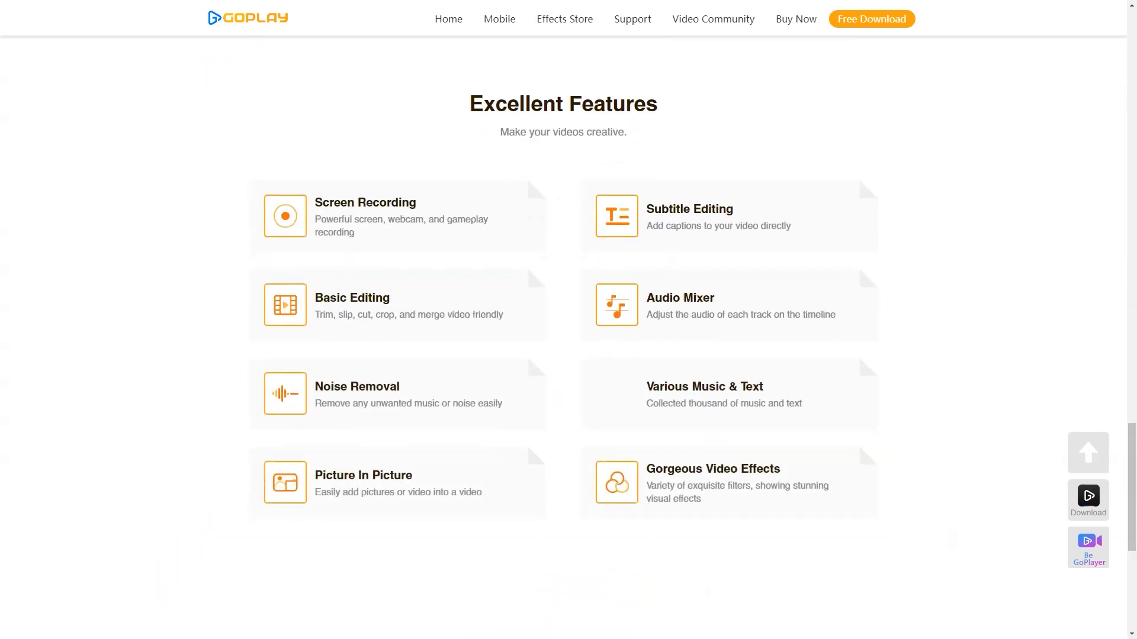
Scroll past Social Export and Advanced Tools to the bottom, then go to the GoPlay Mobile page
double_click(561, 105)
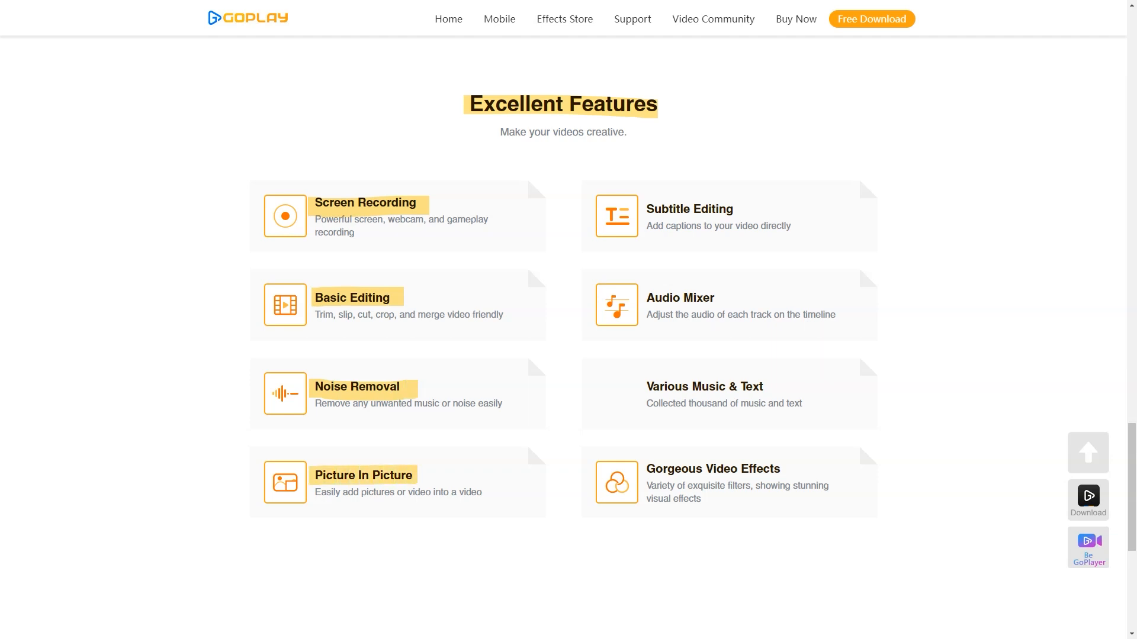
mouse_move(689, 208)
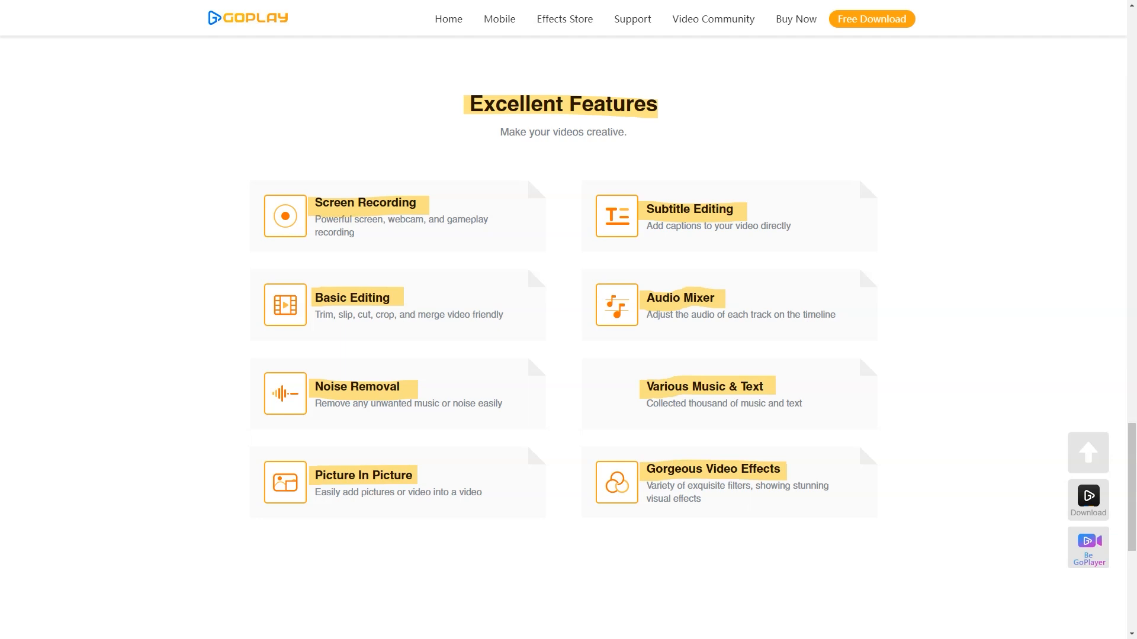
scroll("down", 3)
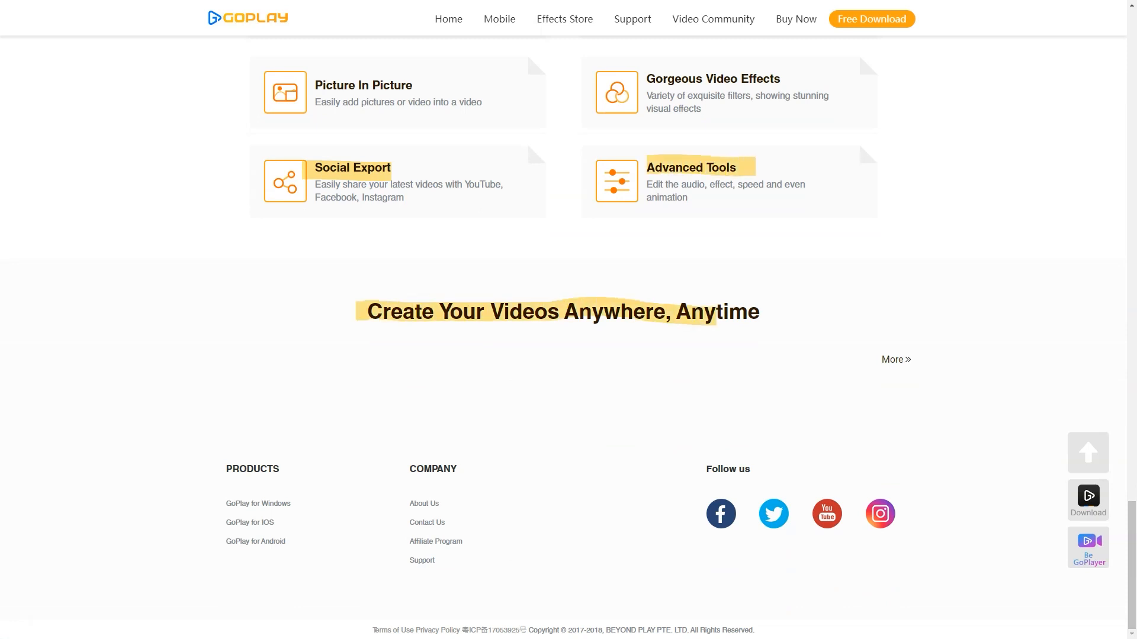
left_click(498, 18)
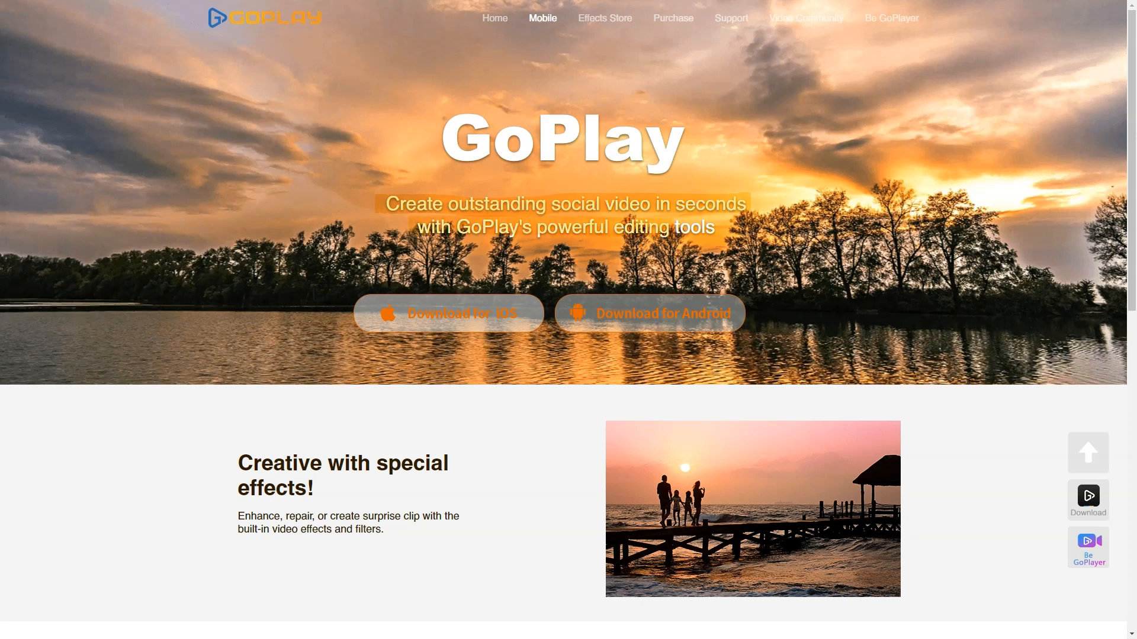
Scroll the GoPlay Mobile page through special effects, video stories and sharing sections
scroll("down", 3)
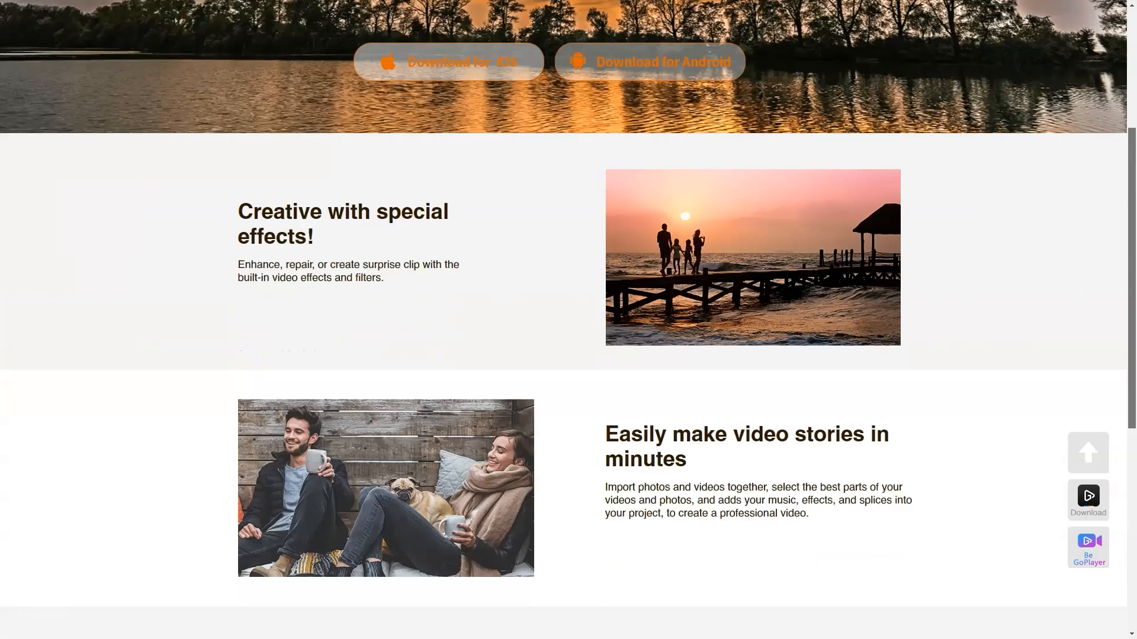
scroll("down", 3)
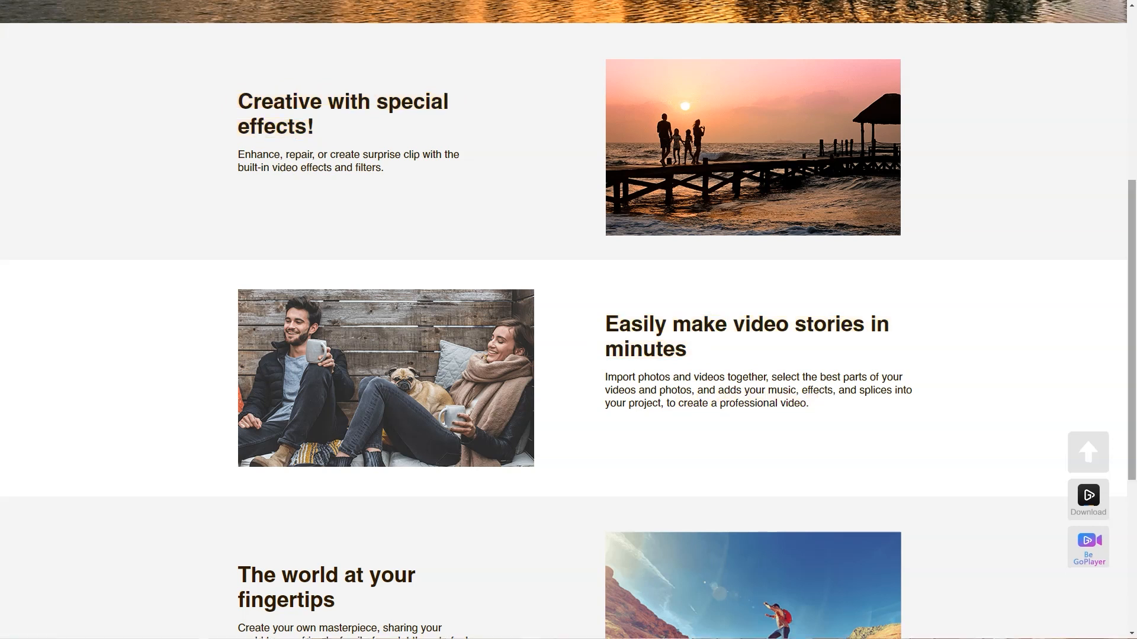
scroll("down", 3)
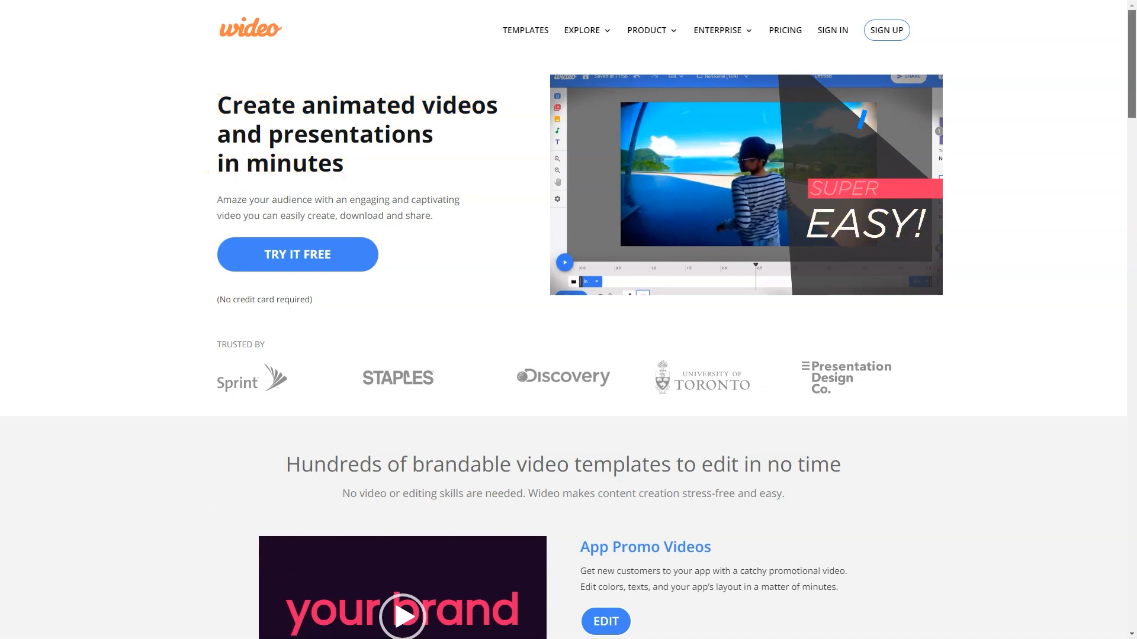
Scroll to Wideo's template carousel and advance through the first few template examples
scroll("down", 3)
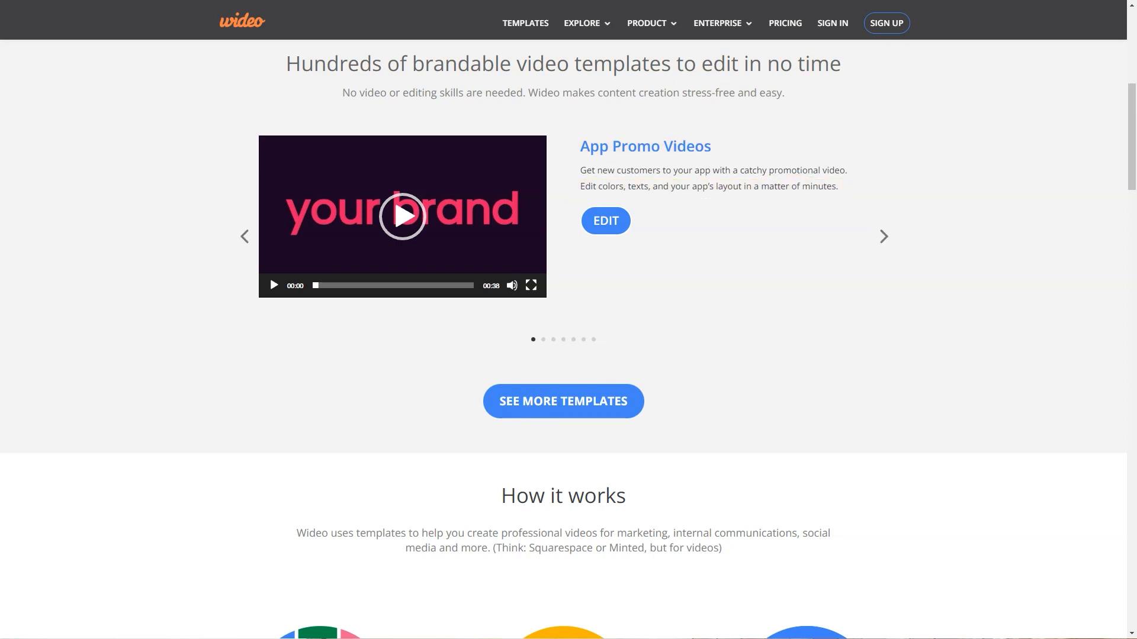
left_click(882, 237)
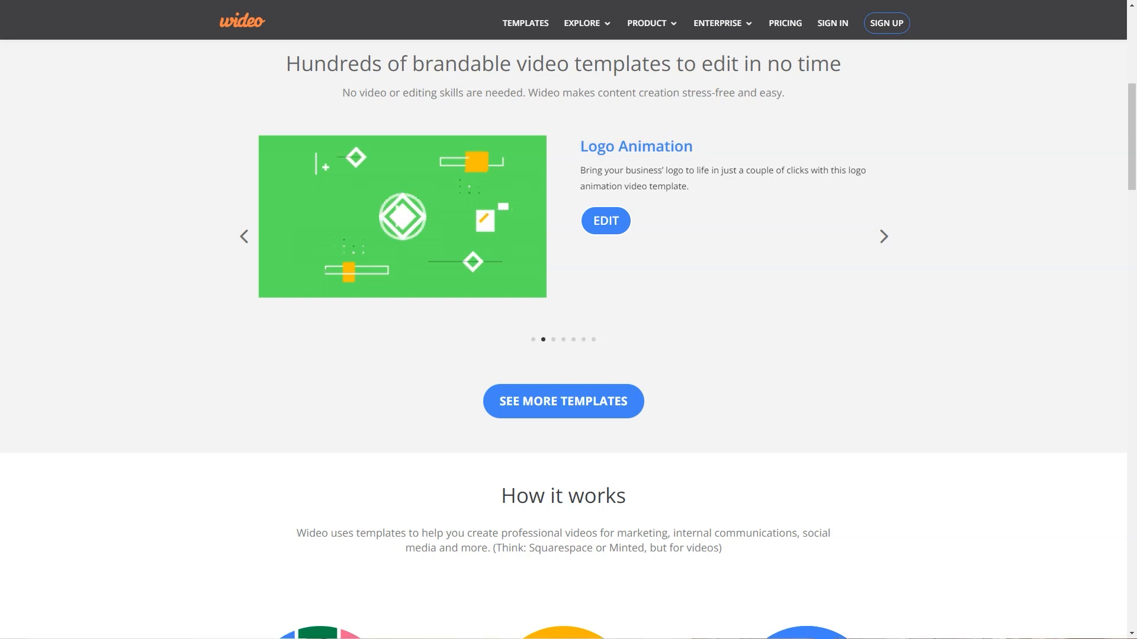
left_click(882, 236)
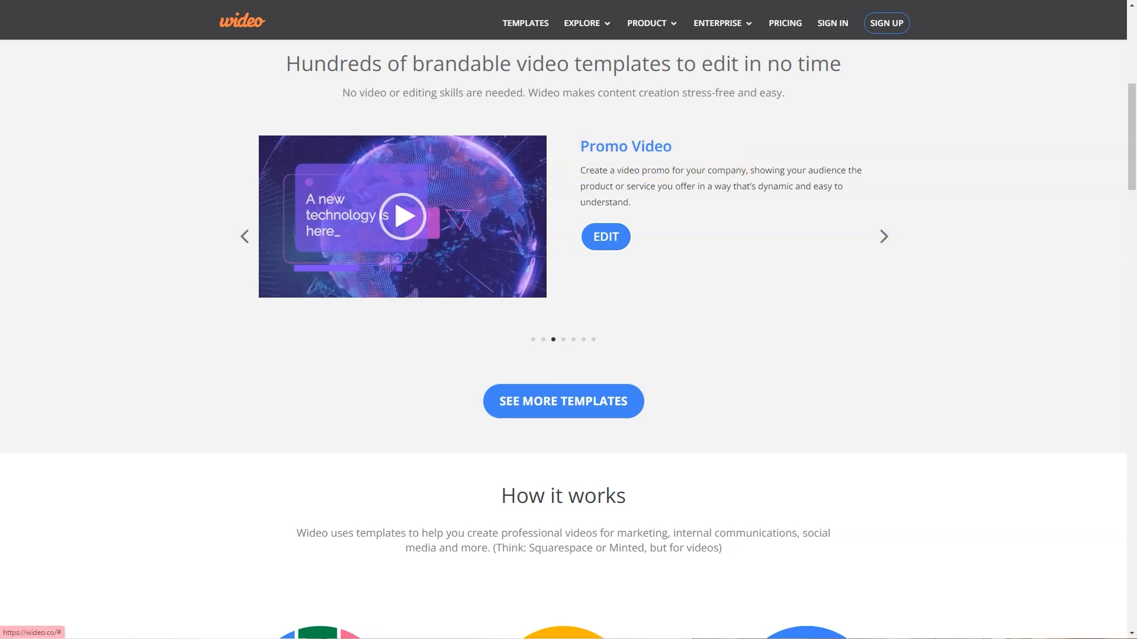
left_click(883, 237)
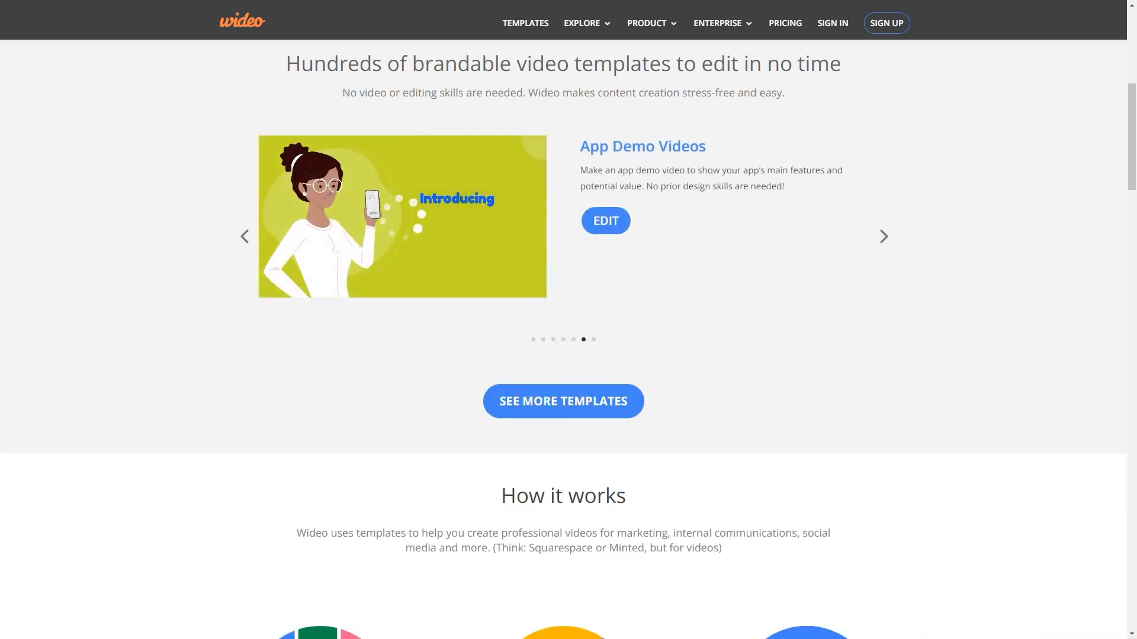
Continue the carousel to the Video Ad template, then scroll down to How it works
double_click(642, 145)
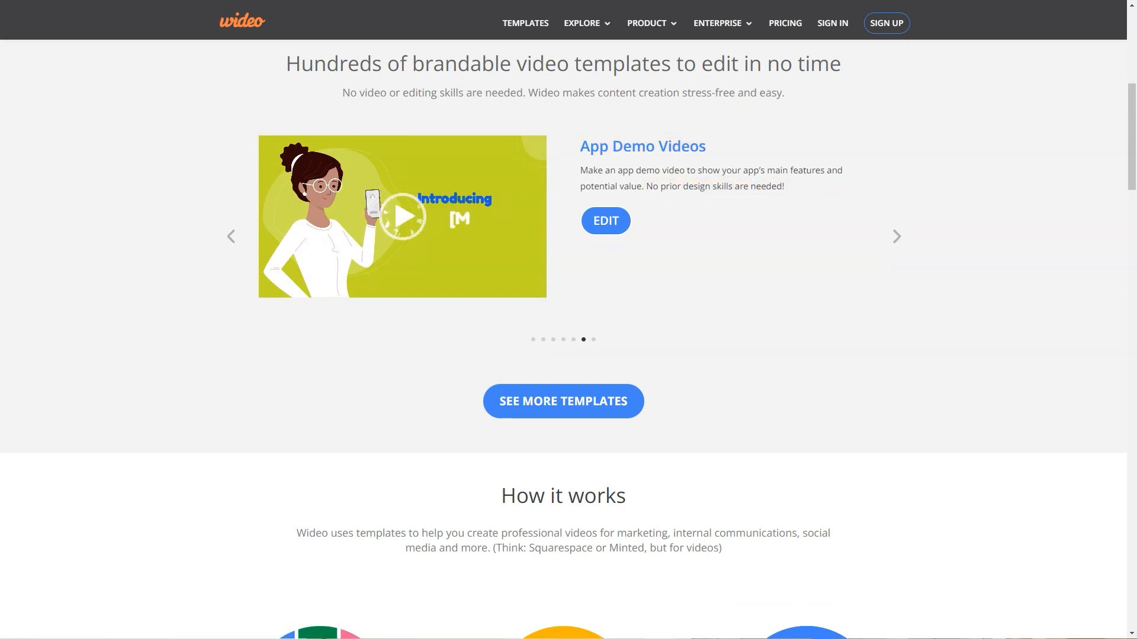
left_click(896, 237)
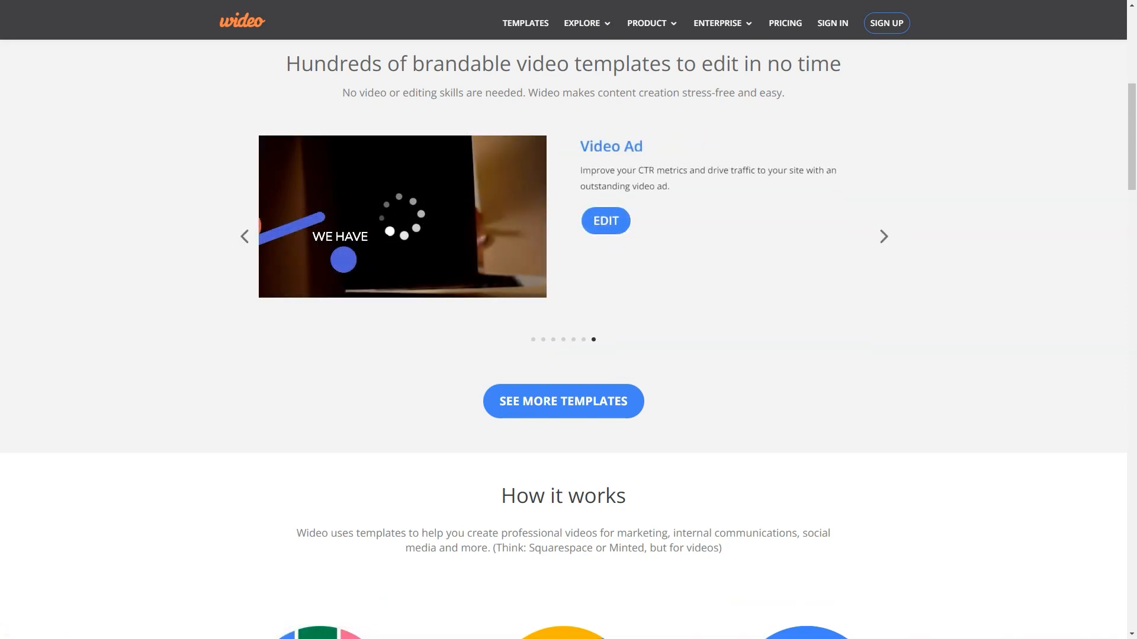
double_click(609, 147)
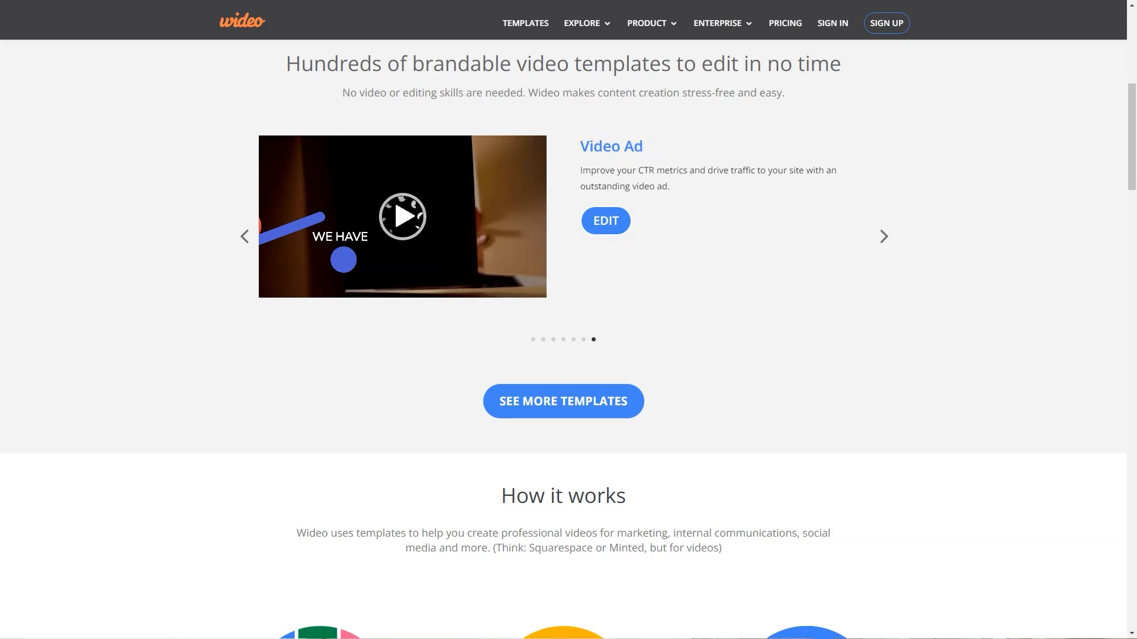
scroll("down", 3)
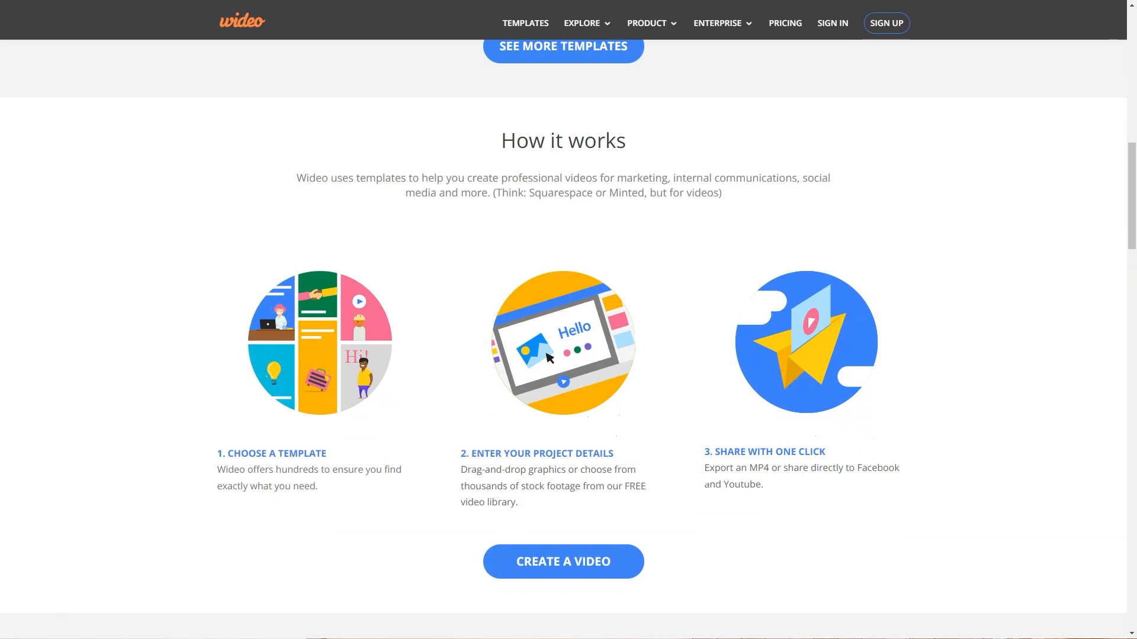
Scroll the Wideo homepage through How it works, testimonials and feature sections toward the Video Ideas link
double_click(563, 140)
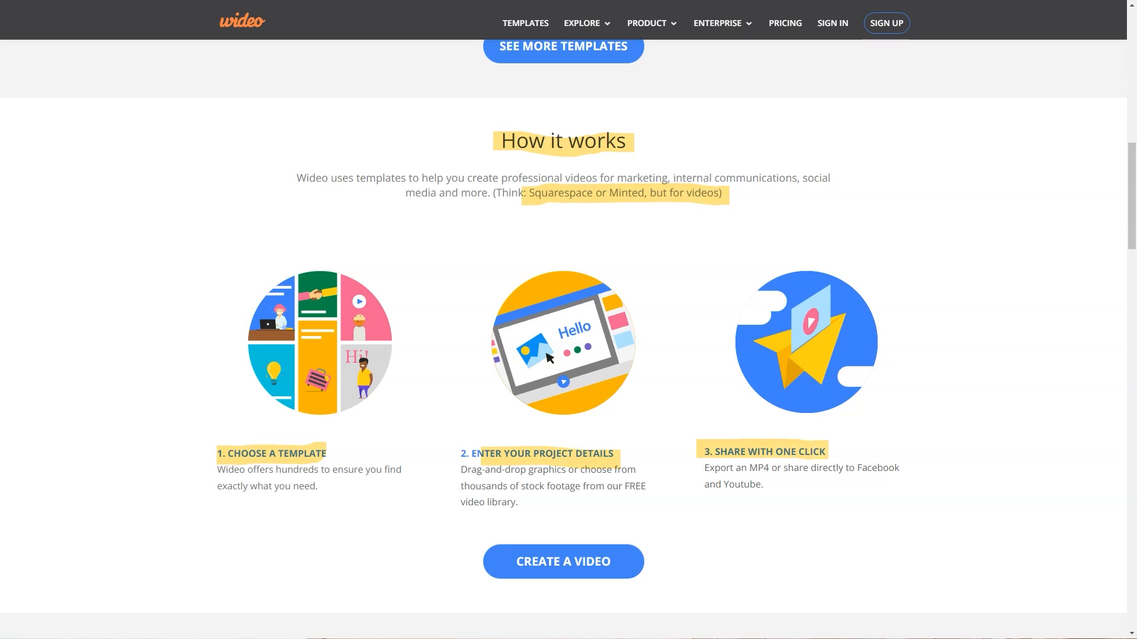
scroll("down", 3)
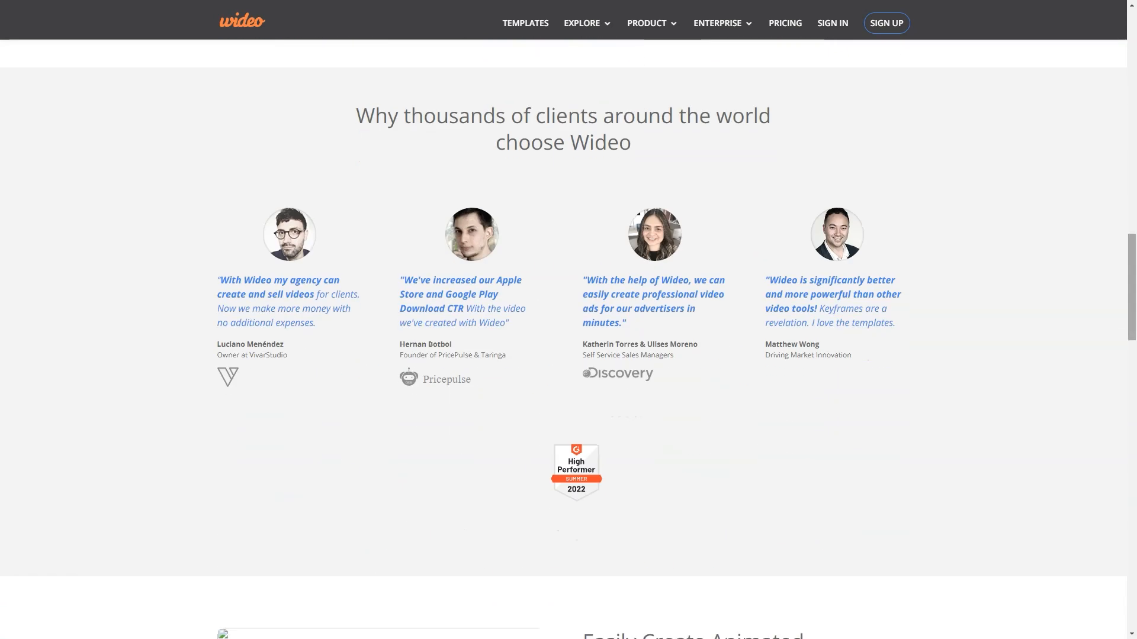
scroll("down", 3)
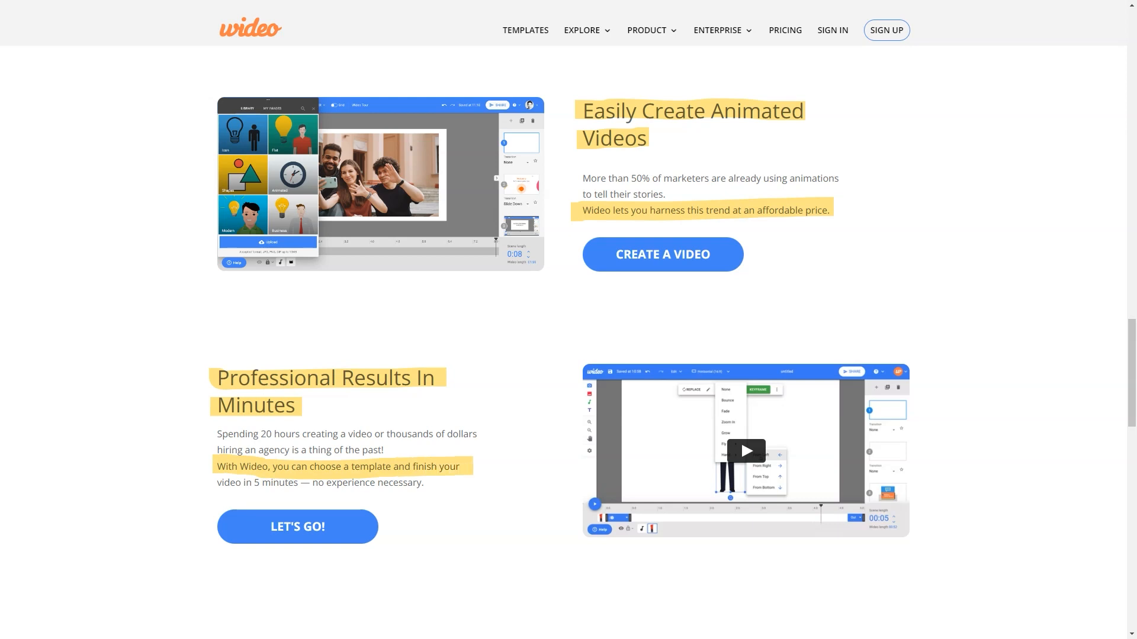
scroll("down", 3)
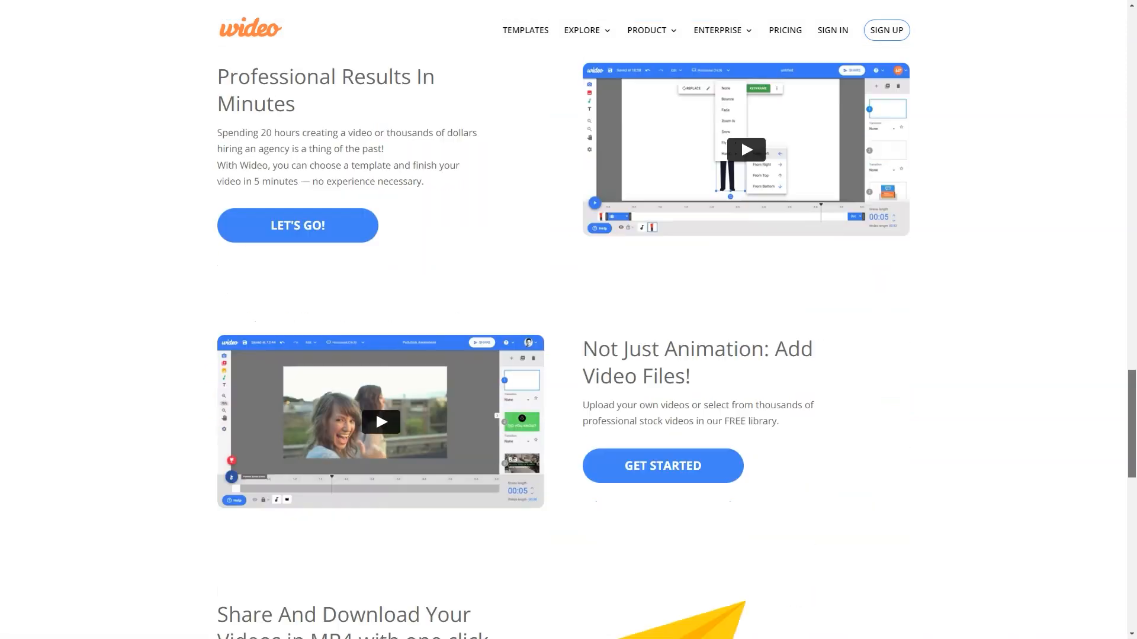
scroll("down", 3)
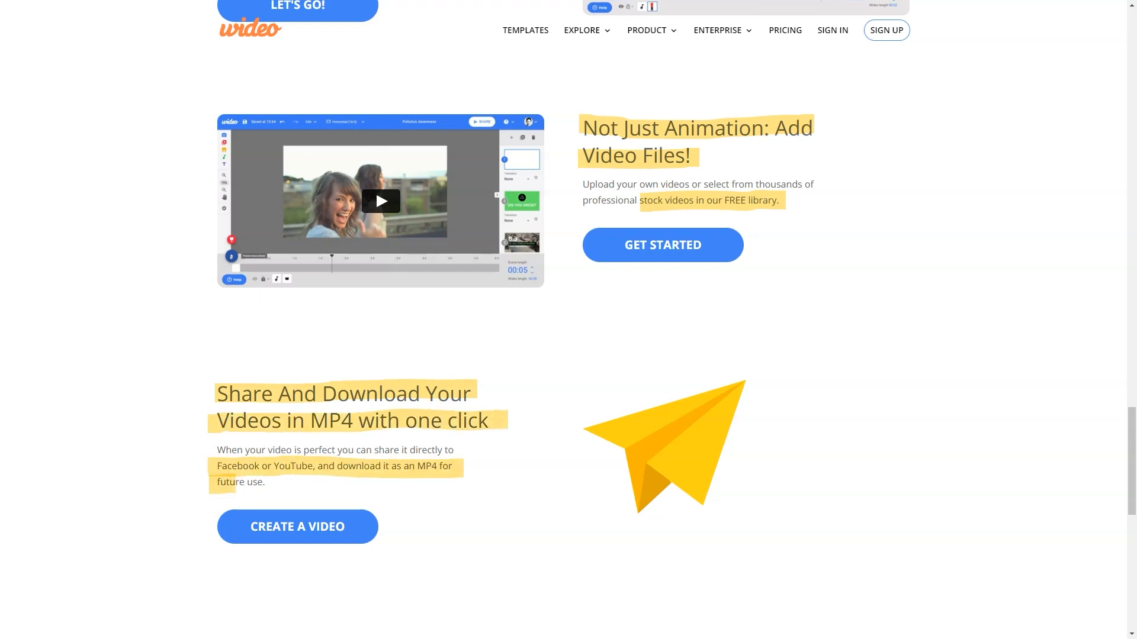
scroll("down", 3)
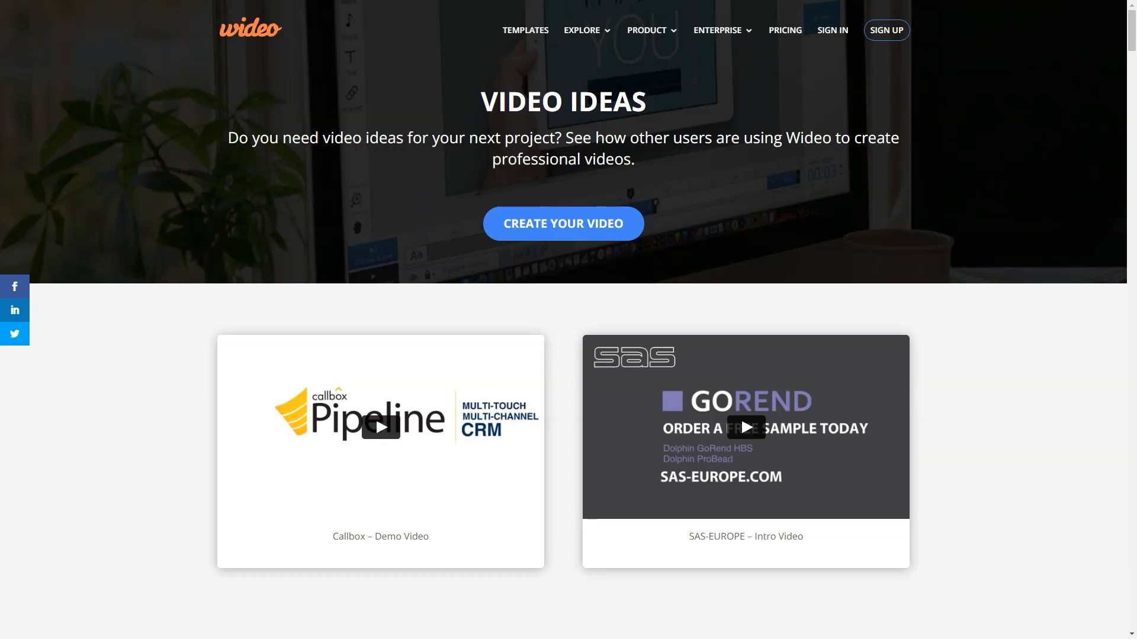
Scroll the Video Ideas gallery past Verveba and Evatlanta to the Diffmarts and Columbia CCE examples
scroll("down", 3)
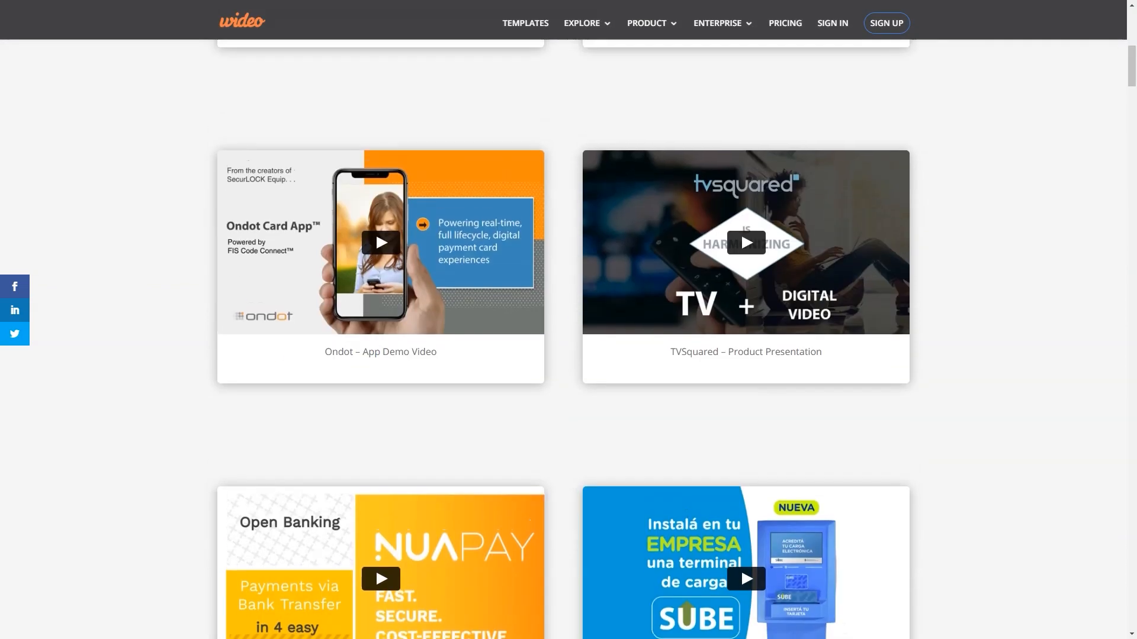
scroll("down", 3)
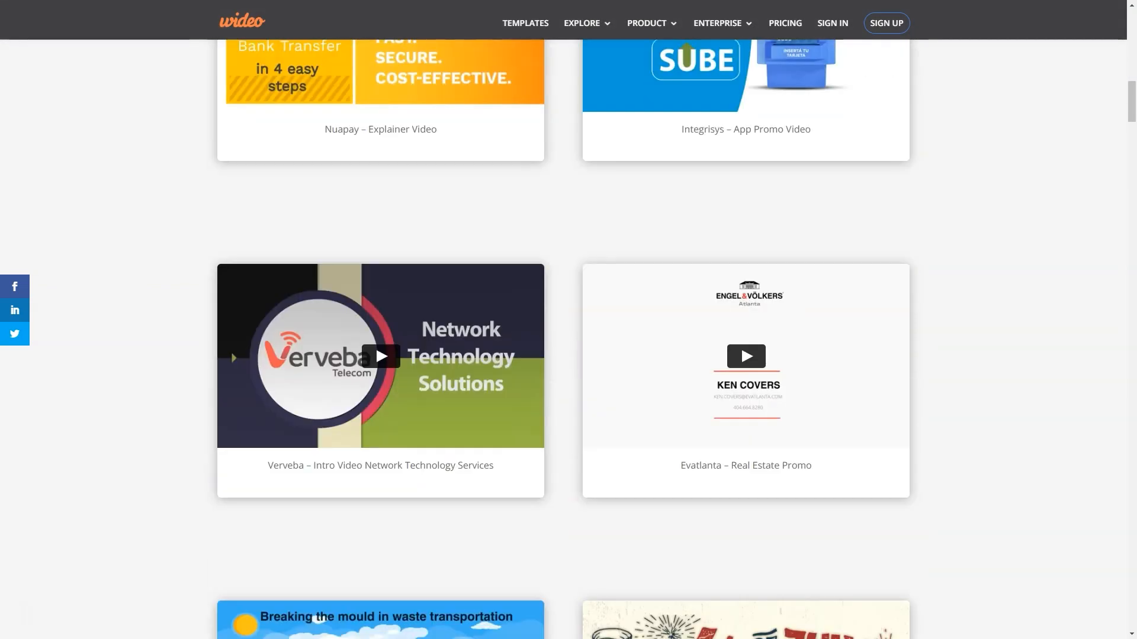
scroll("down", 3)
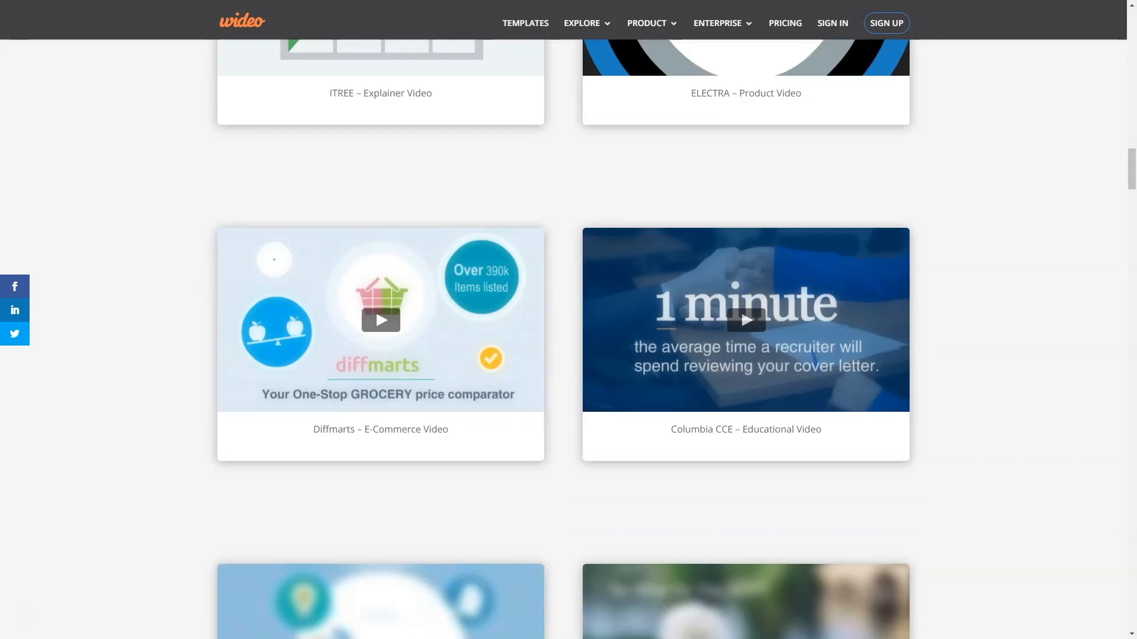
scroll("down", 3)
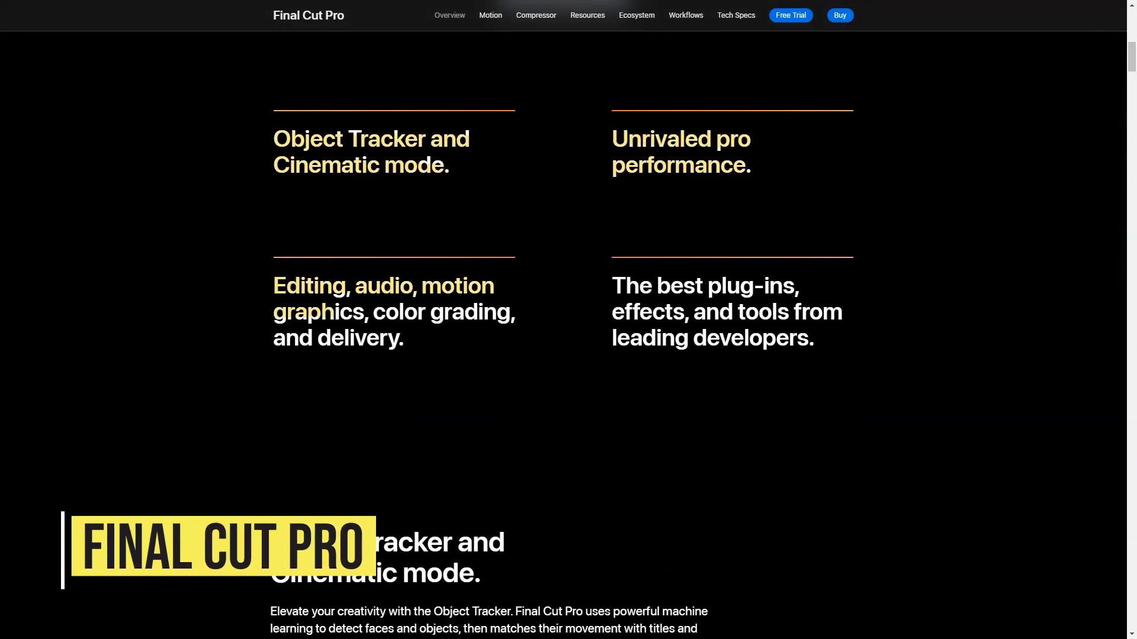
Scroll the Final Cut Pro page past Object Tracker, Cinematic mode and Mac Studio performance to the Video Editing tabs
scroll("down", 3)
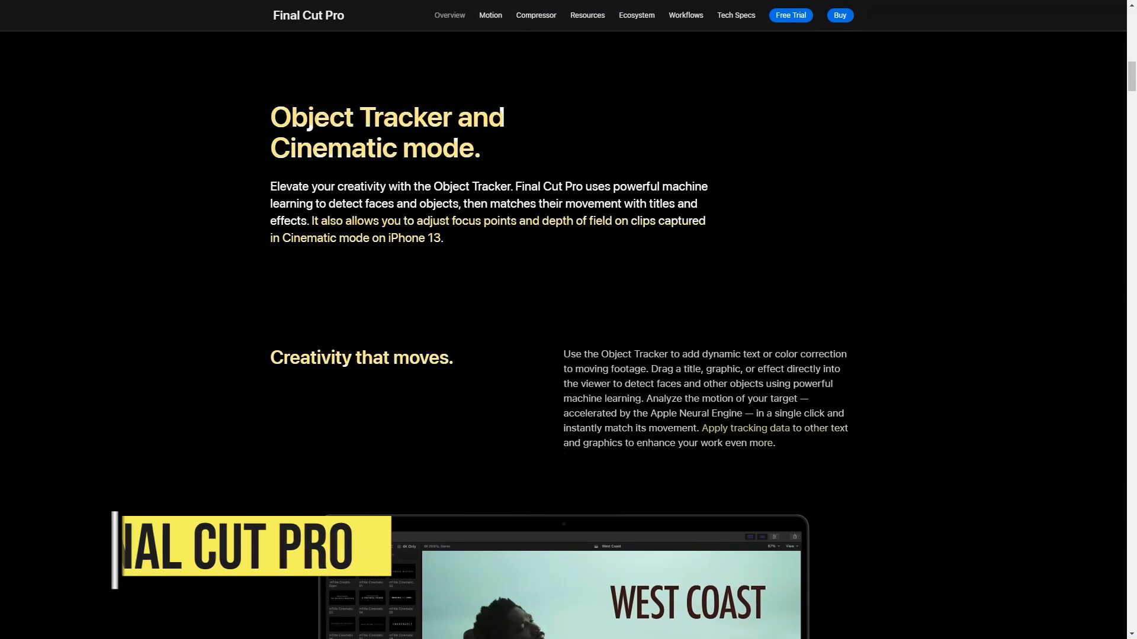
scroll("down", 3)
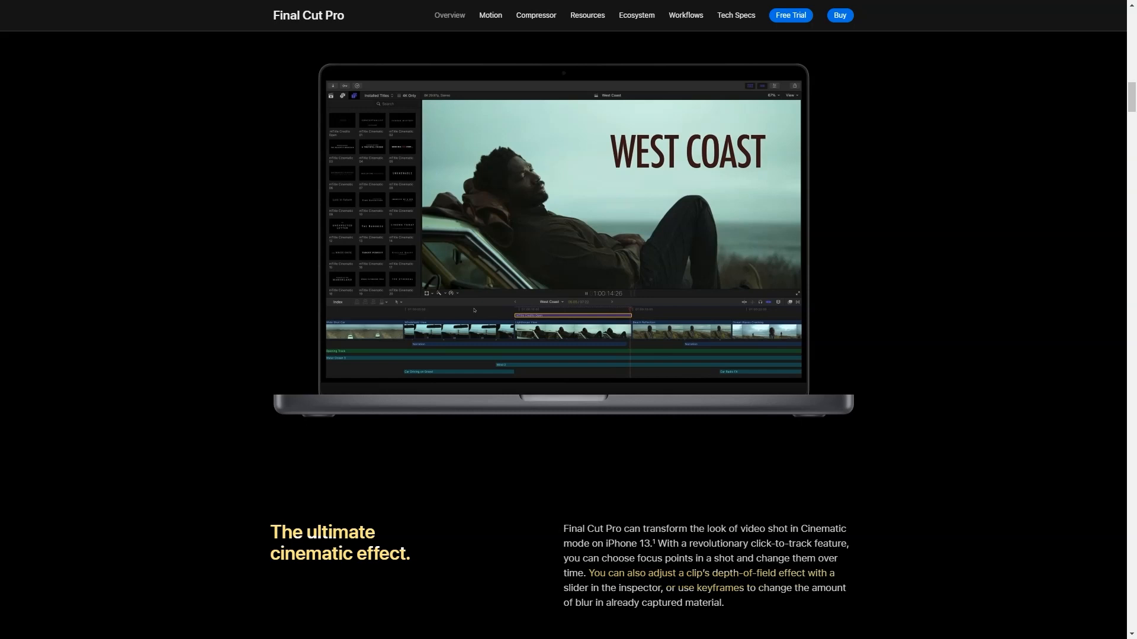
scroll("down", 3)
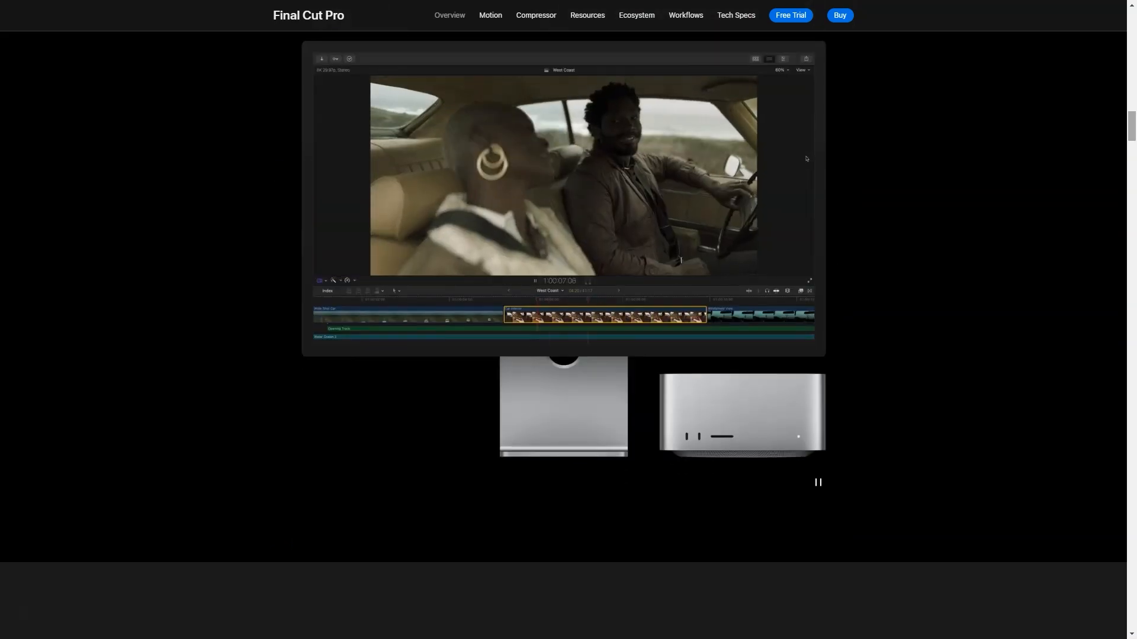
scroll("down", 3)
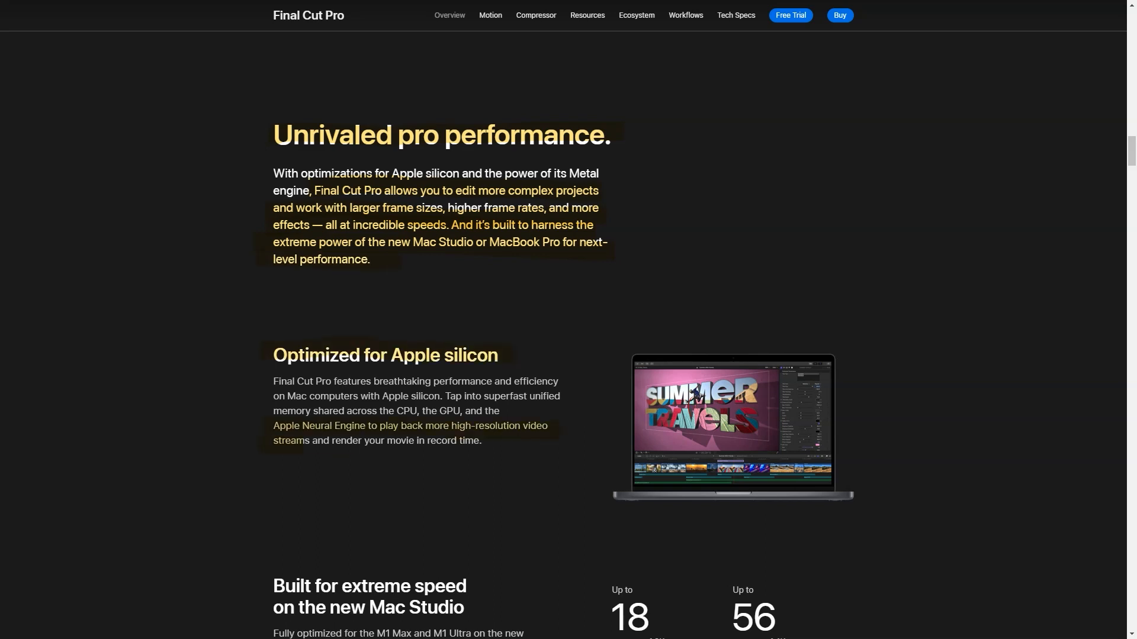
scroll("down", 3)
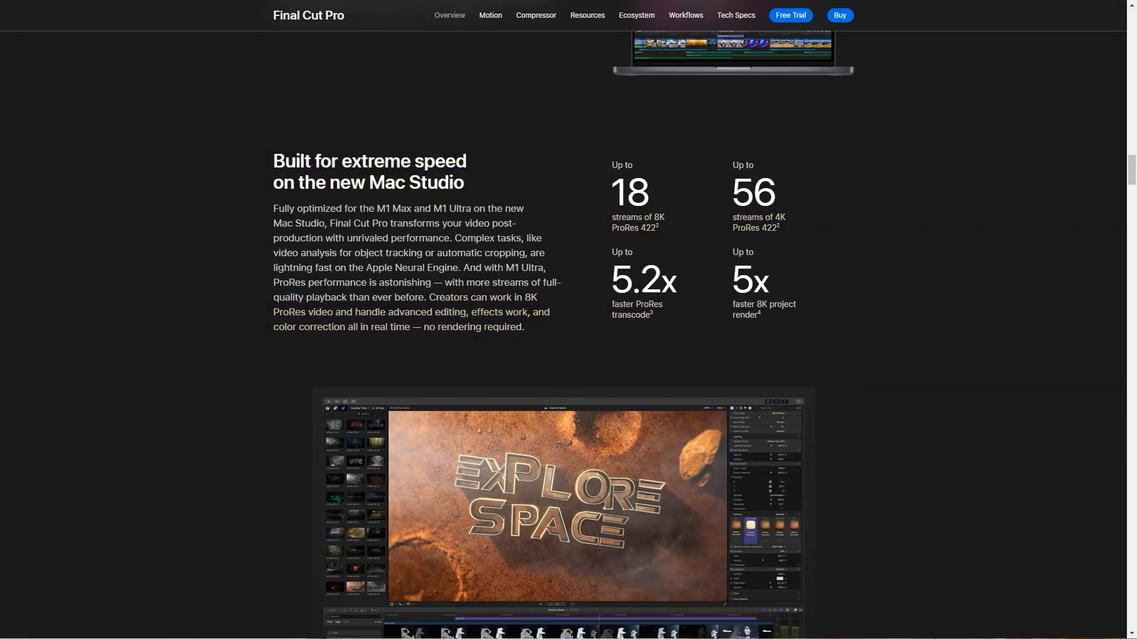
scroll("down", 3)
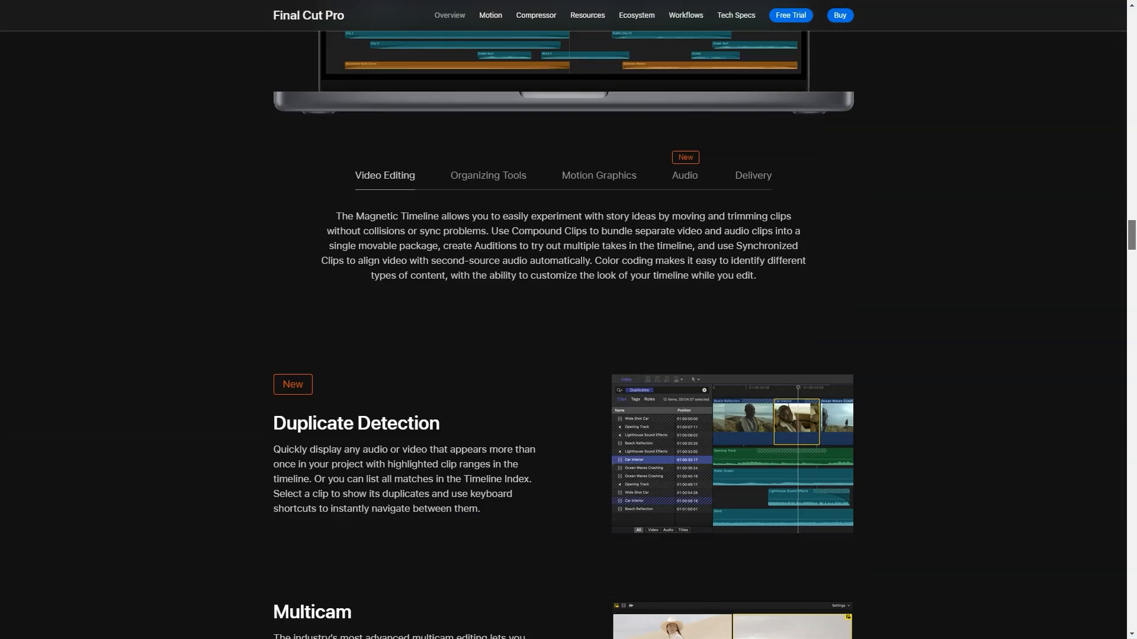
Review the Motion Graphics and Audio feature tabs and scroll on to the color grading section
scroll("down", 3)
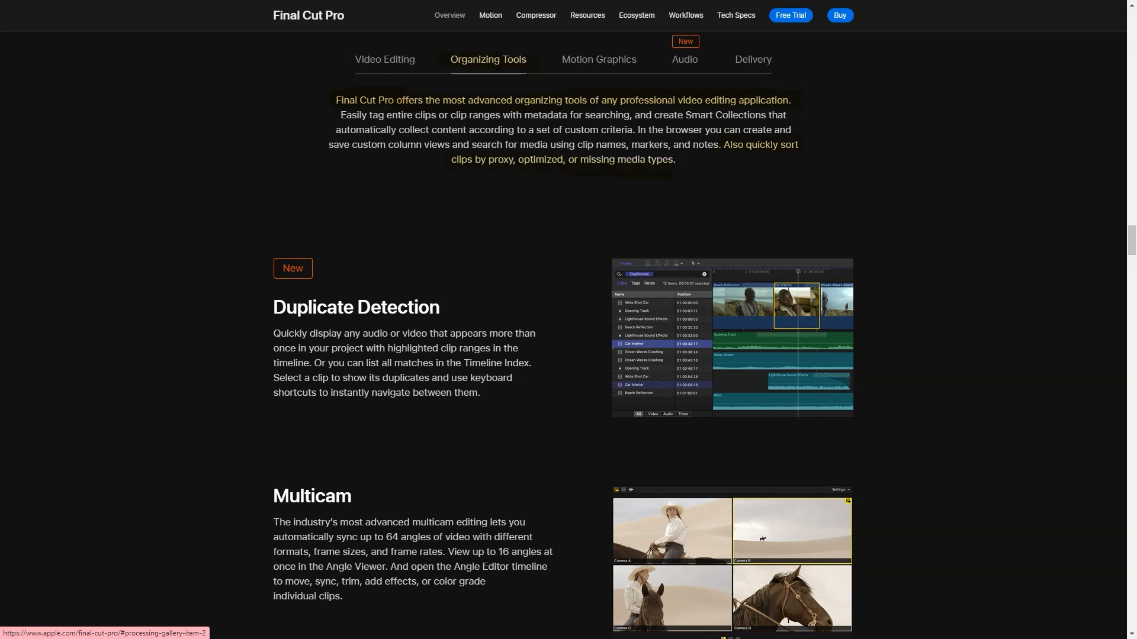
left_click(597, 59)
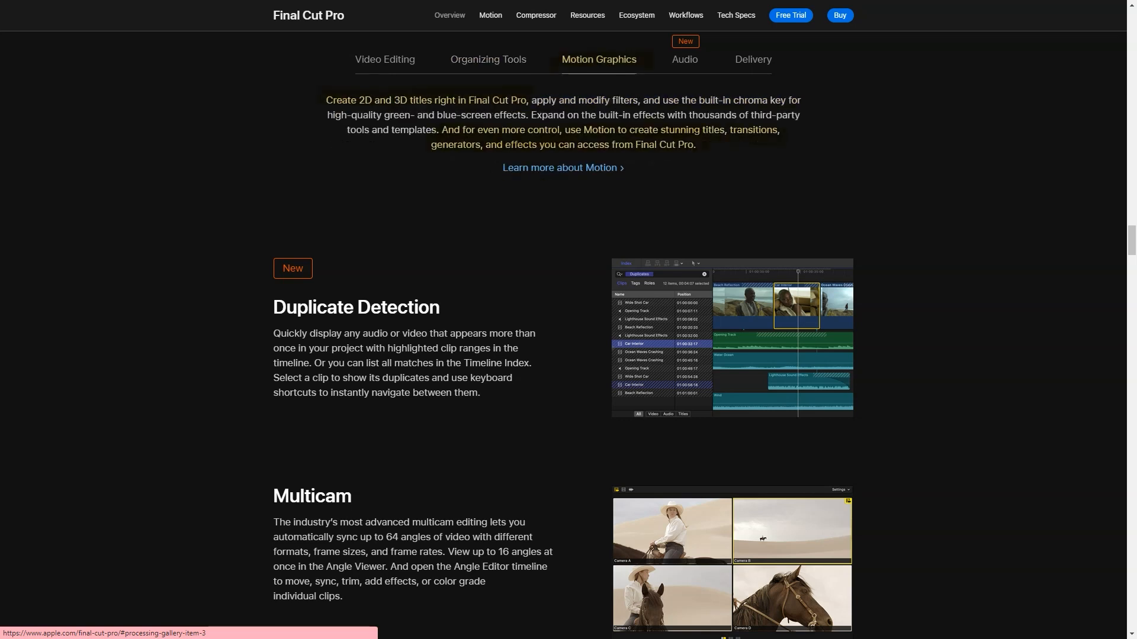
left_click(683, 59)
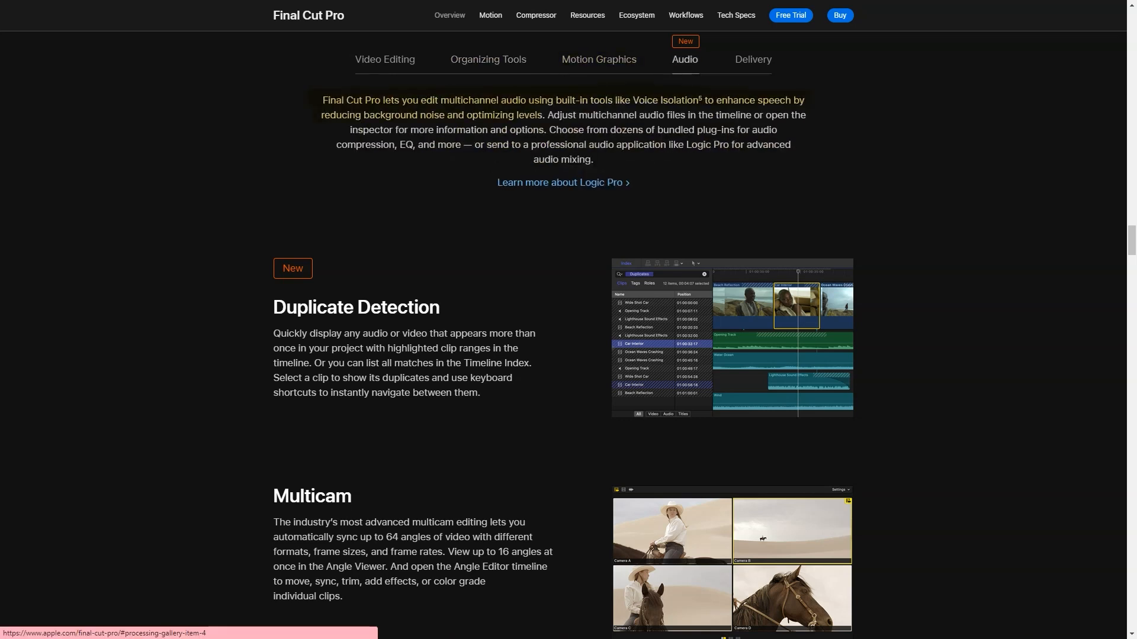
scroll("down", 3)
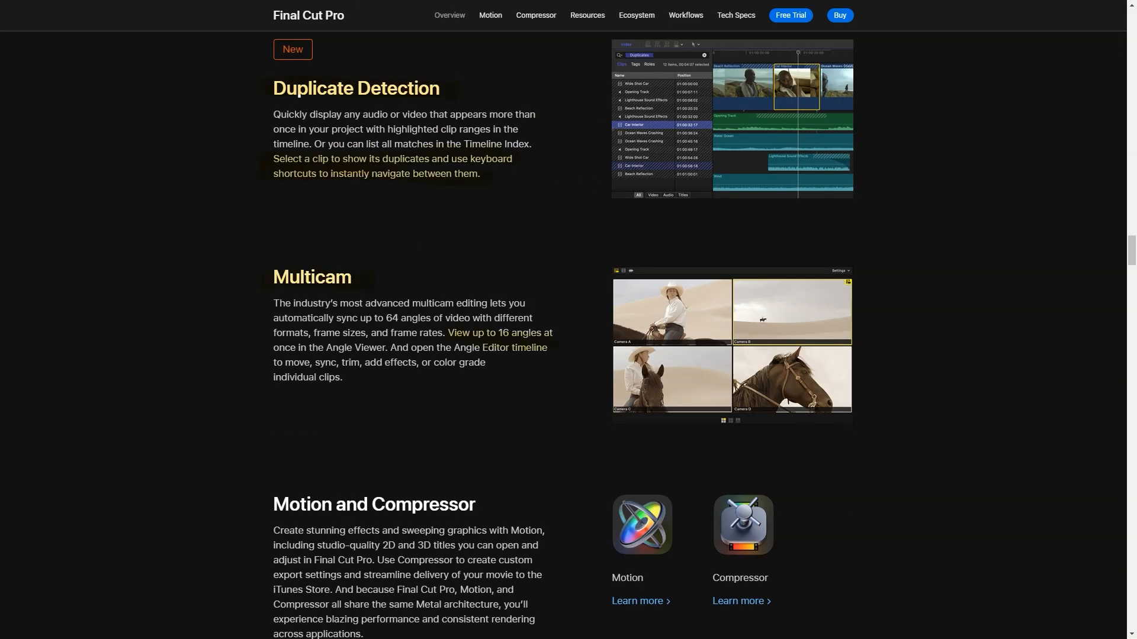
scroll("down", 3)
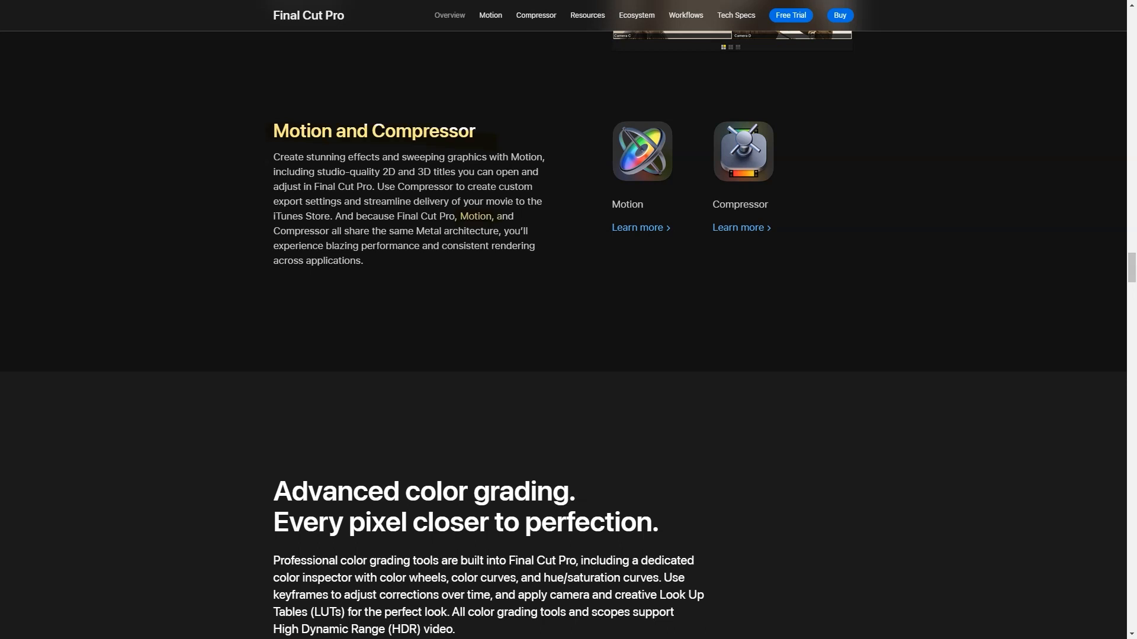
scroll("down", 3)
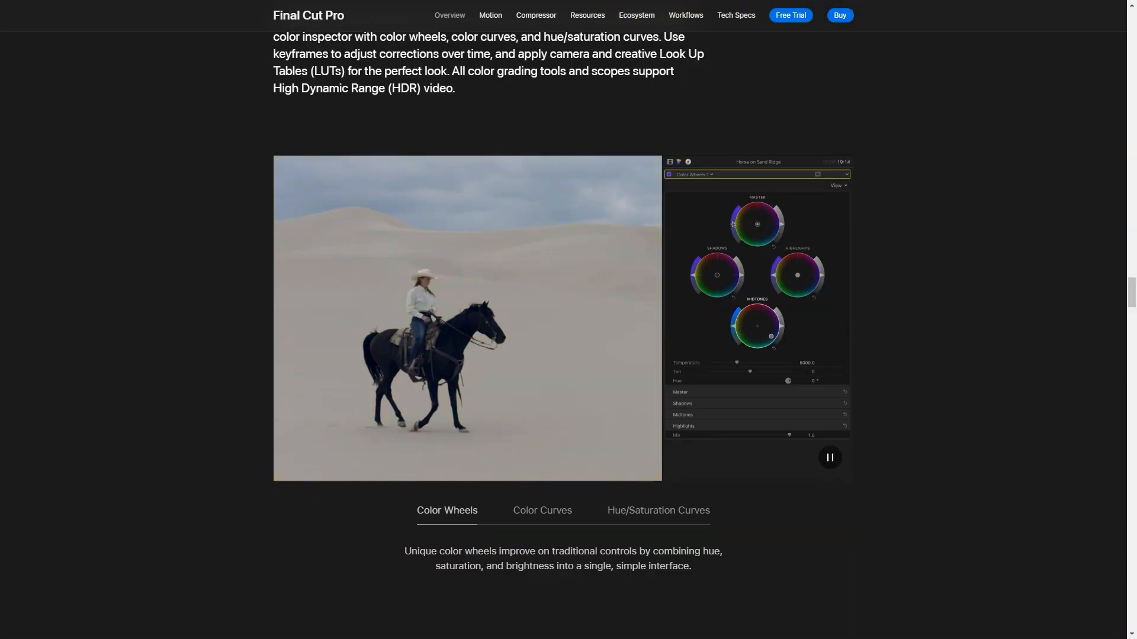
View the Color Curves demo and scroll through HDR, ProRes RAW and 360° video to the captions section
left_click(541, 510)
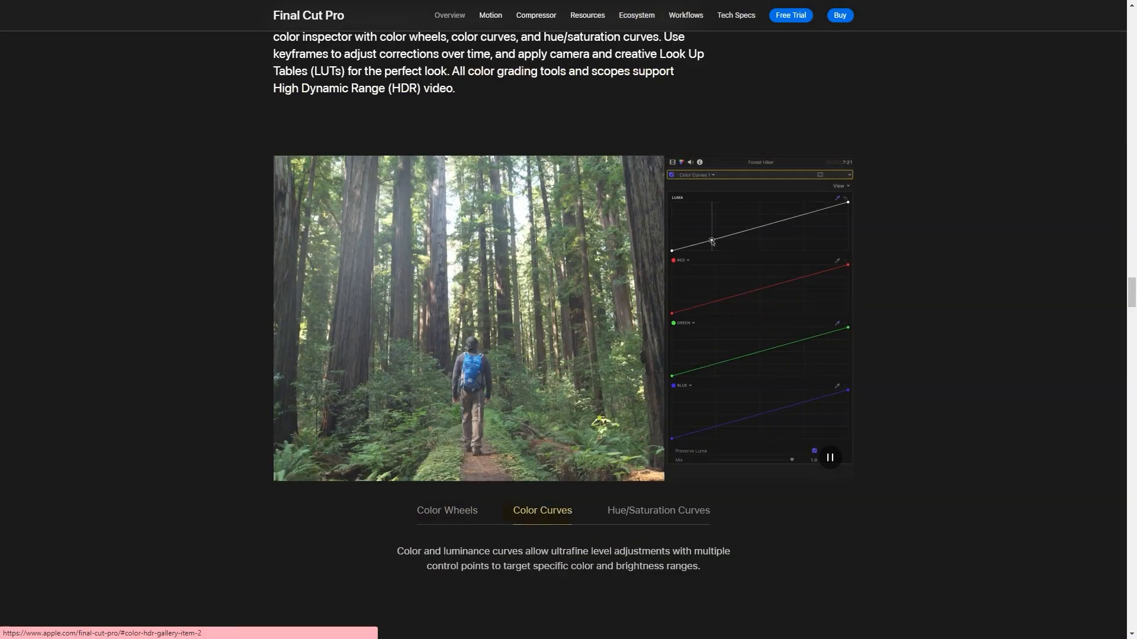
scroll("down", 3)
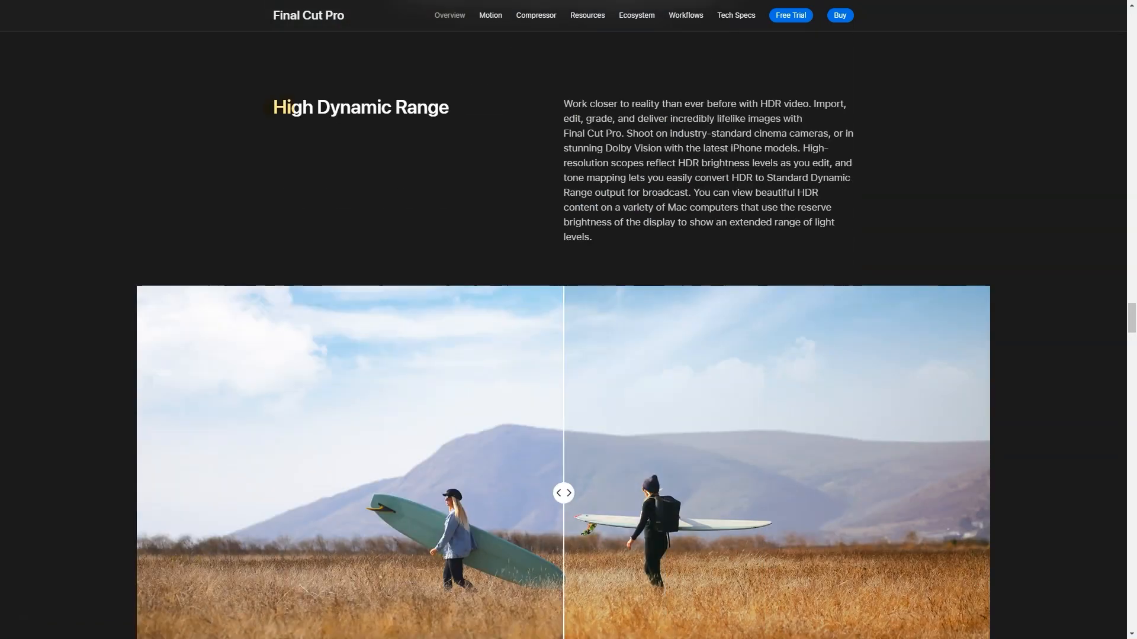
scroll("down", 3)
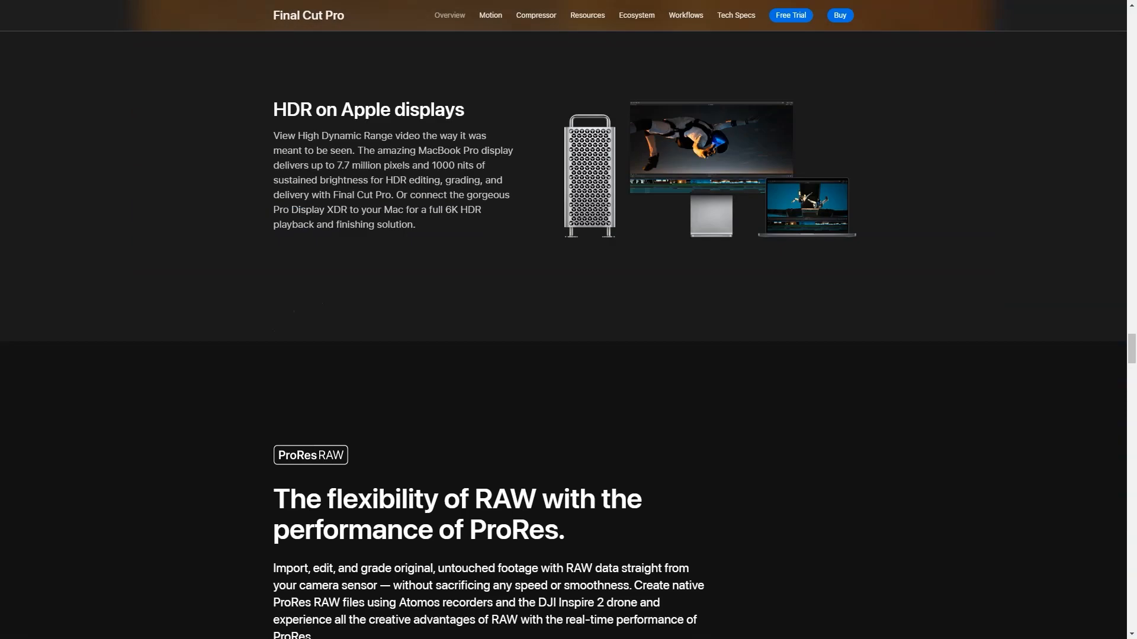
scroll("down", 3)
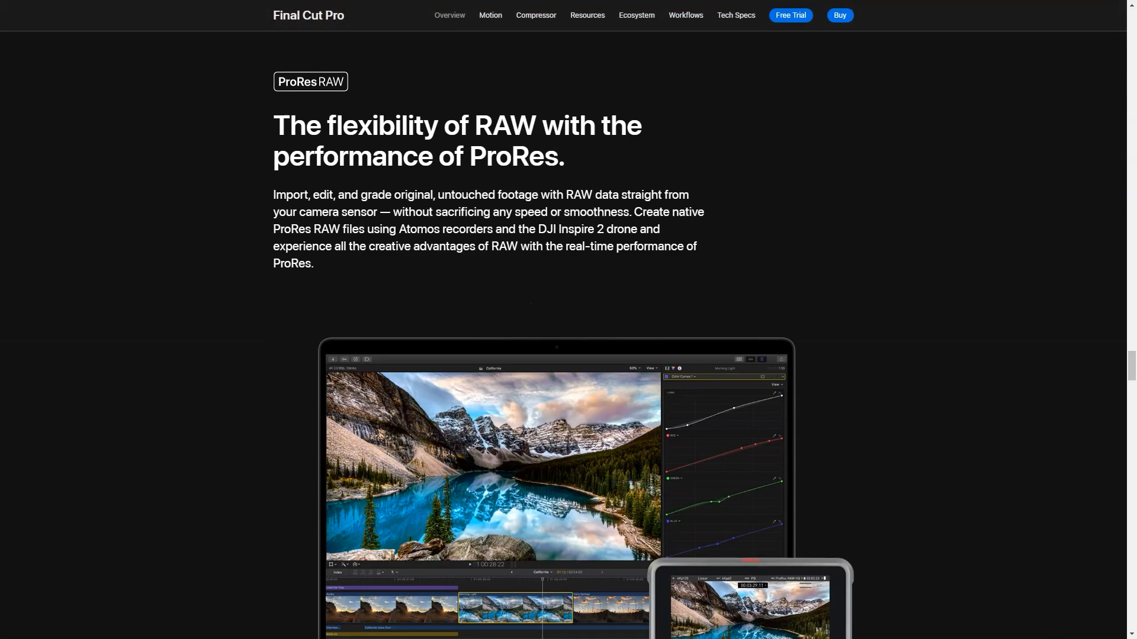
scroll("down", 3)
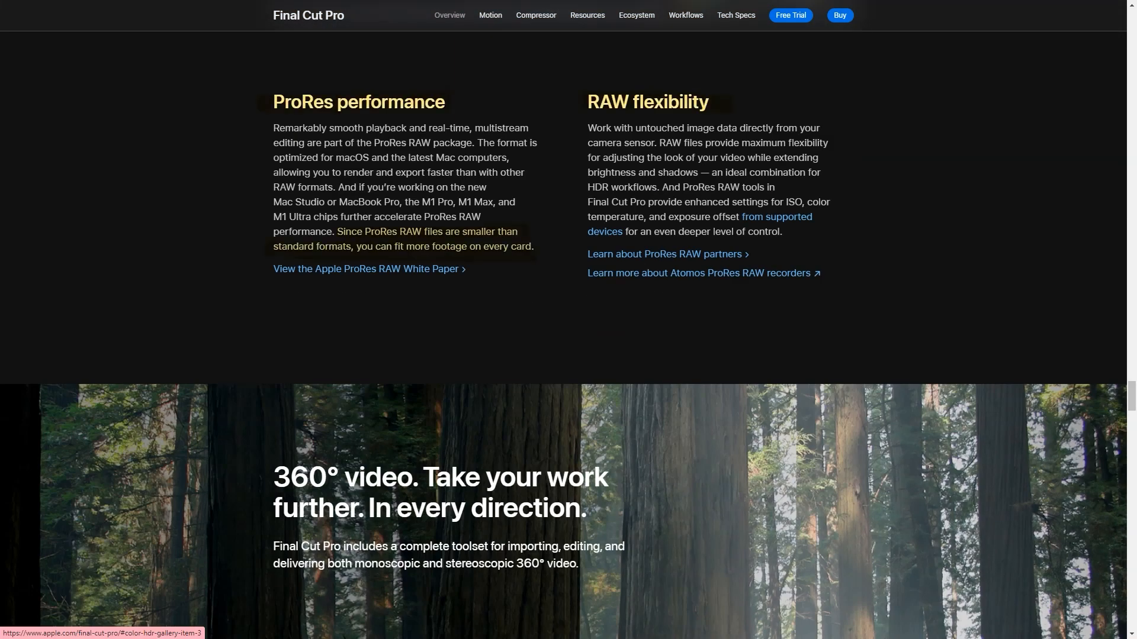
scroll("down", 3)
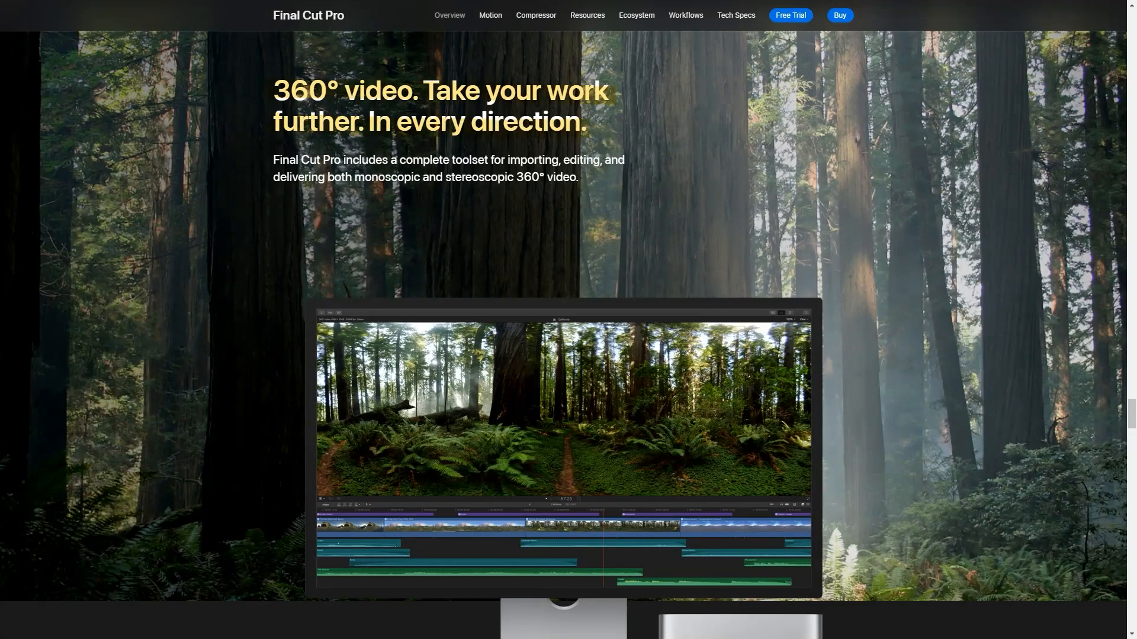
scroll("down", 3)
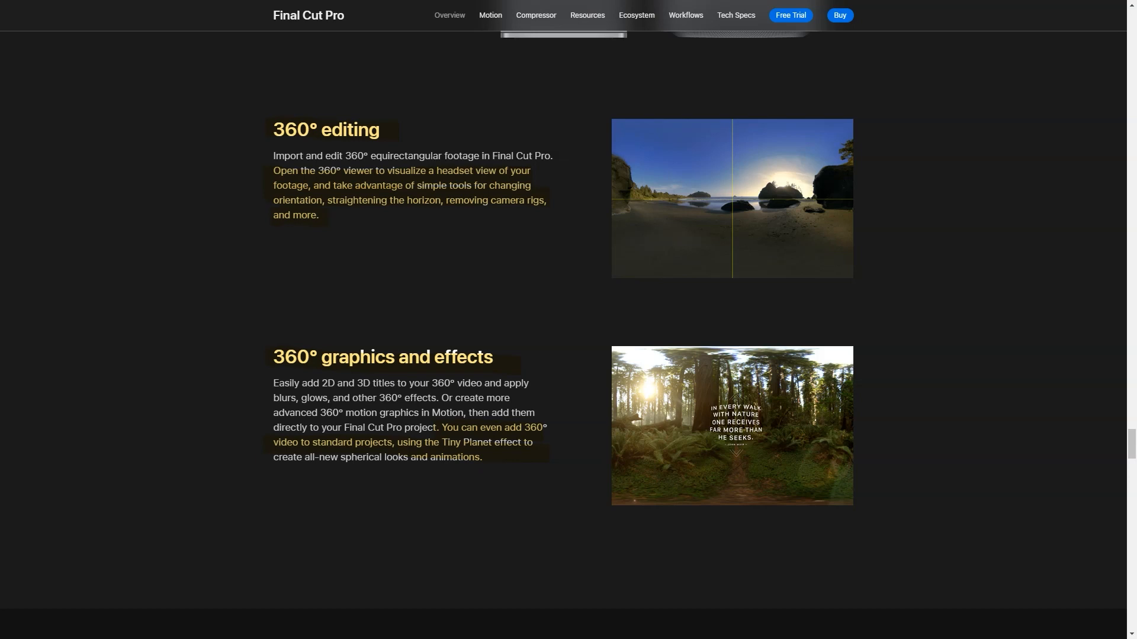
scroll("up", 3)
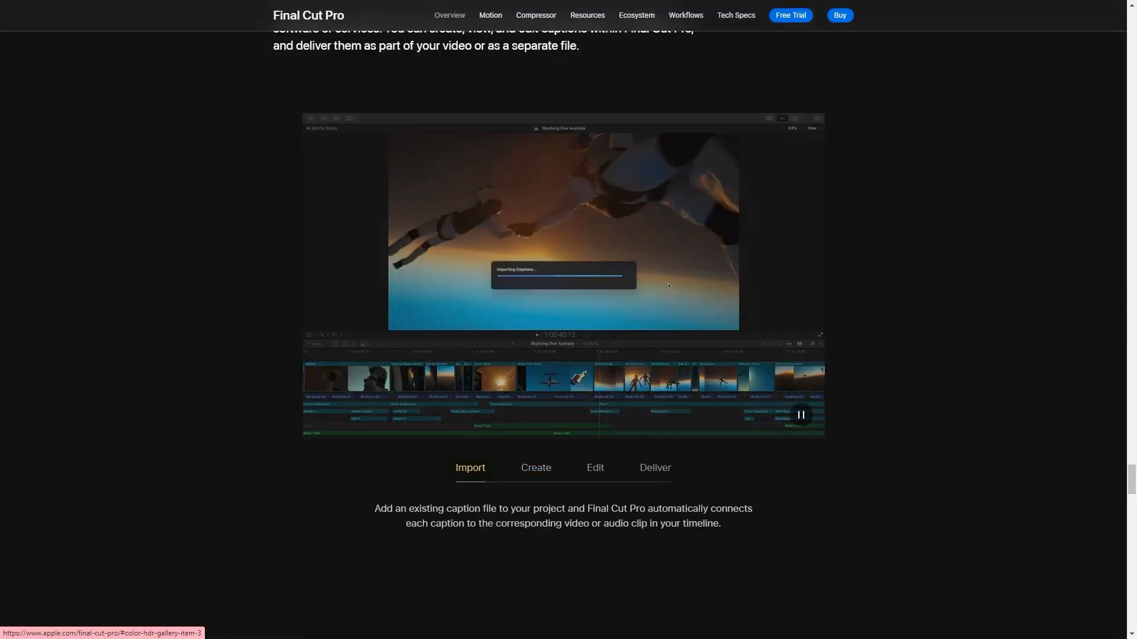
Step through the captions creation, timeline editing and delivery tabs, then reach the third-party ecosystem section
left_click(535, 468)
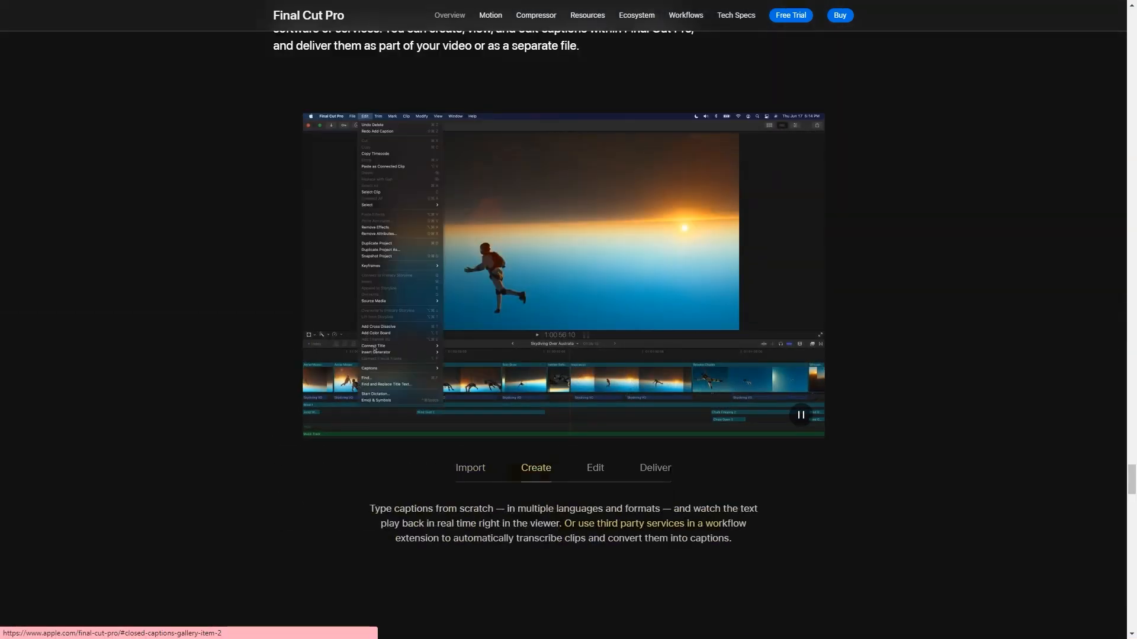
left_click(594, 468)
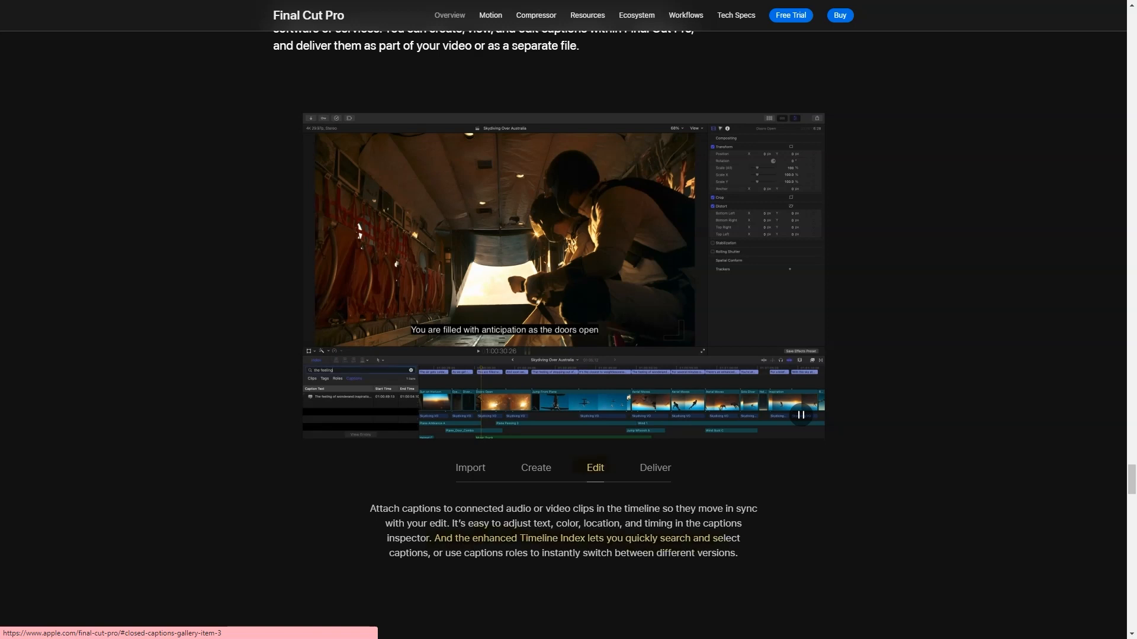
left_click(654, 468)
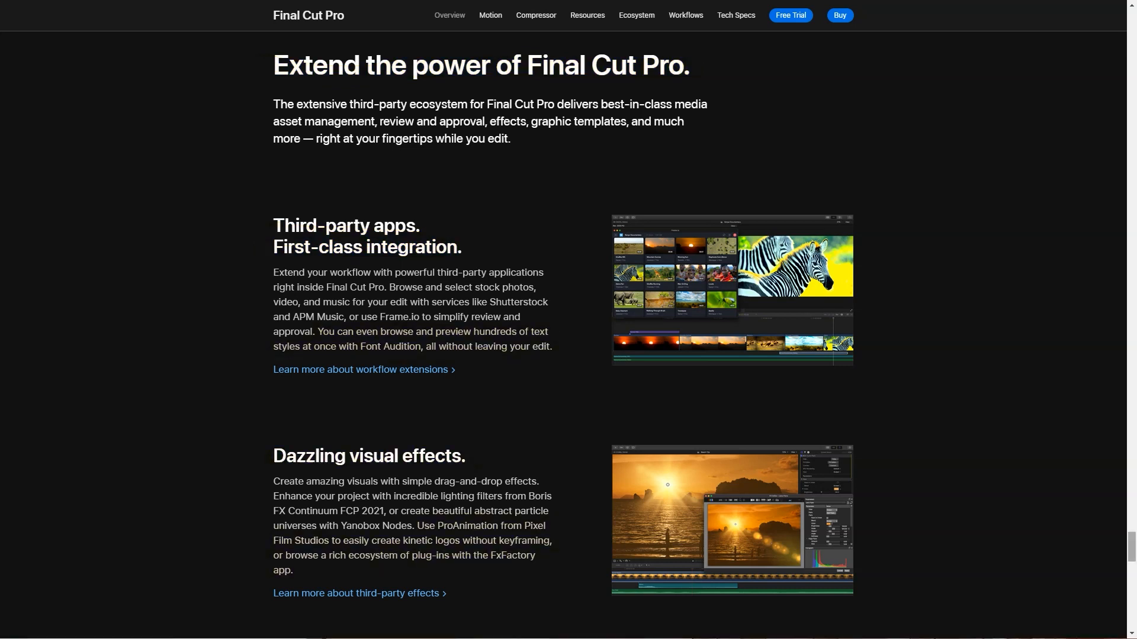
scroll("down", 3)
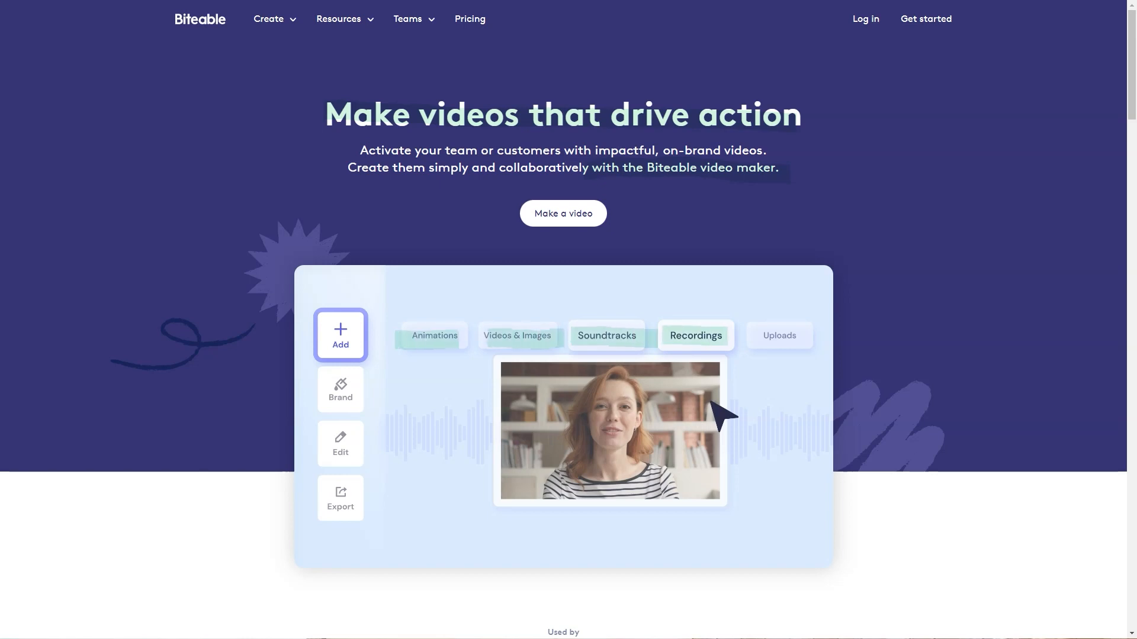
Scroll the Biteable homepage through the on-brand examples carousel and organization section
scroll("down", 3)
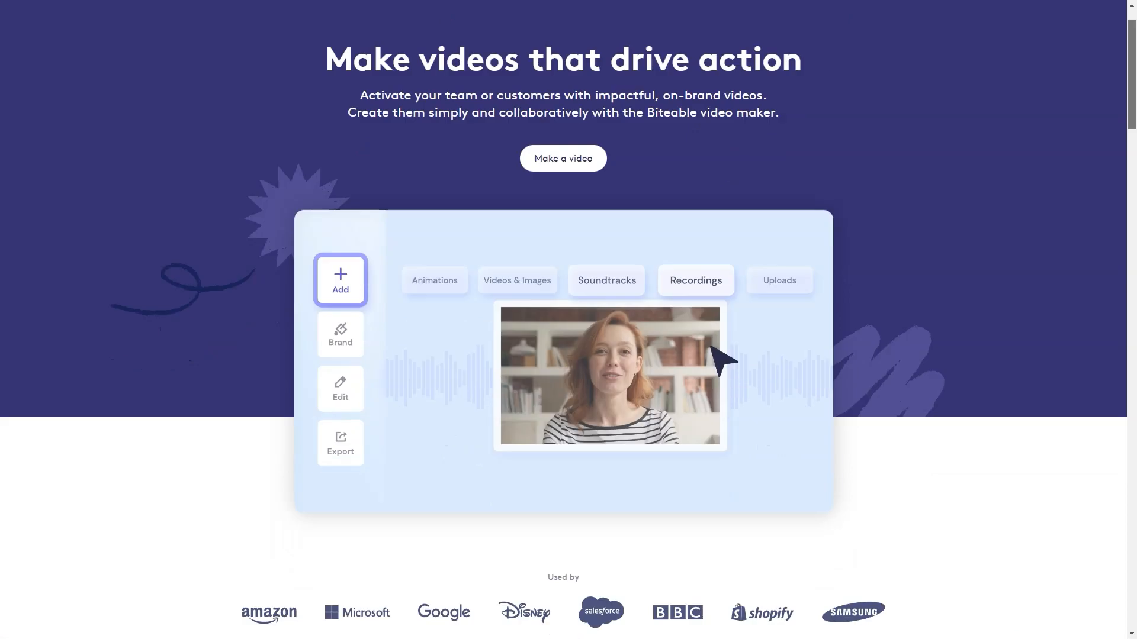
scroll("down", 3)
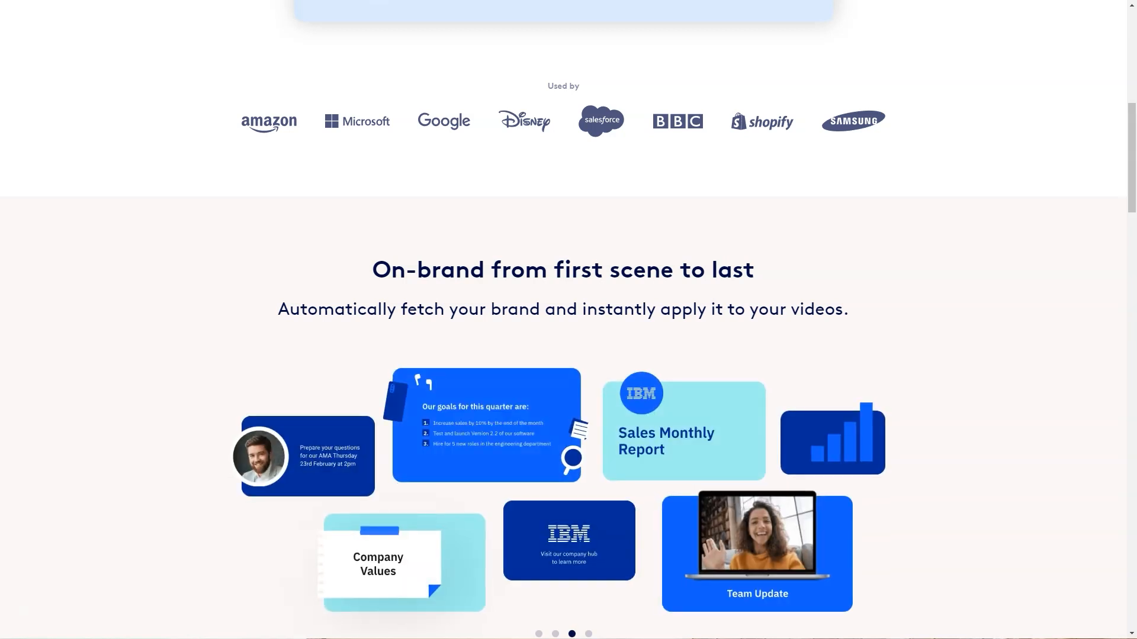
left_click(587, 633)
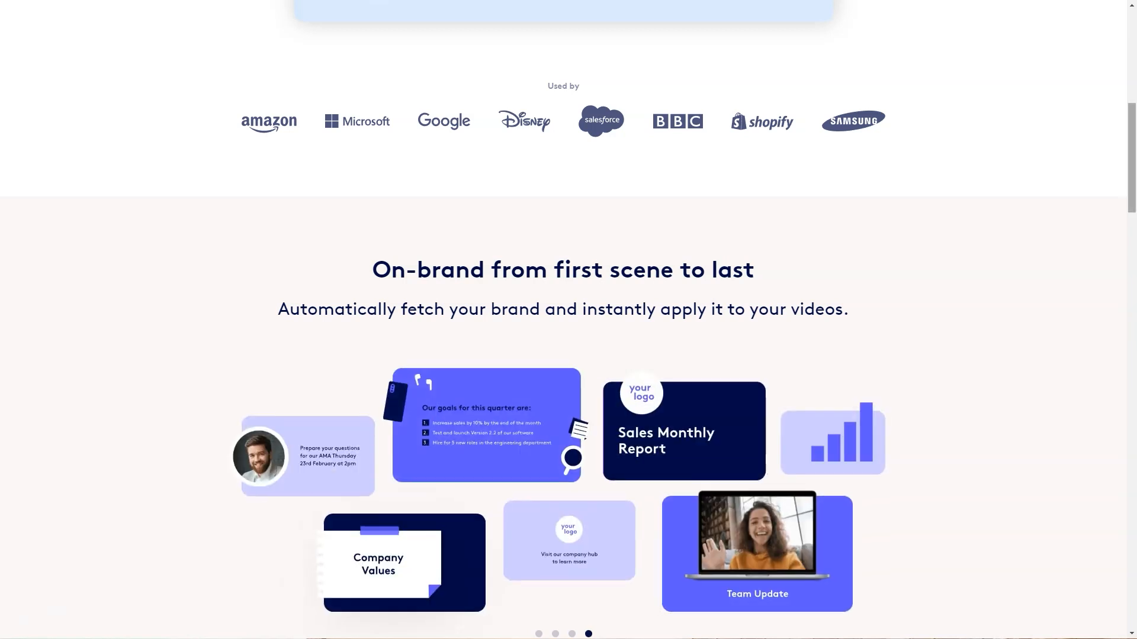
scroll("down", 3)
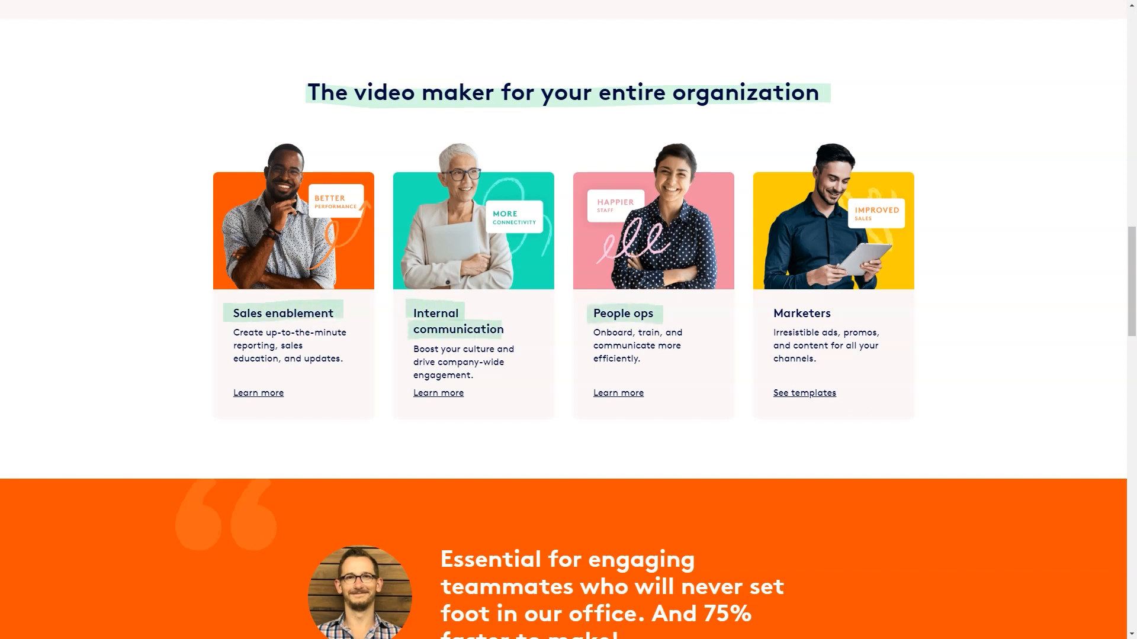
scroll("down", 3)
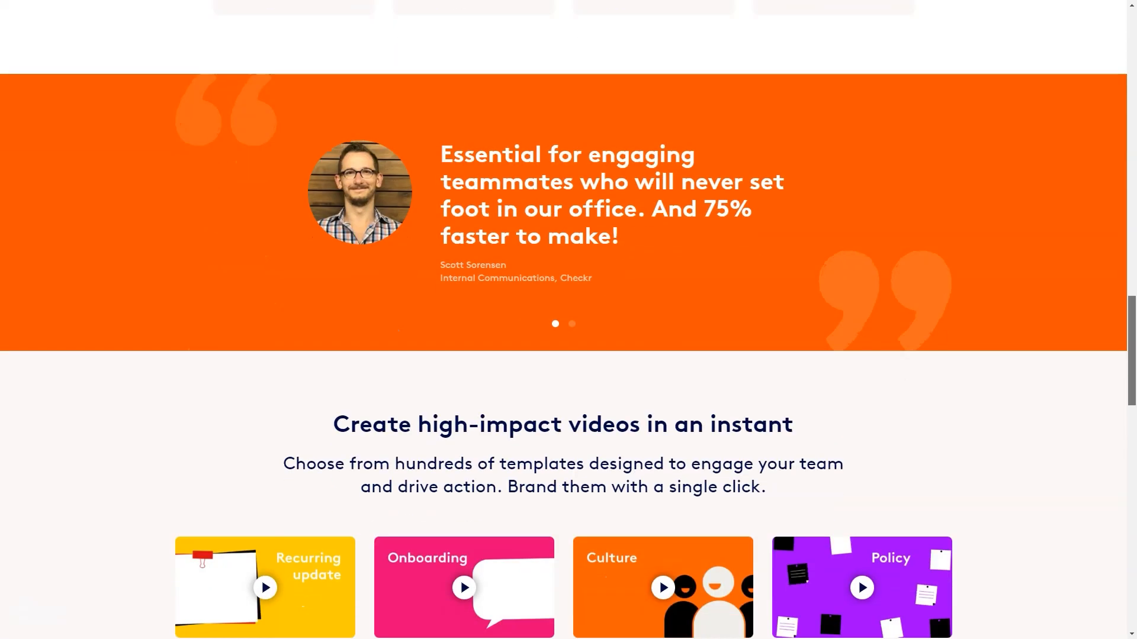
View the second customer testimonial, pass the templates and bring up the Create menu of video types
left_click(572, 323)
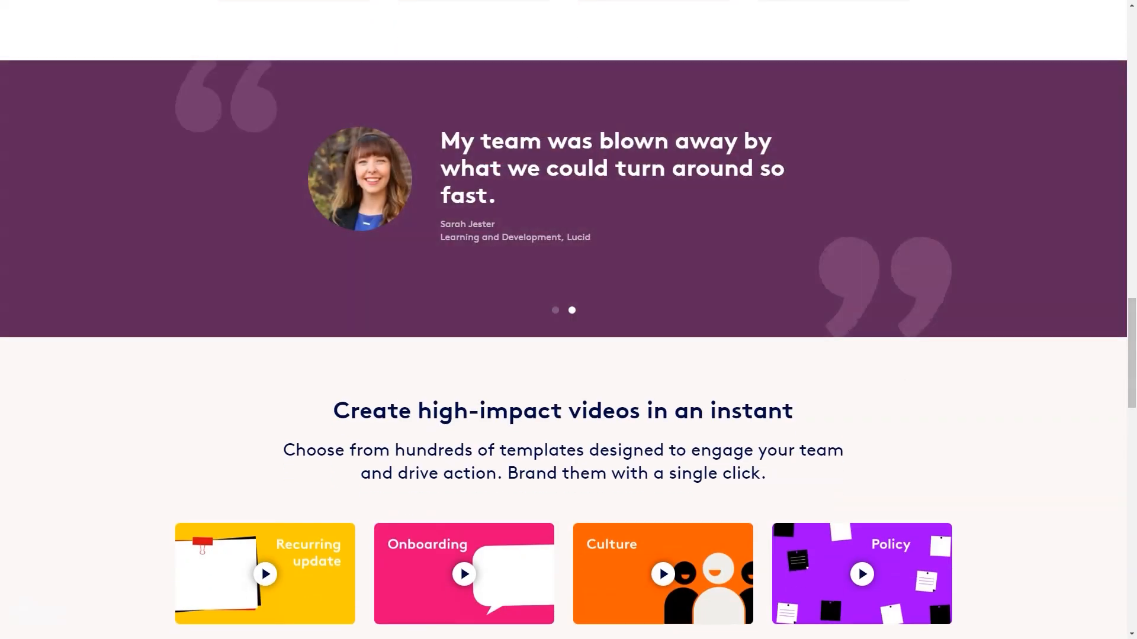
scroll("down", 3)
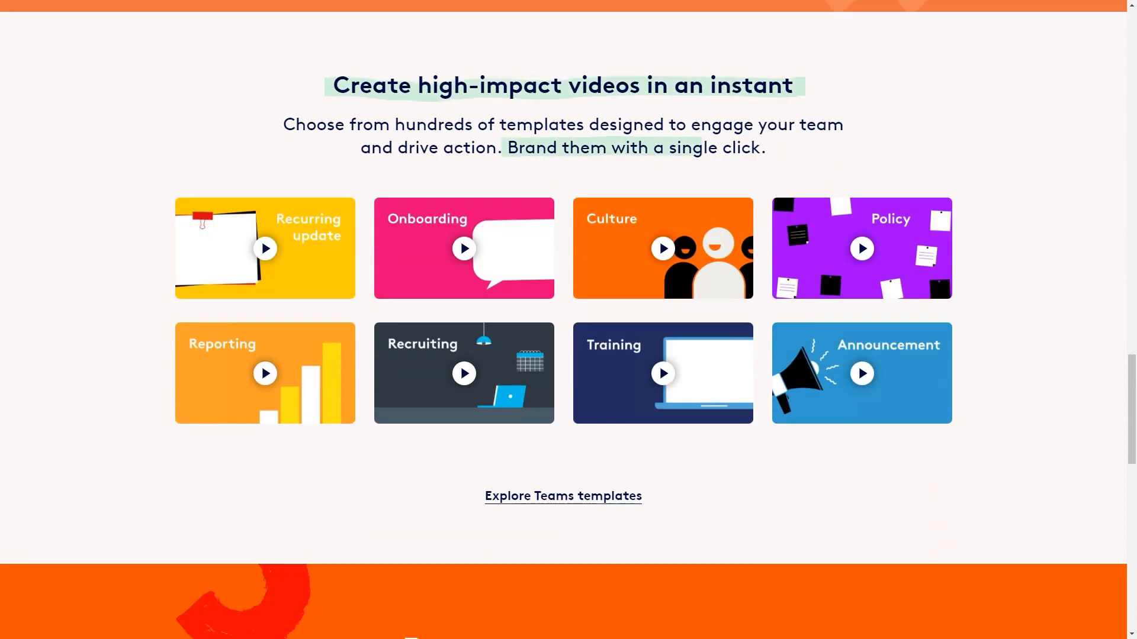
left_click(268, 18)
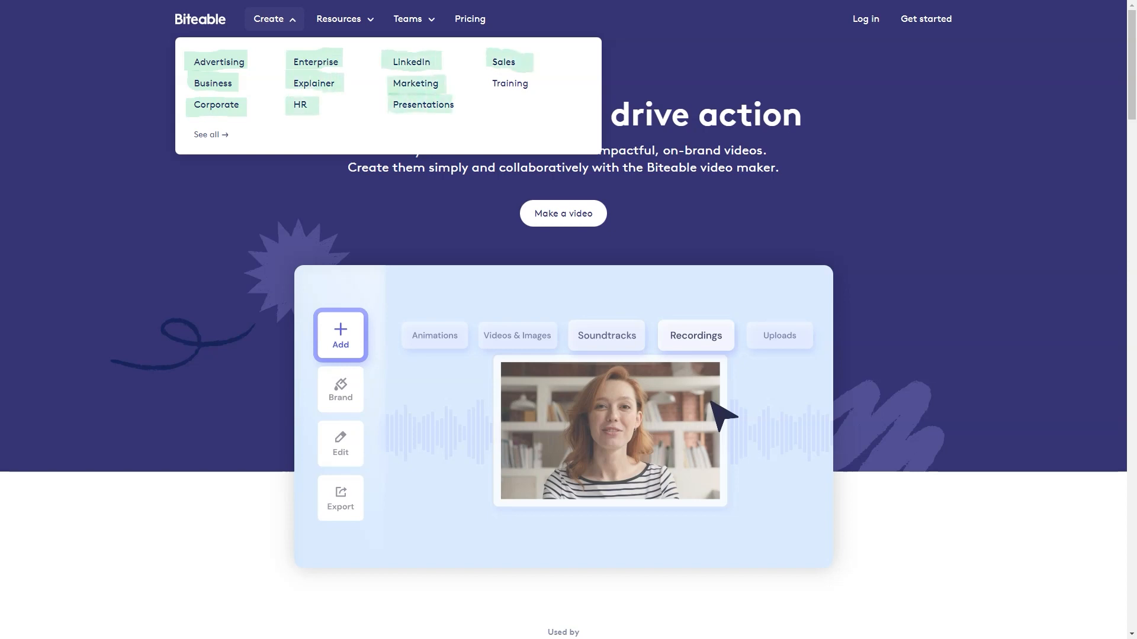
Go to Biteable's Advertising video page and scroll past templates, automatic branding and one-click editing to the how-to steps
left_click(219, 62)
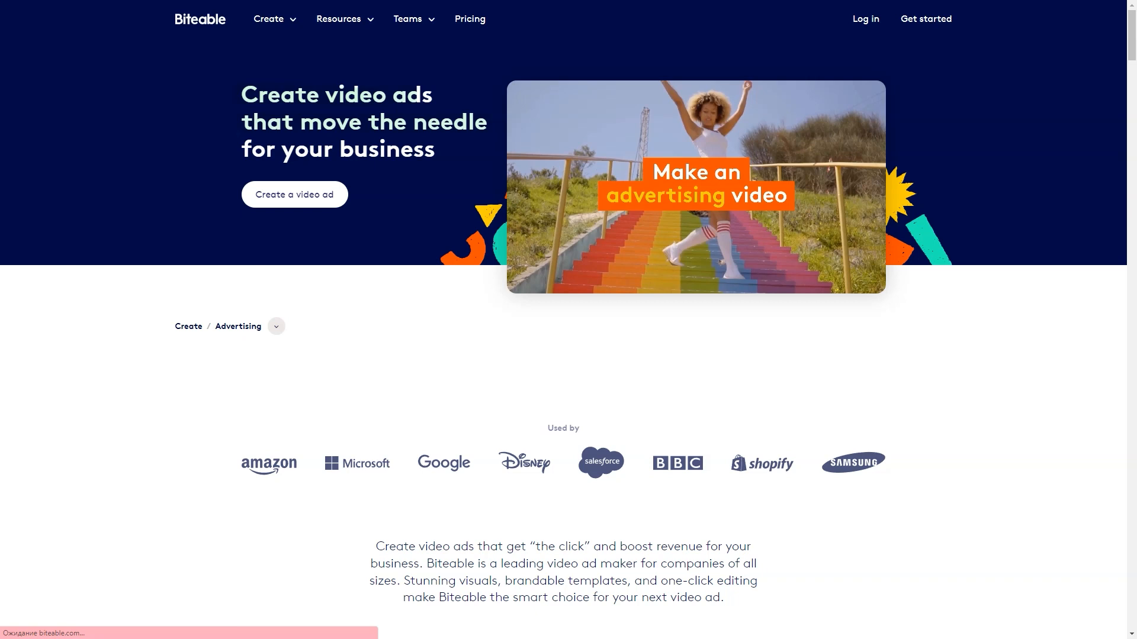
scroll("down", 3)
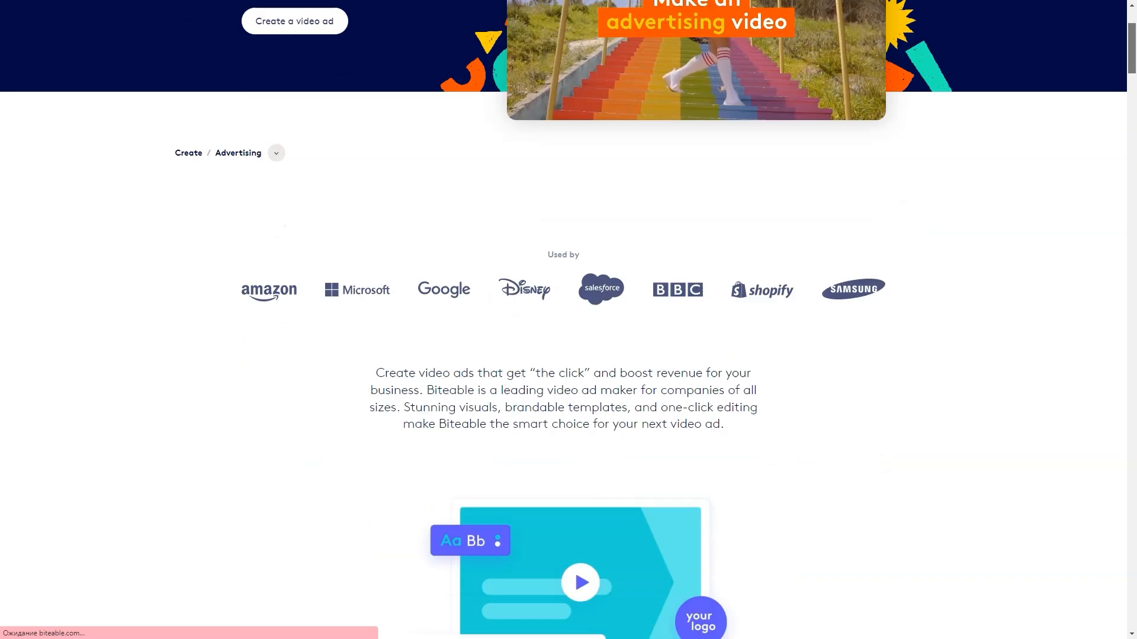
scroll("down", 3)
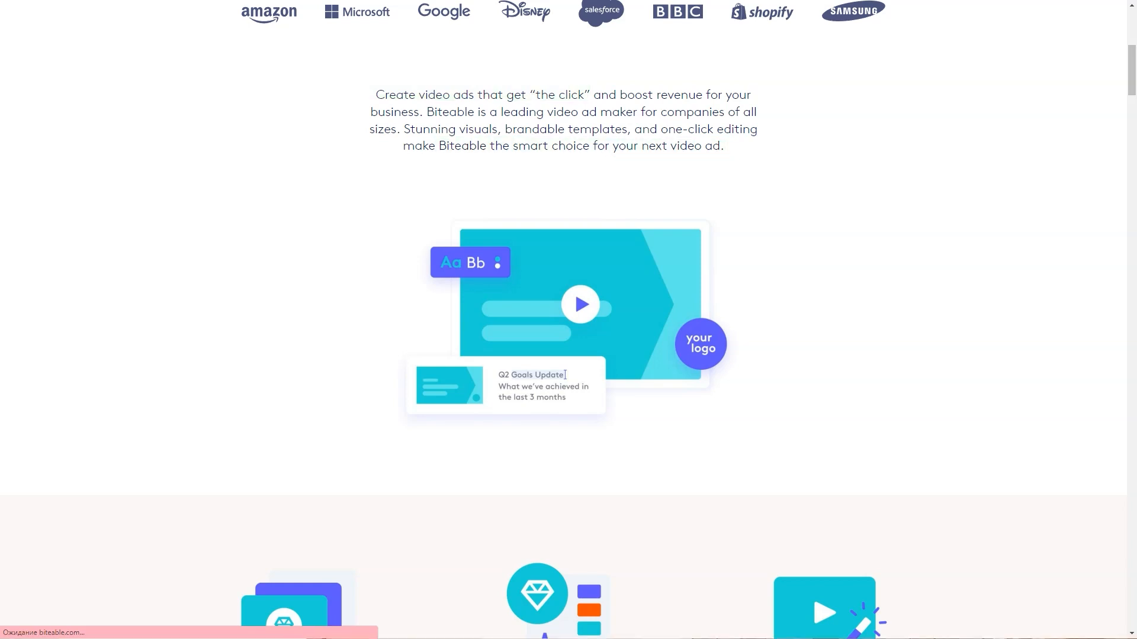
scroll("down", 3)
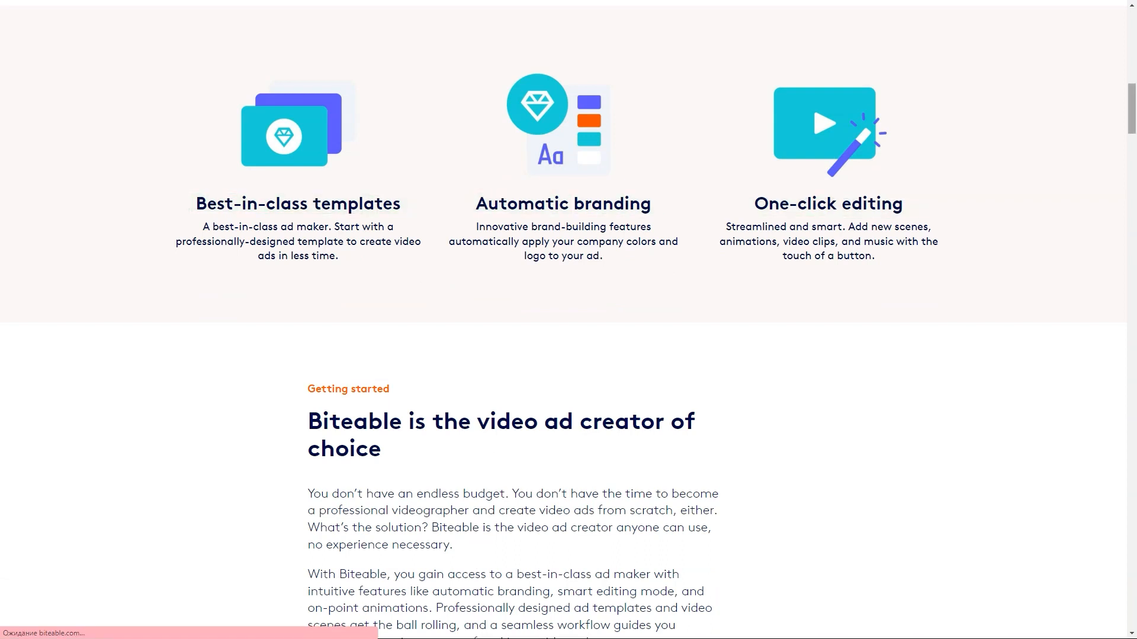
scroll("down", 3)
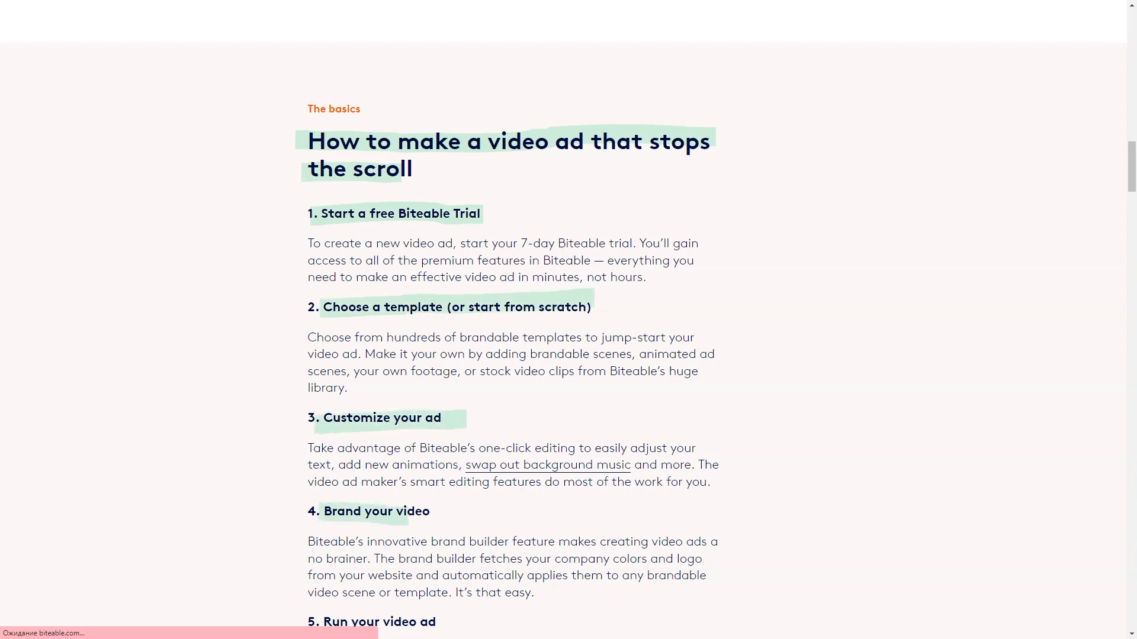
Scroll the advertising page through the how-to steps, second testimonial, ad types and FAQ into the five video ad tips
scroll("down", 3)
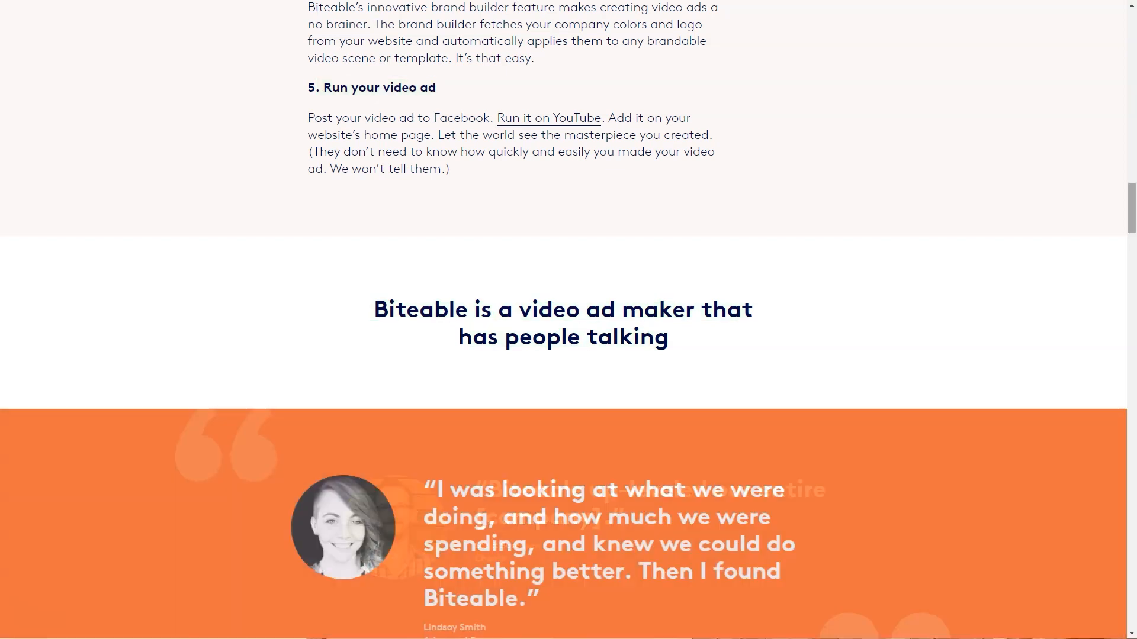
scroll("down", 3)
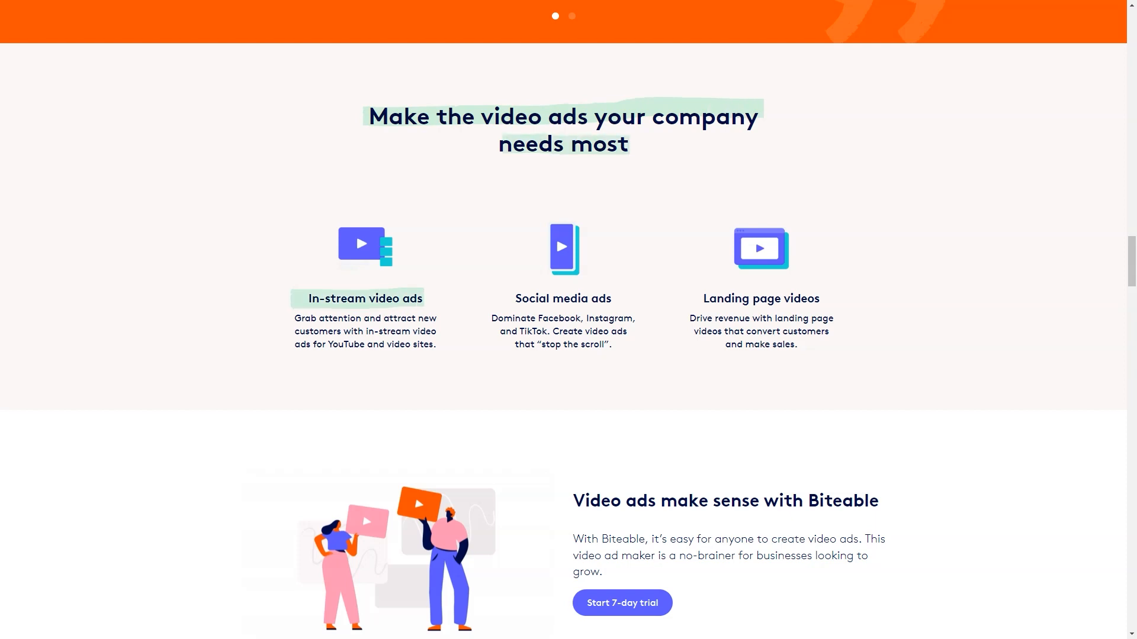
left_click(572, 15)
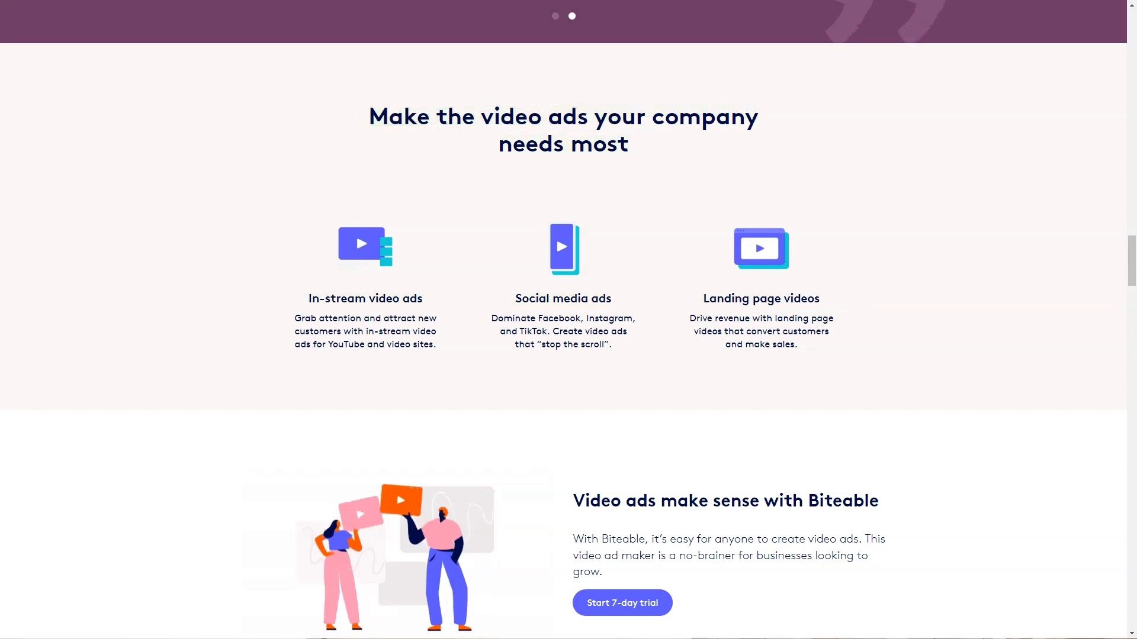
scroll("down", 3)
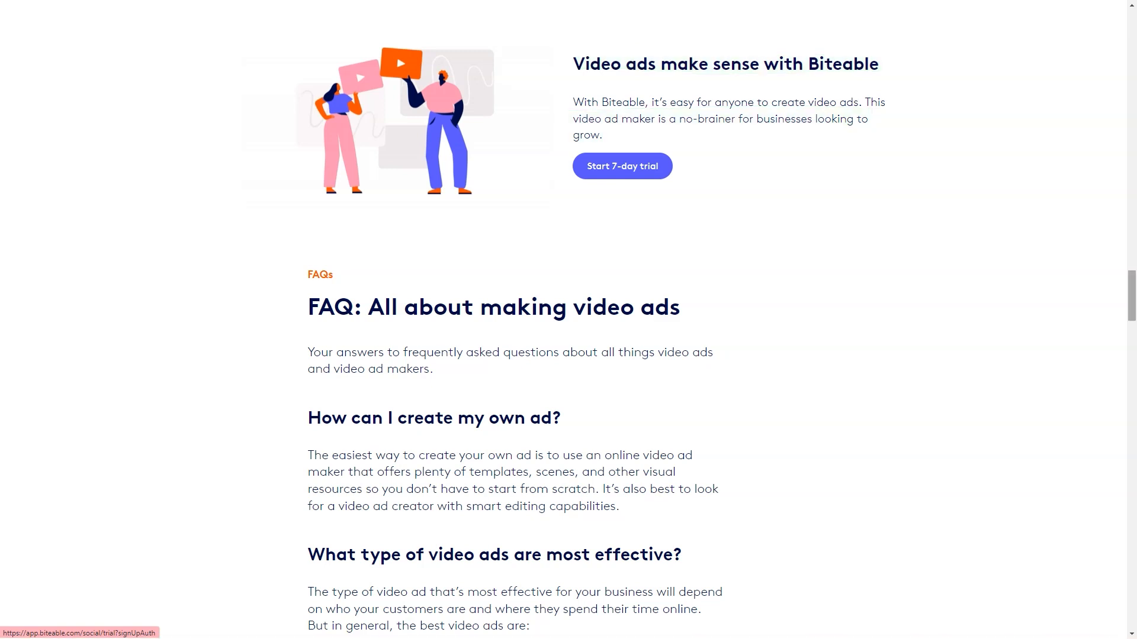
scroll("down", 3)
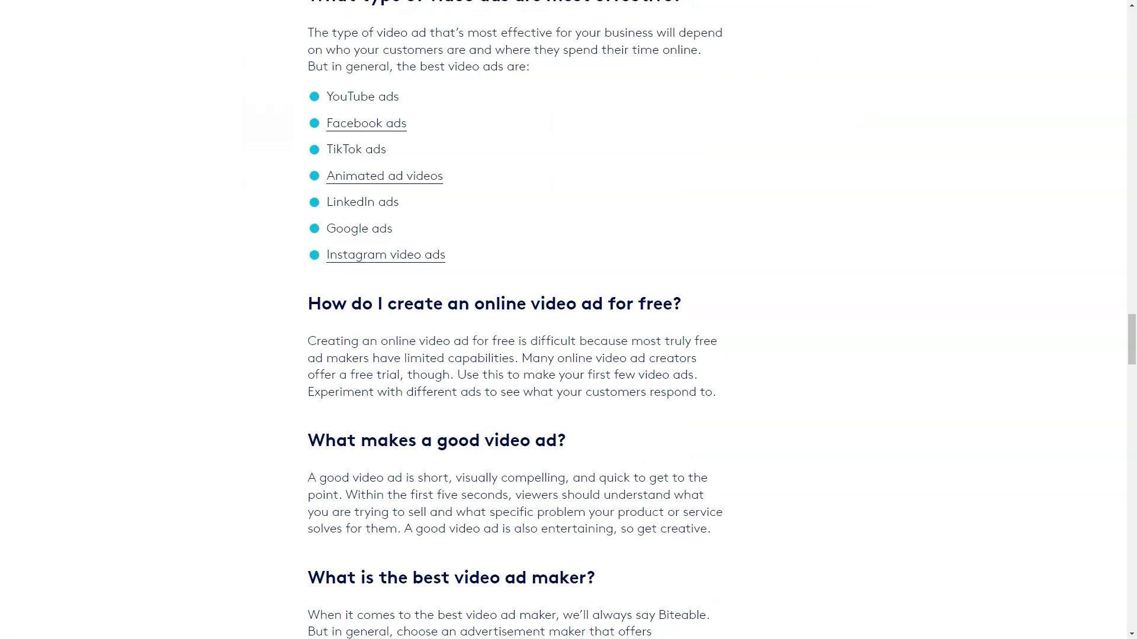
scroll("down", 3)
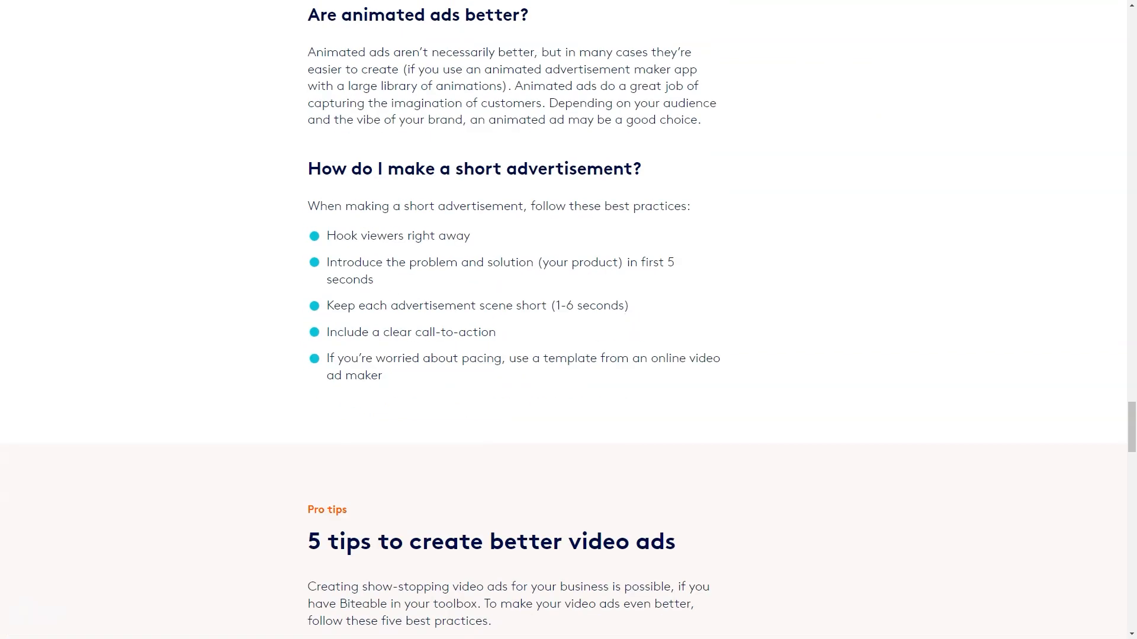
scroll("down", 3)
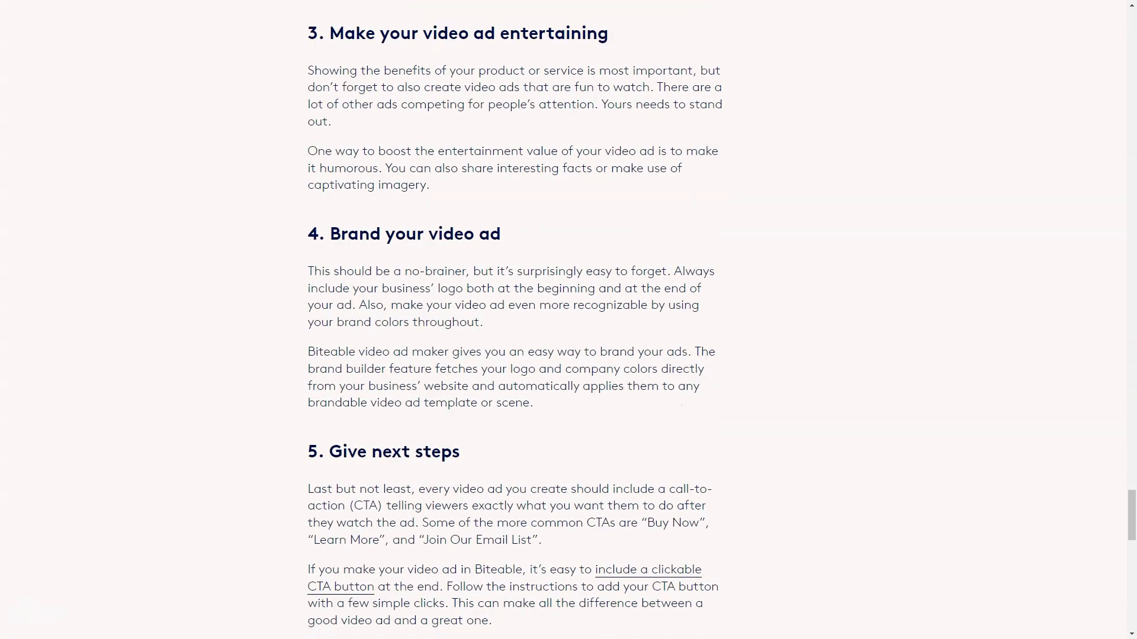